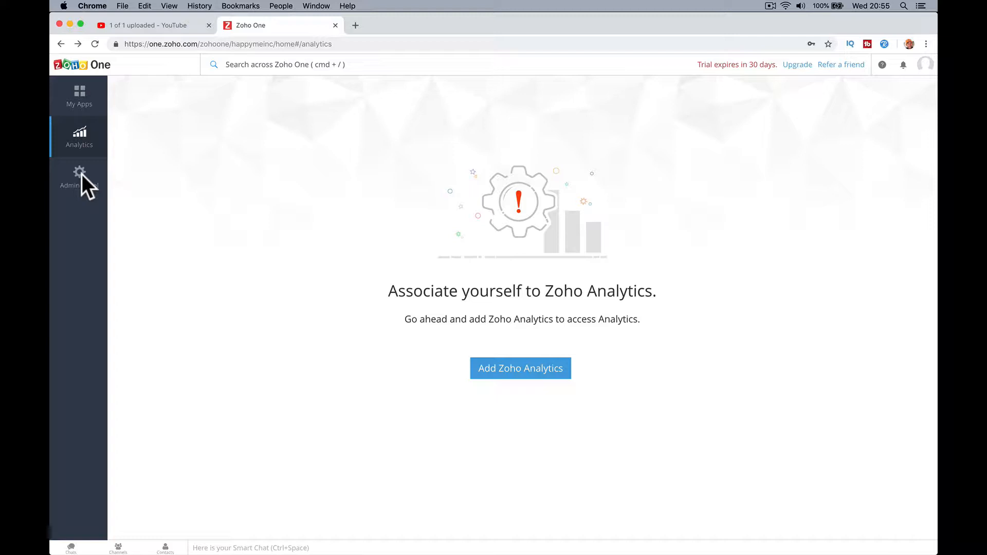
# - From My Apps, open the Admin Panel's Applications catalogue listing Mail, Notebook and Books
pyautogui.click(79, 96)
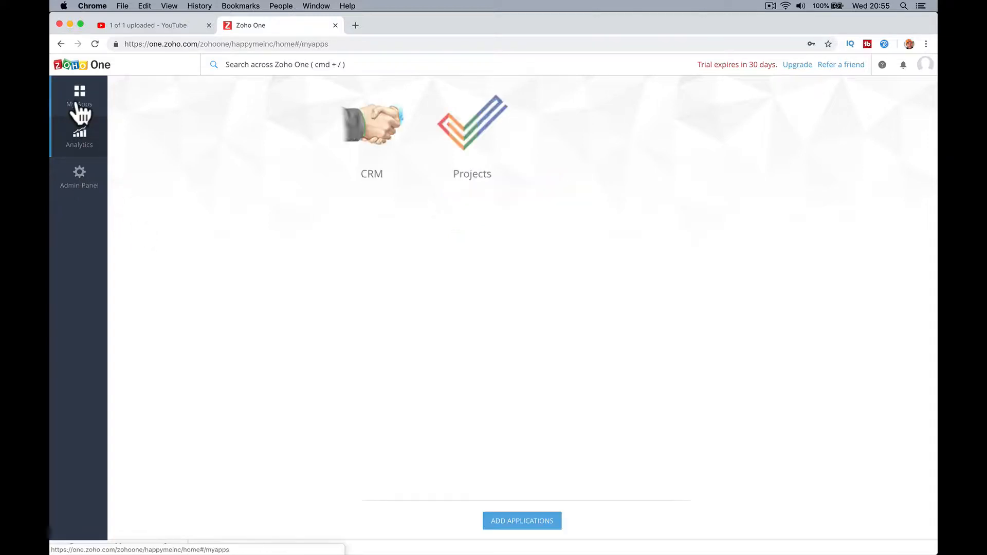
pyautogui.click(522, 521)
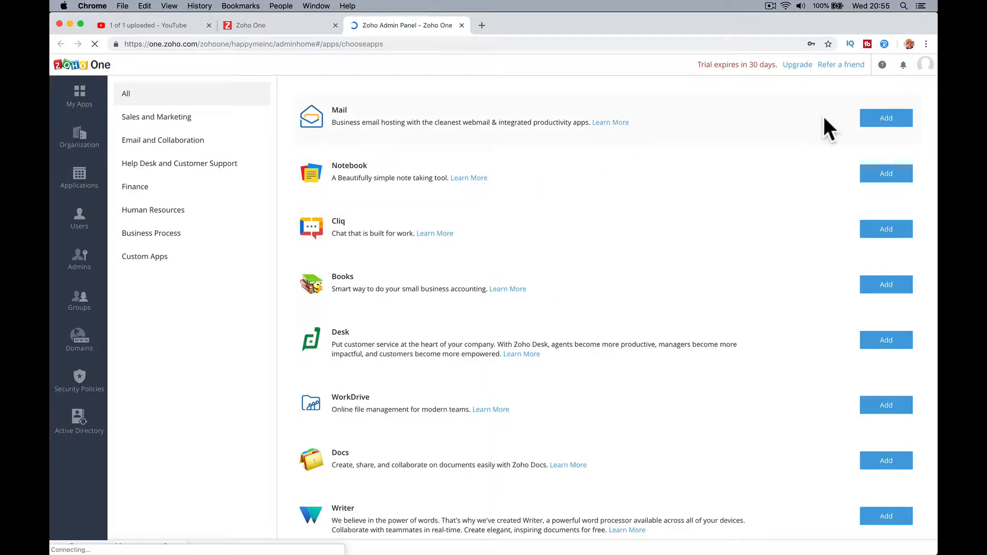
# - Add Mail to the organisation with z1trial.com as its domain name
pyautogui.click(886, 118)
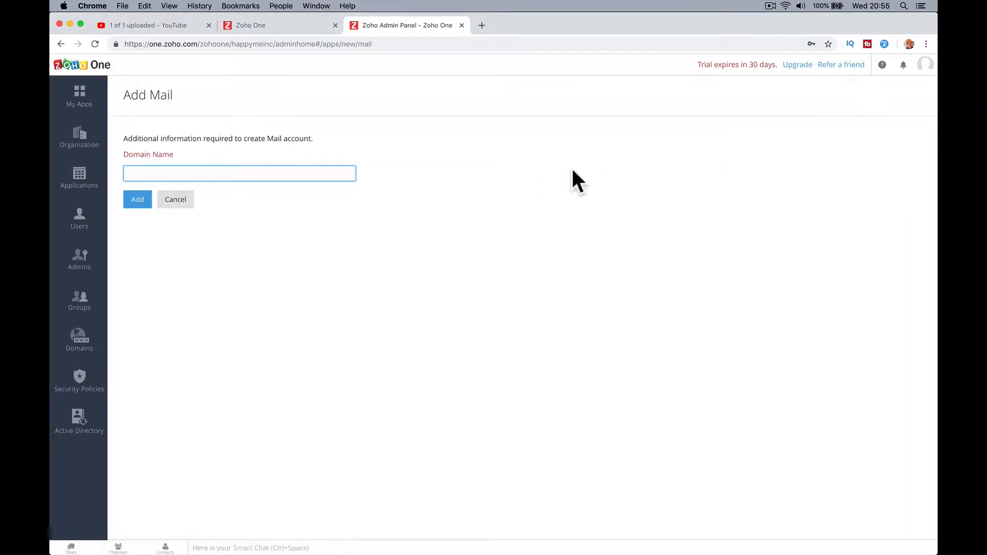
pyautogui.write('z')
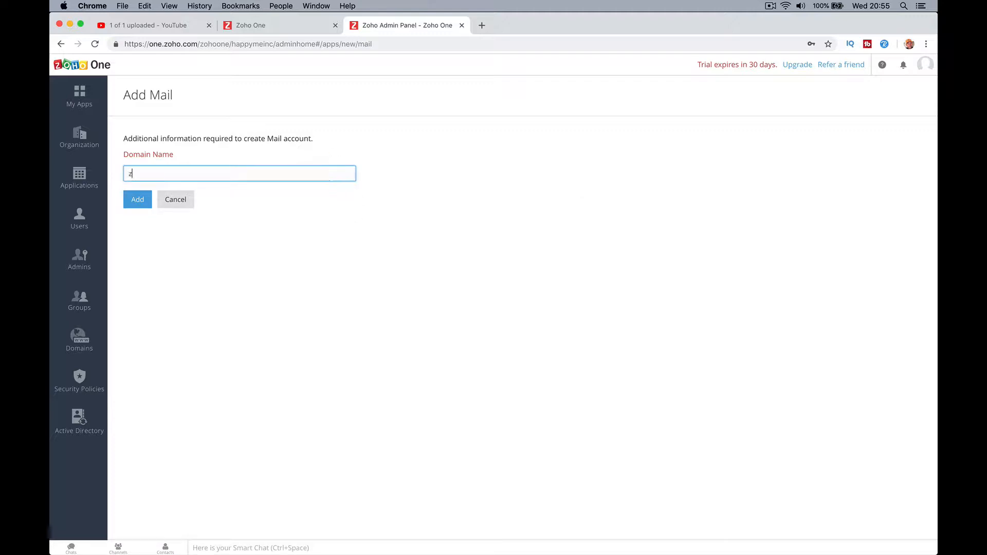
pyautogui.write('1trial.com')
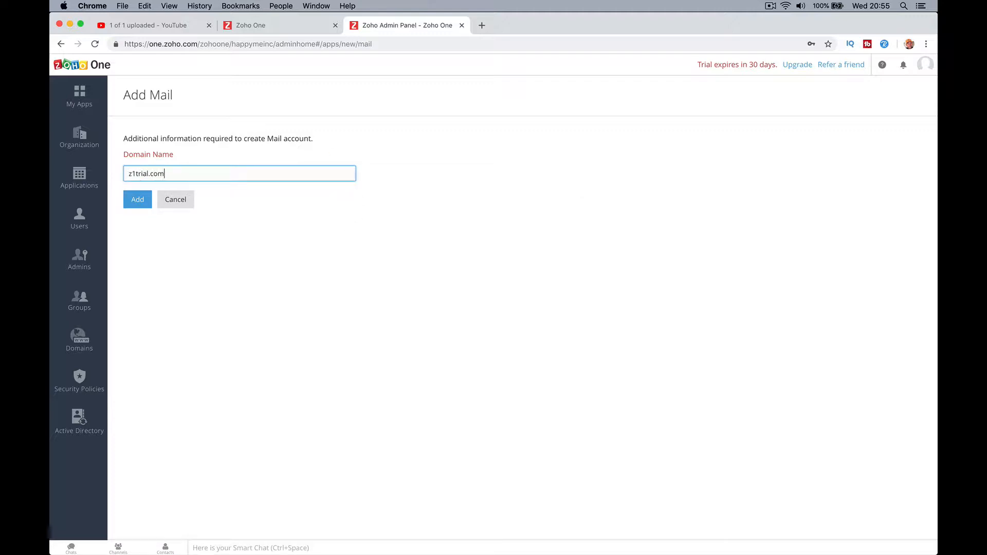
pyautogui.click(138, 200)
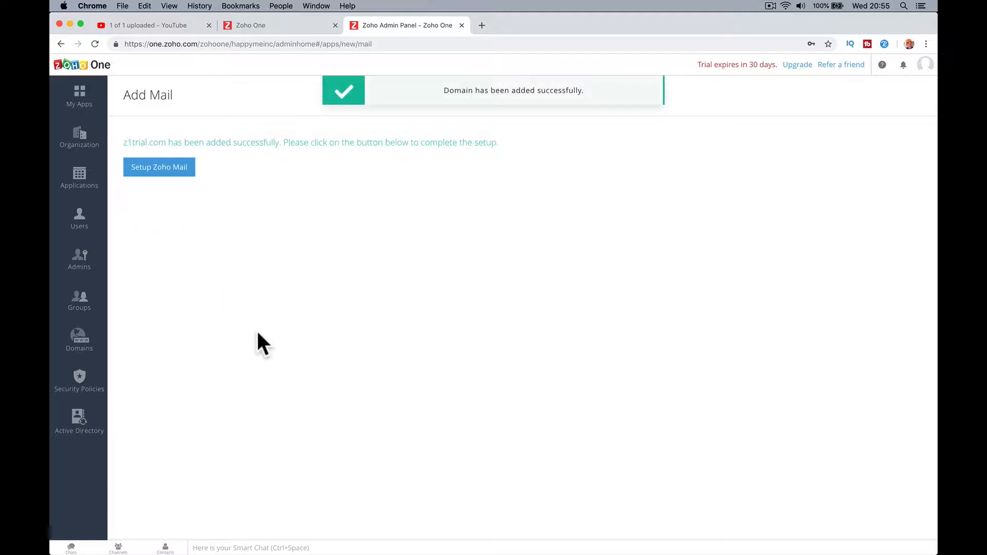
pyautogui.moveTo(278, 208)
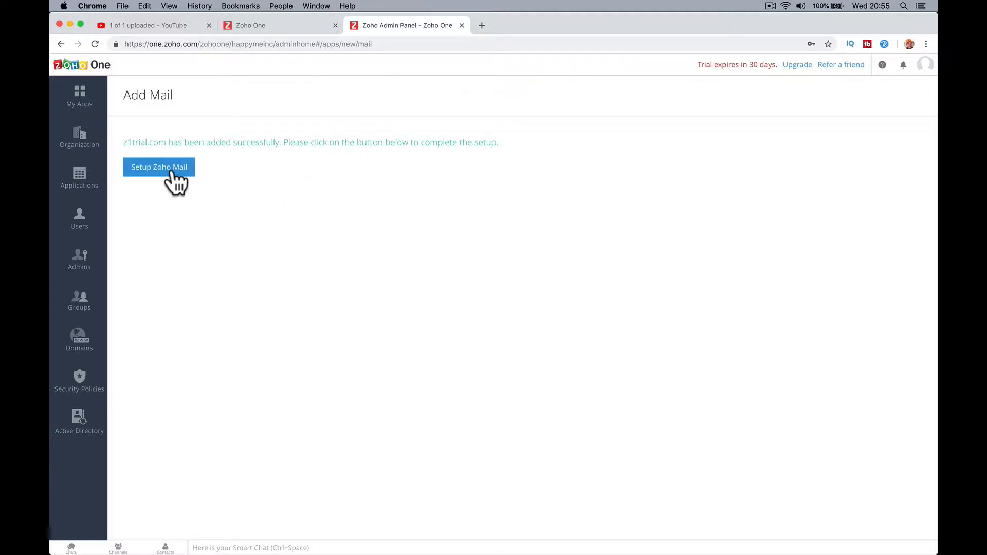
# - Start Zoho Mail setup and begin entering the phone number to verify
pyautogui.click(159, 166)
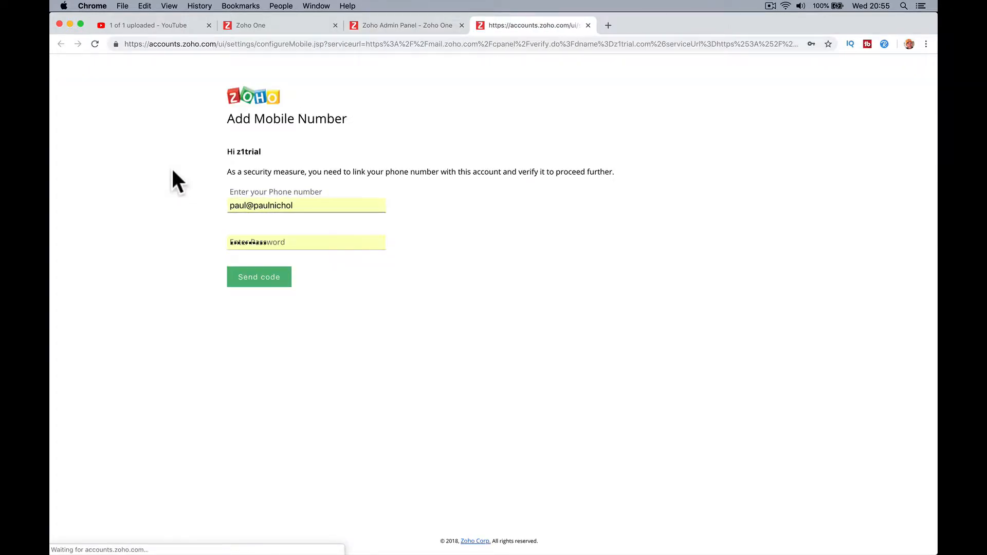
pyautogui.click(306, 206)
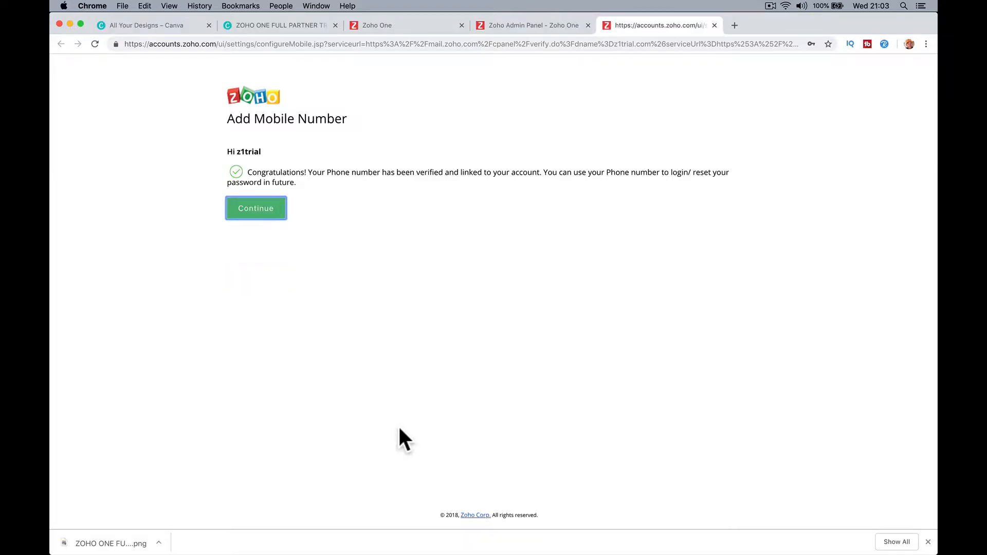
pyautogui.moveTo(393, 291)
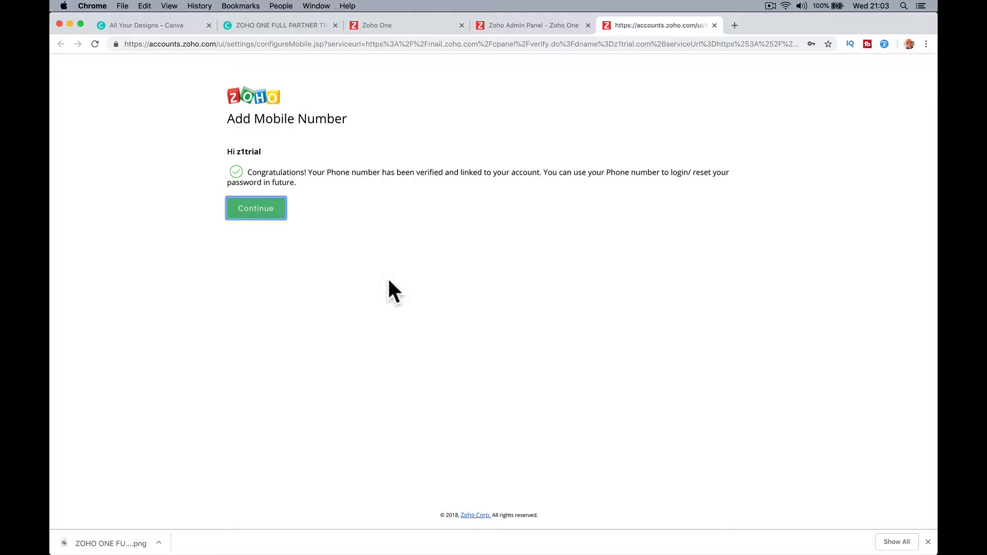
pyautogui.moveTo(256, 208)
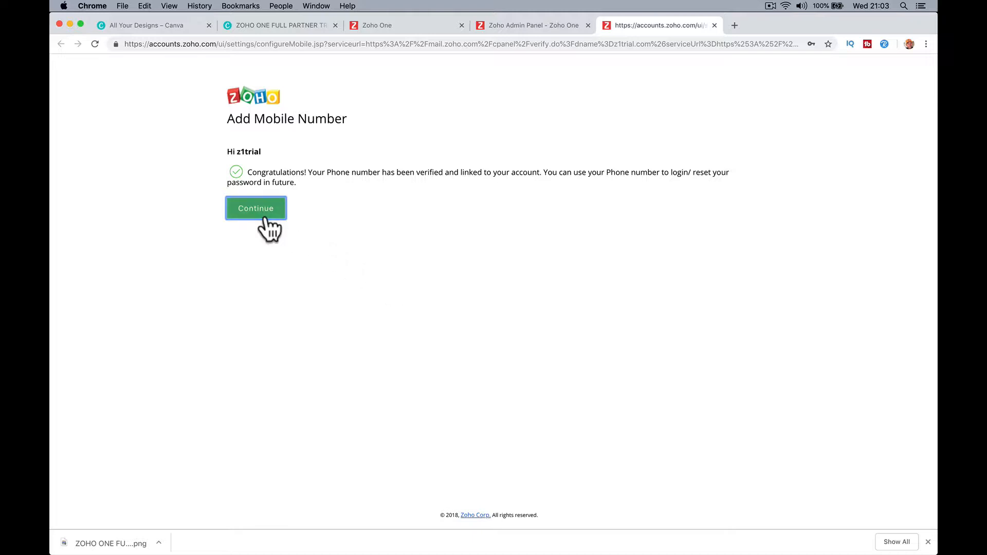
# - Continue to Domain Setup and choose Others.. as the DNS manager
pyautogui.click(256, 209)
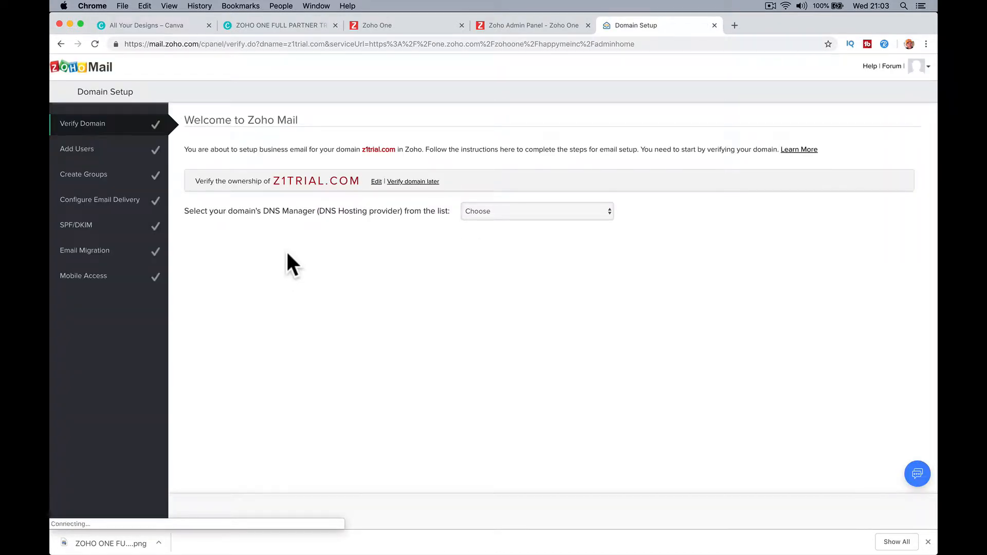
pyautogui.moveTo(403, 277)
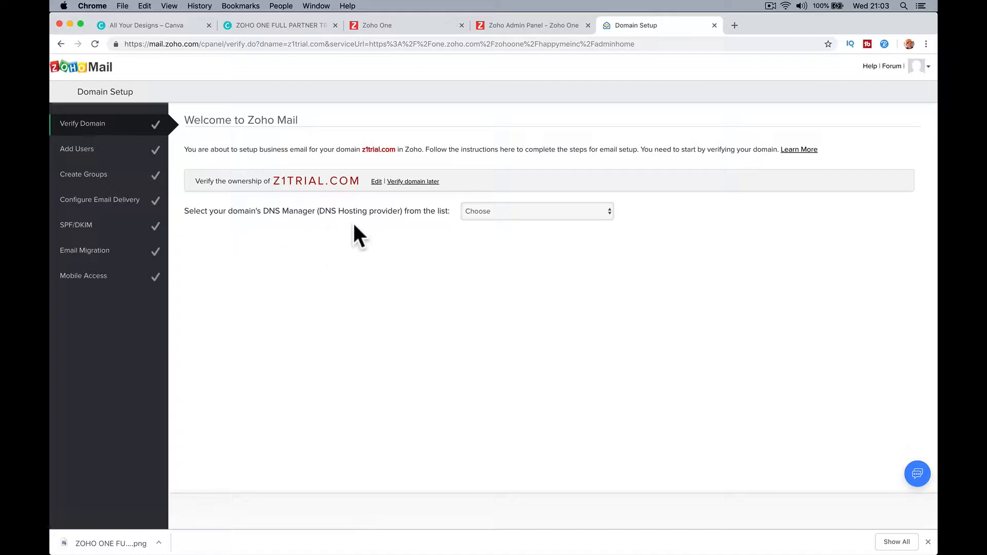
pyautogui.moveTo(413, 228)
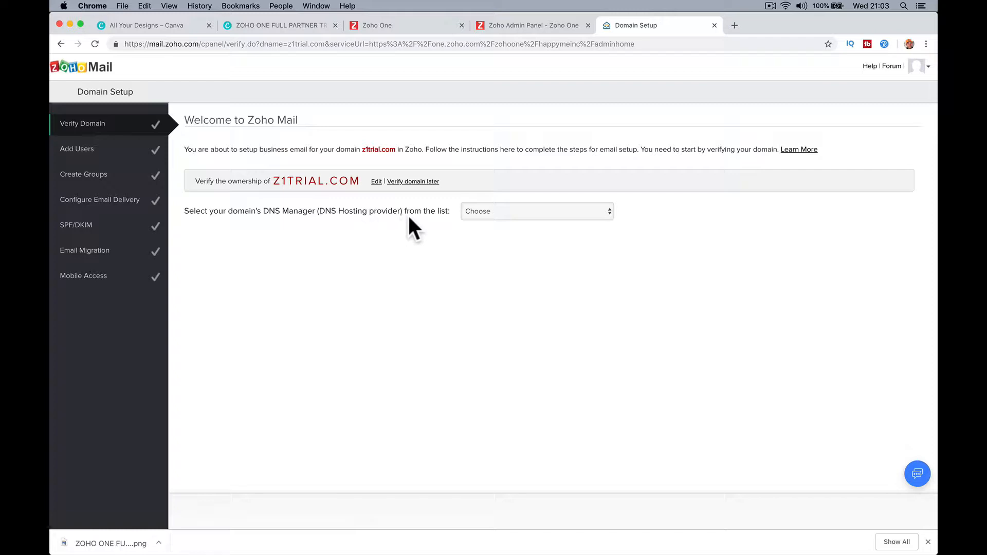
pyautogui.moveTo(414, 186)
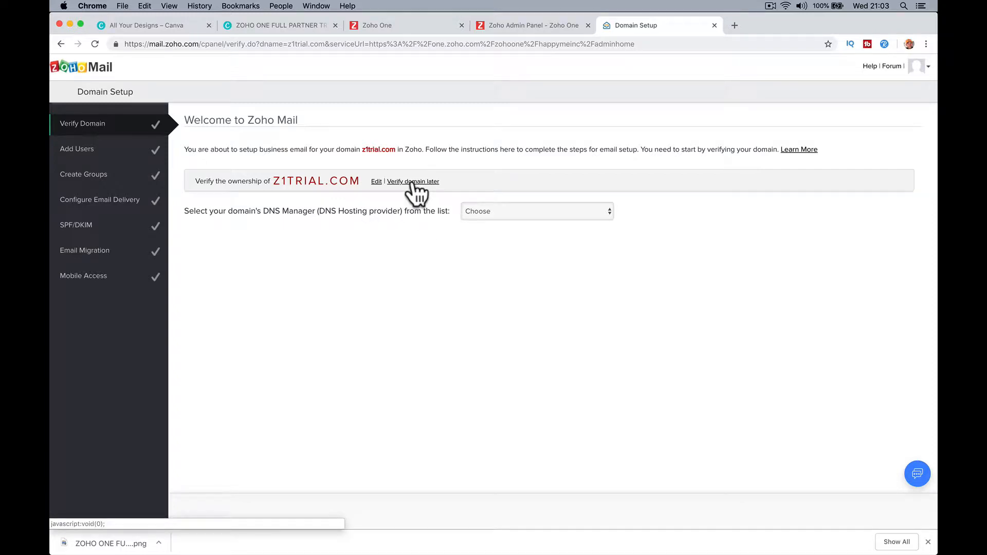
pyautogui.moveTo(494, 243)
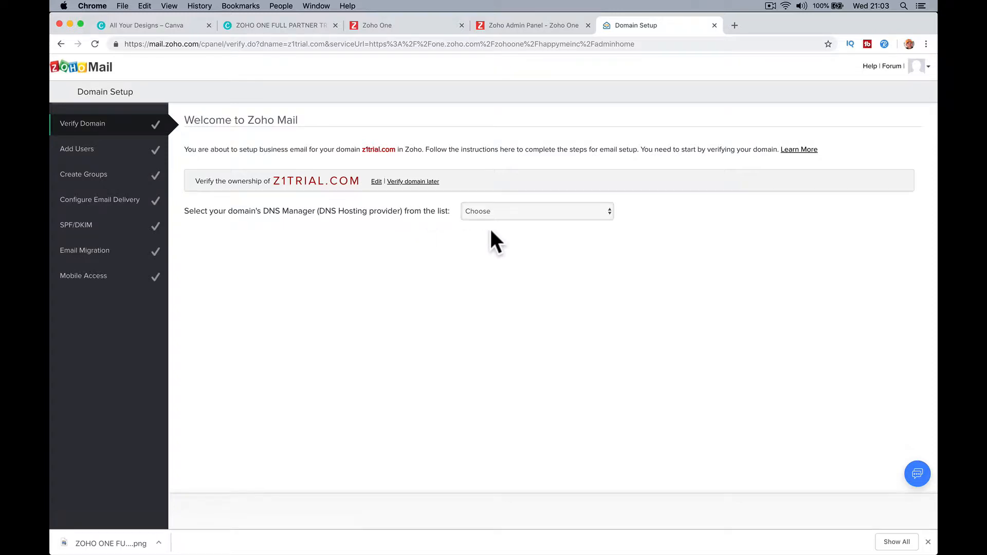
pyautogui.moveTo(533, 364)
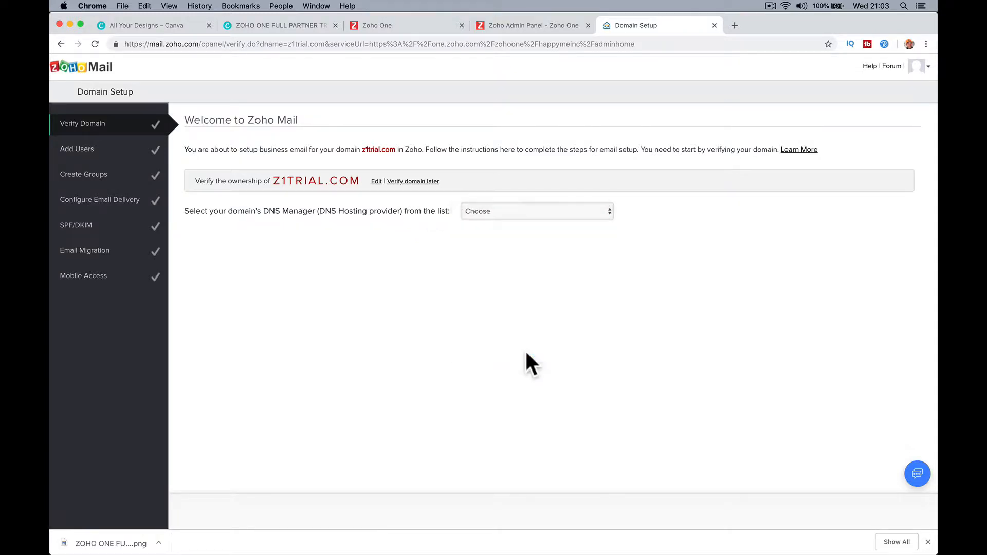
pyautogui.click(535, 211)
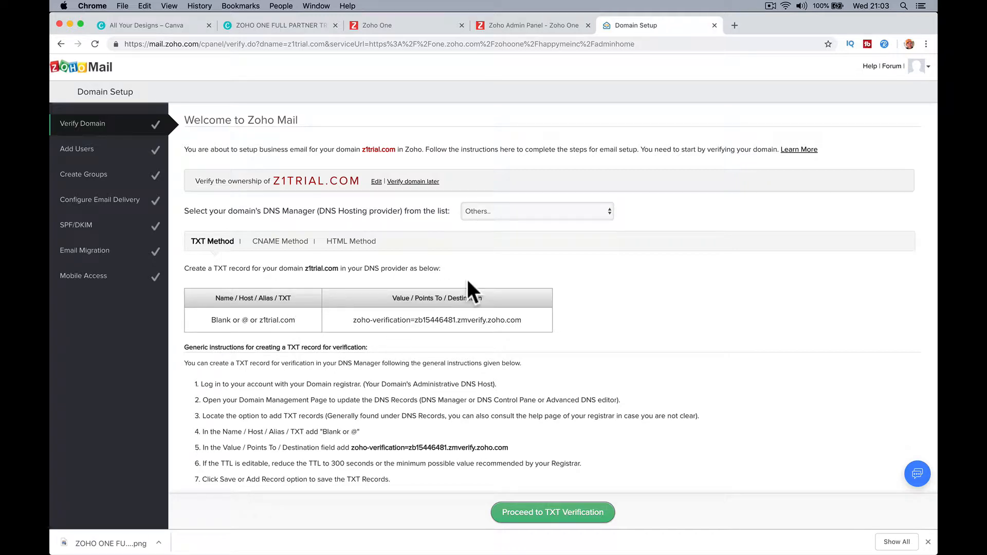
pyautogui.moveTo(701, 74)
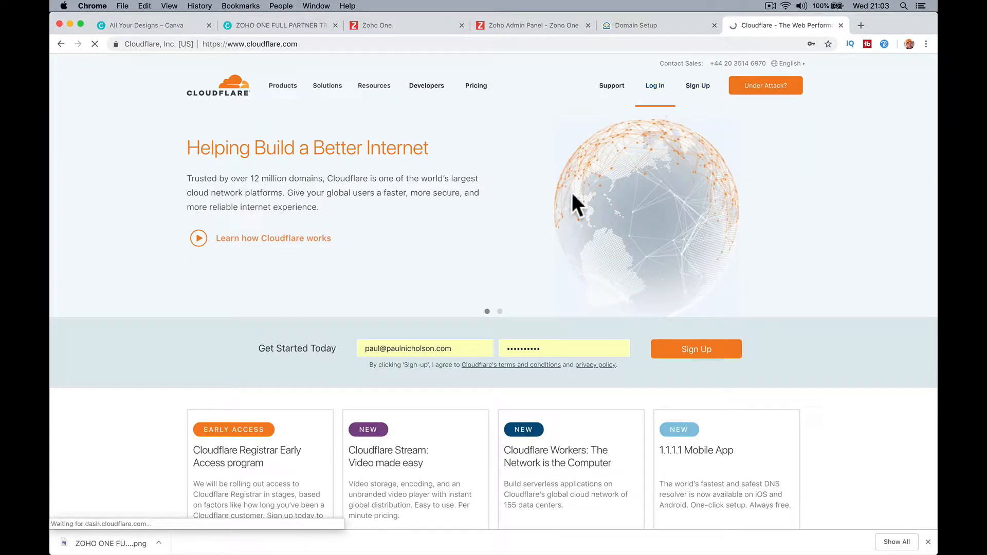
# - Log out of happy-me.com, log in as z1trial, and open the z1trial.com site
pyautogui.click(695, 349)
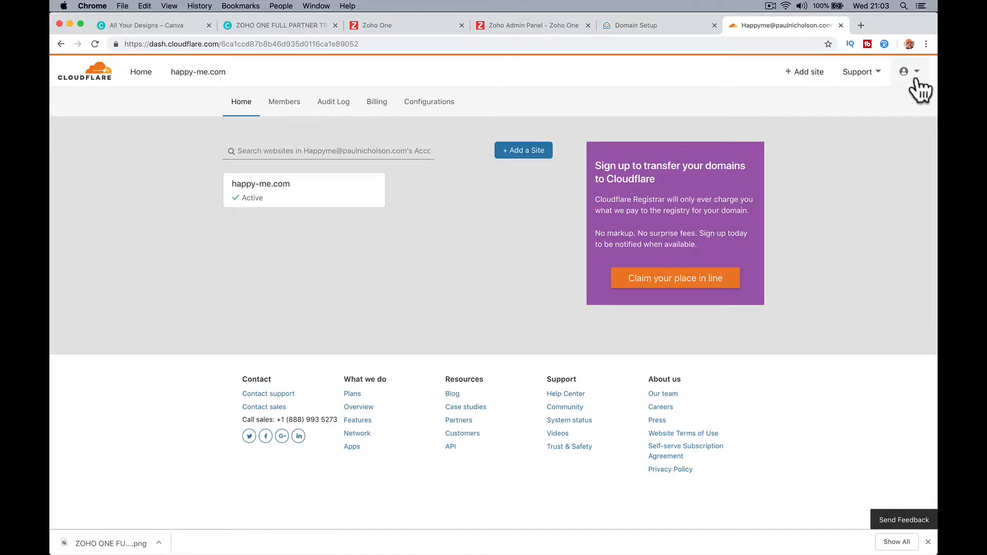
pyautogui.click(909, 71)
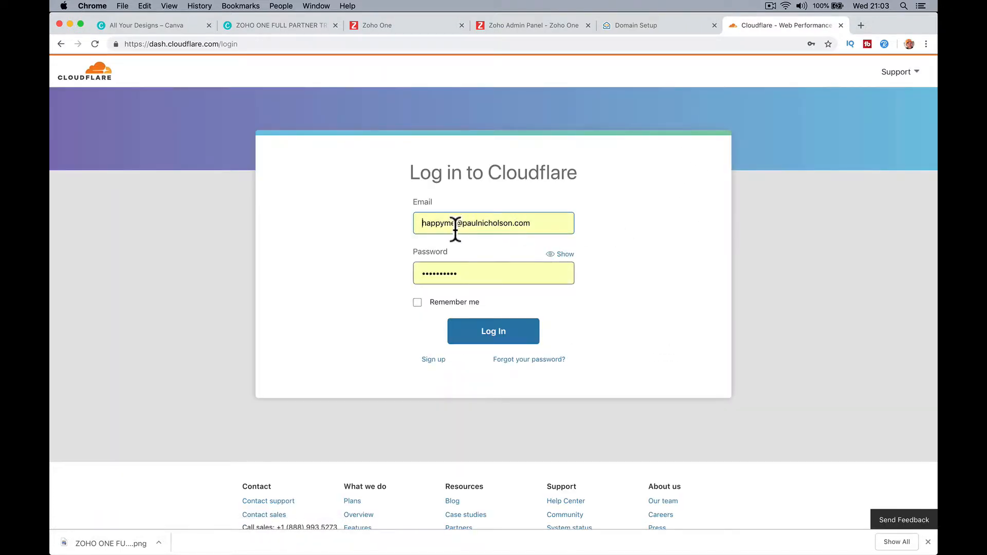
pyautogui.click(493, 223)
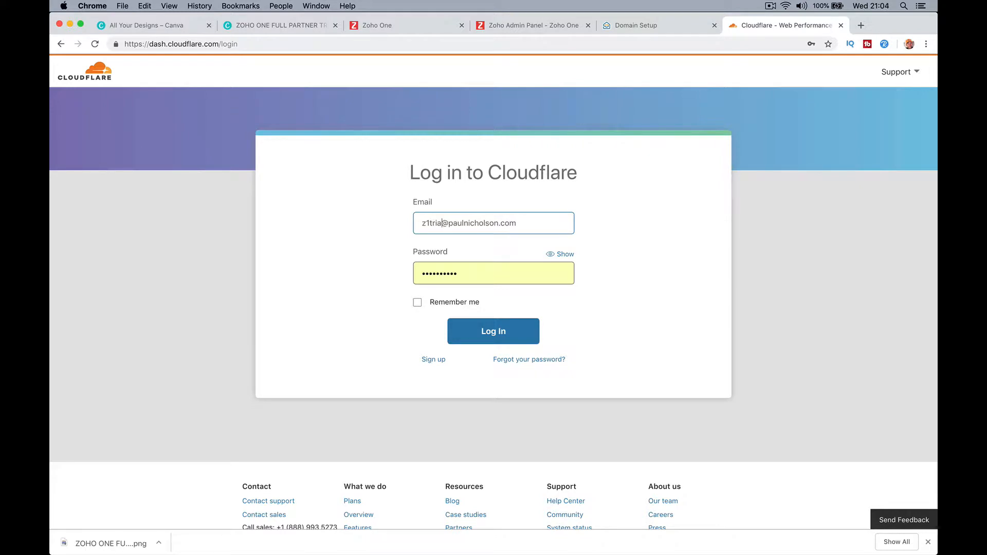
pyautogui.click(493, 331)
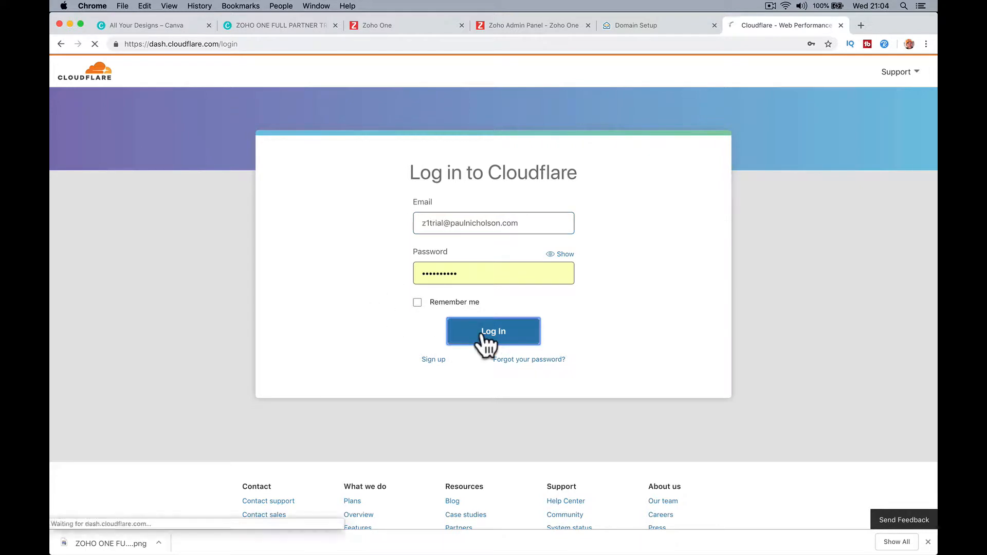
pyautogui.click(493, 332)
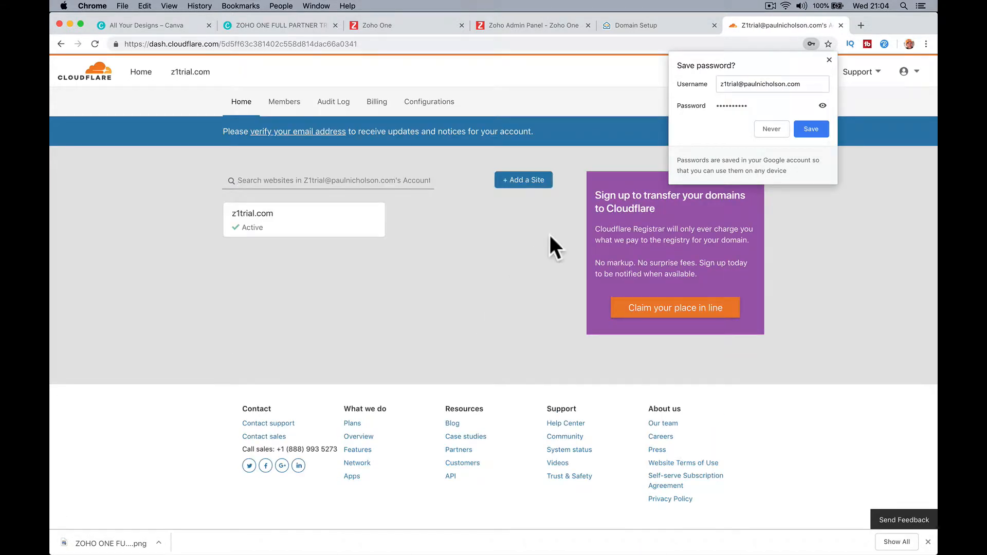
pyautogui.click(252, 214)
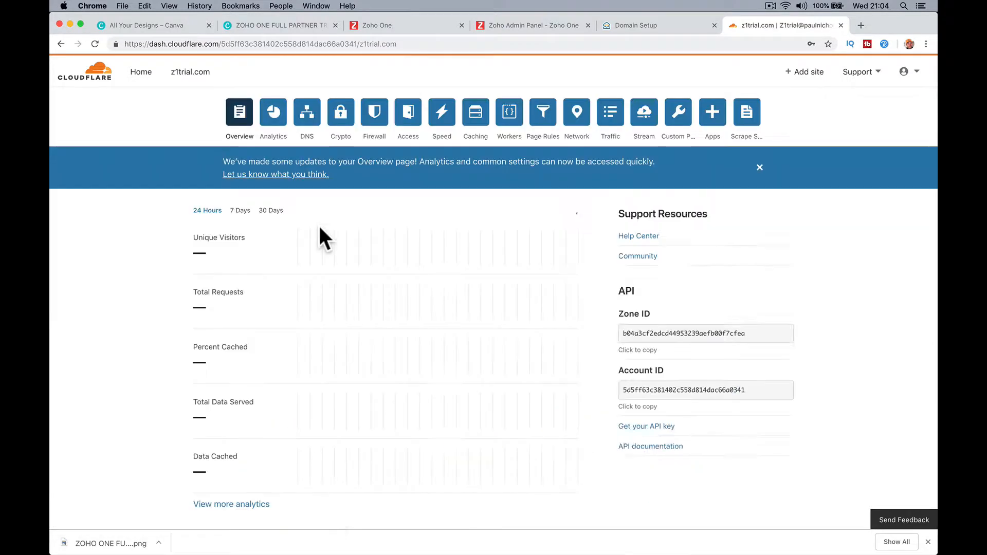
# - Open z1trial.com's DNS records, checking back on the Zoho domain setup page
pyautogui.click(306, 115)
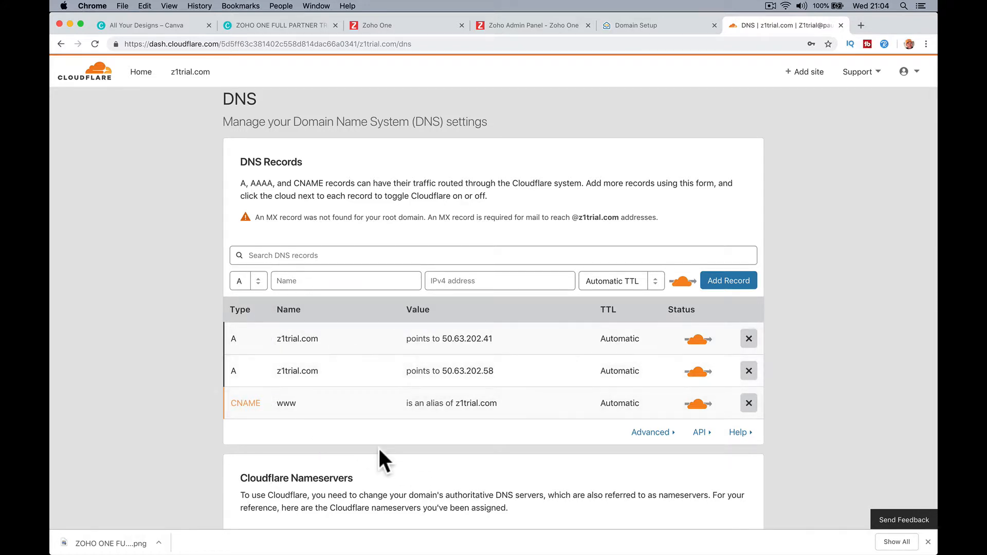
pyautogui.click(634, 25)
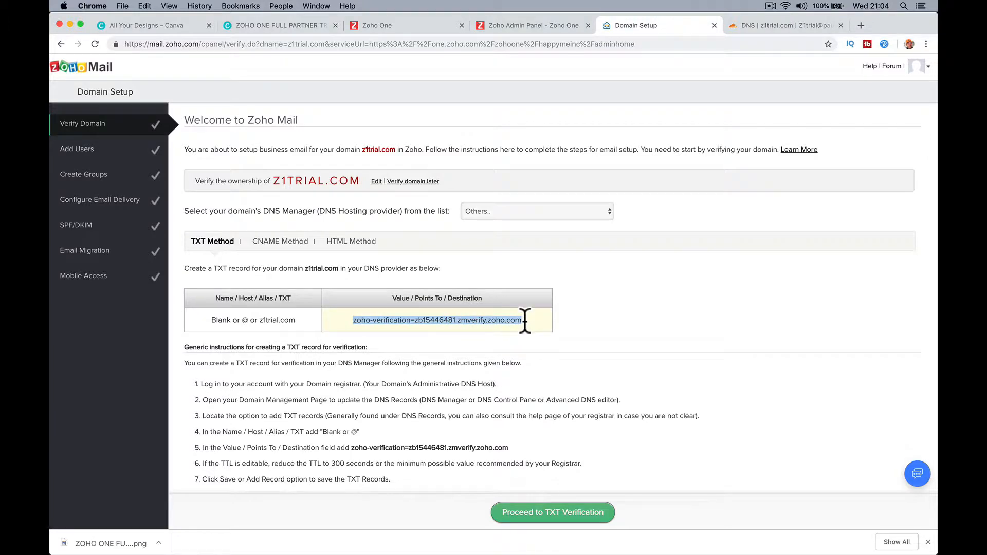
pyautogui.click(784, 25)
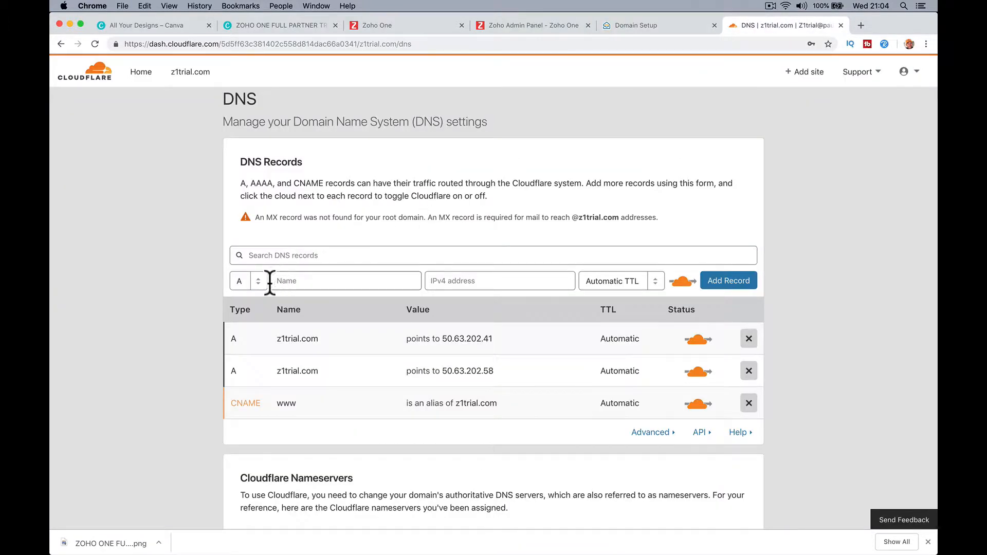
pyautogui.click(252, 280)
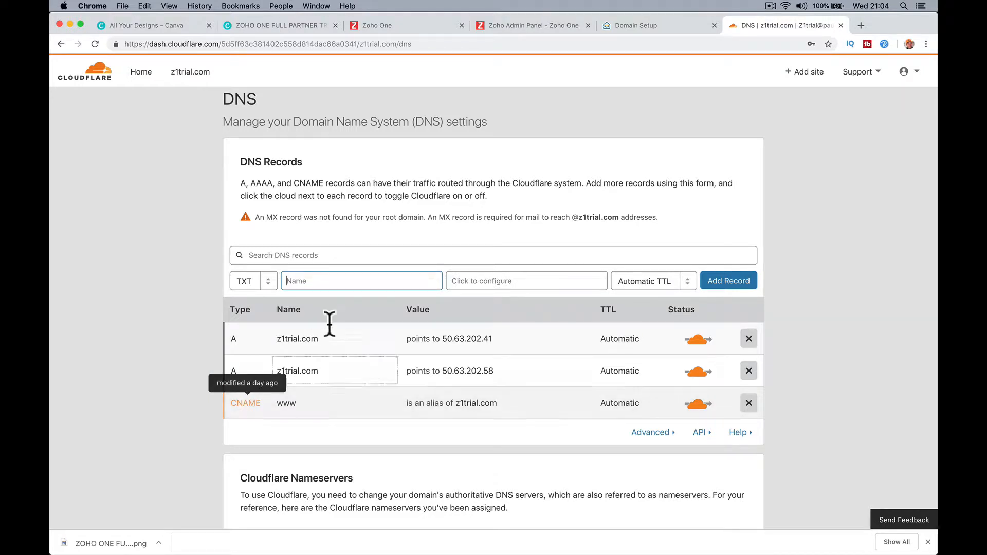
pyautogui.write('@')
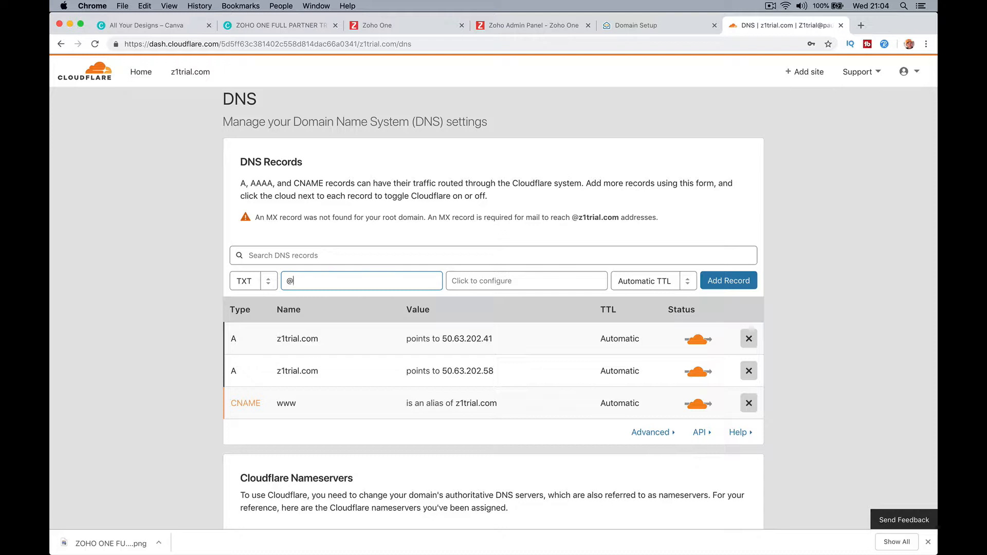
pyautogui.click(525, 281)
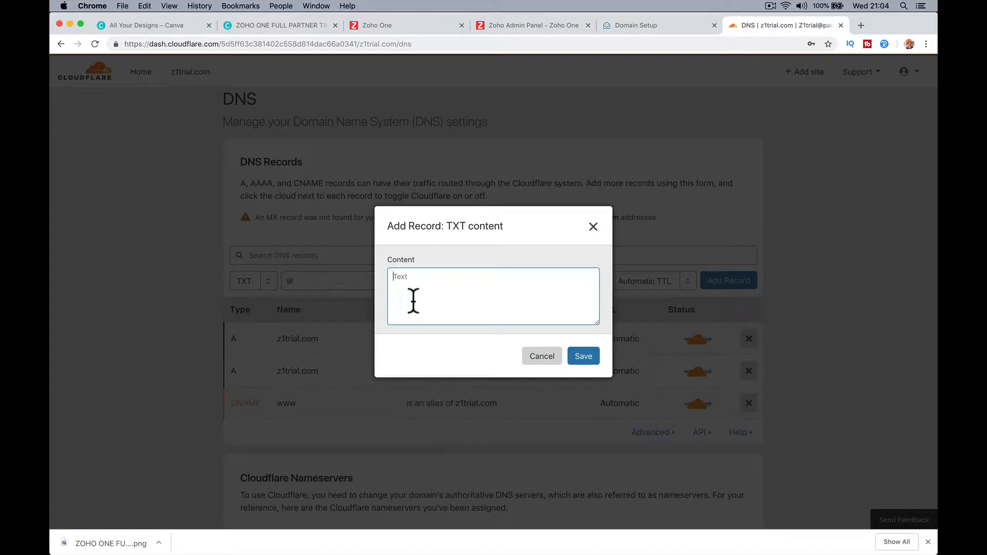
pyautogui.write('zoho-verification=zb15446481.zmverify.zoho.com')
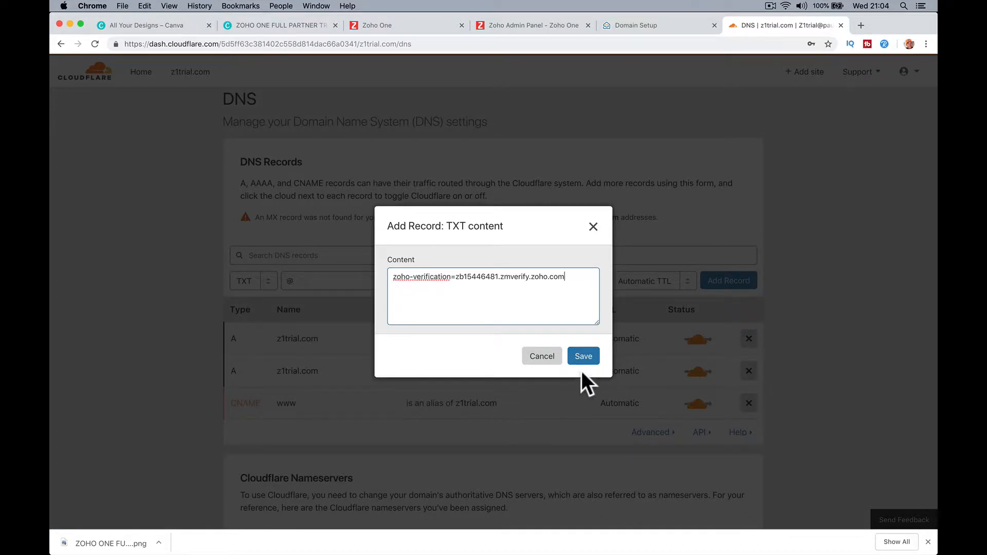
pyautogui.click(582, 356)
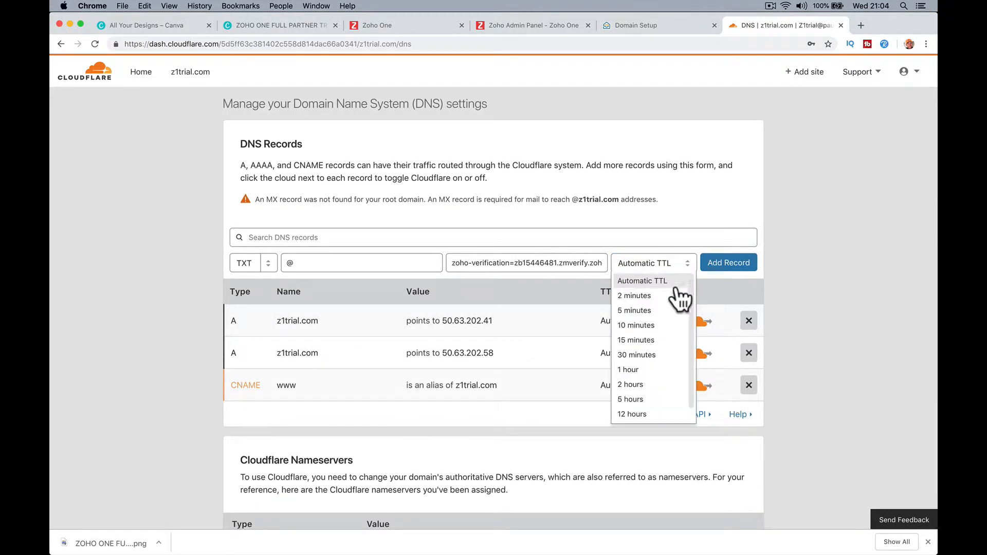
pyautogui.click(634, 296)
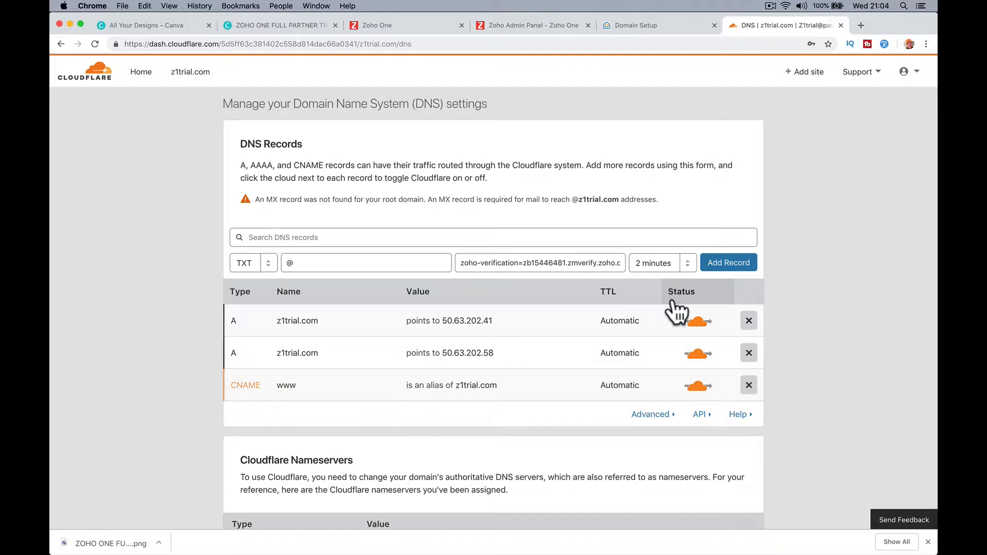
pyautogui.click(728, 263)
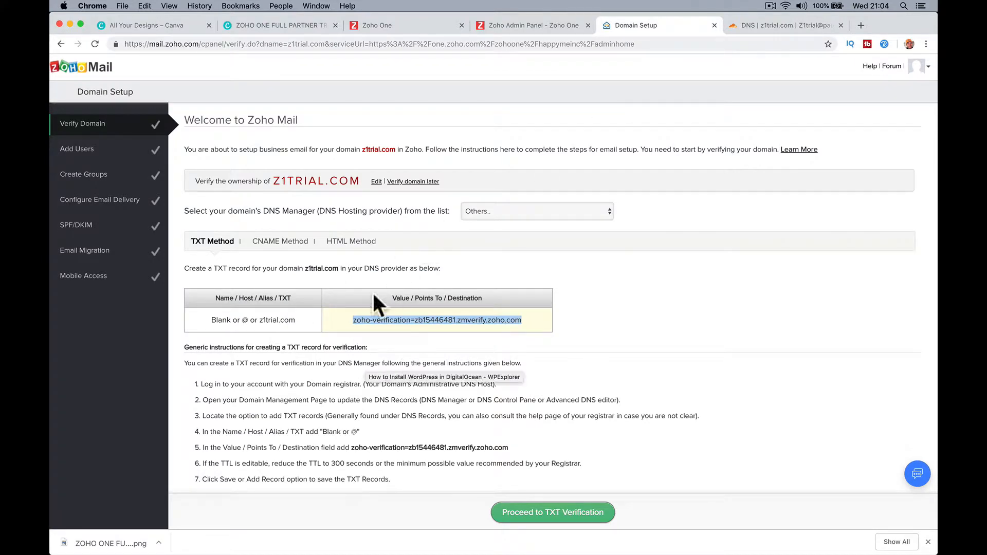
pyautogui.moveTo(398, 355)
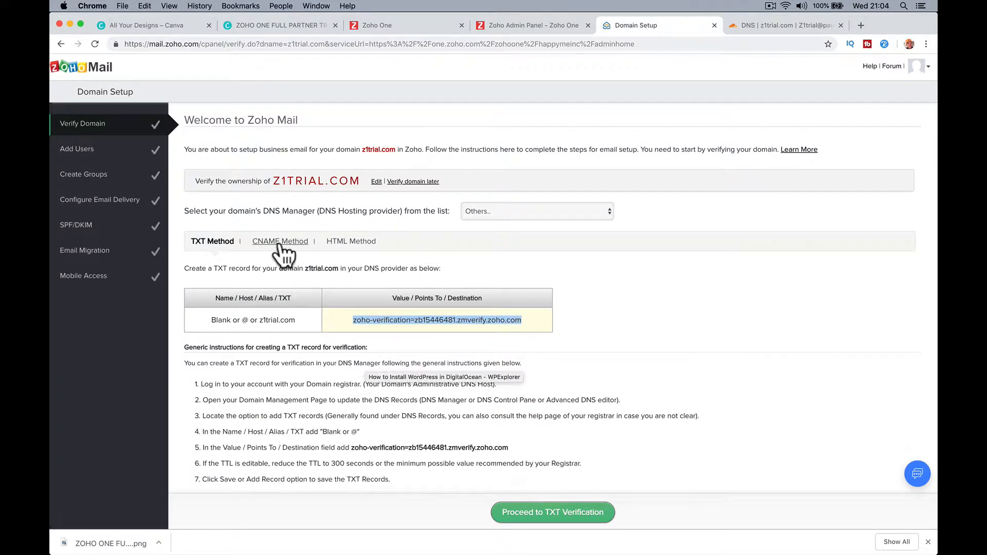
# - Copy the CNAME code zb15446481 into a new Cloudflare CNAME record's name
pyautogui.click(280, 241)
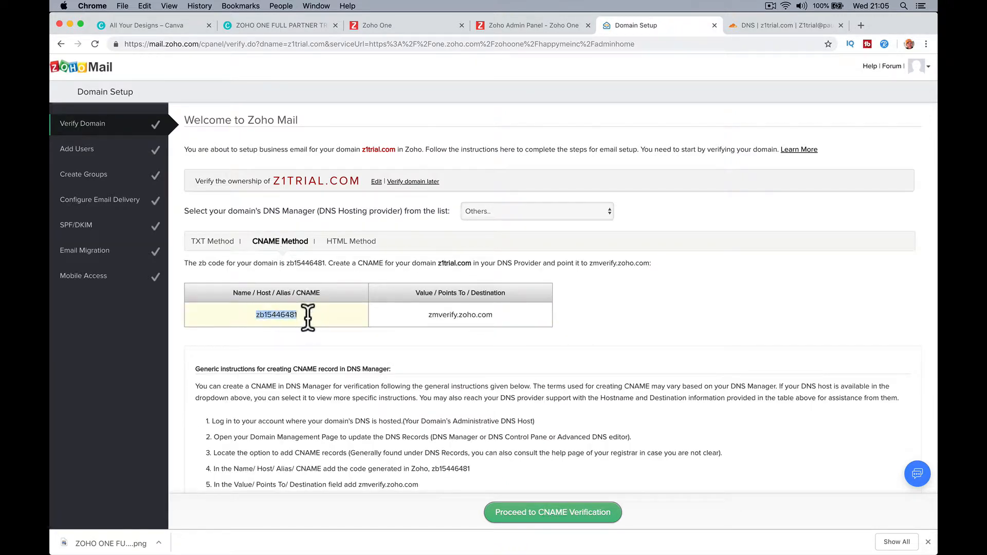
pyautogui.rightClick(276, 315)
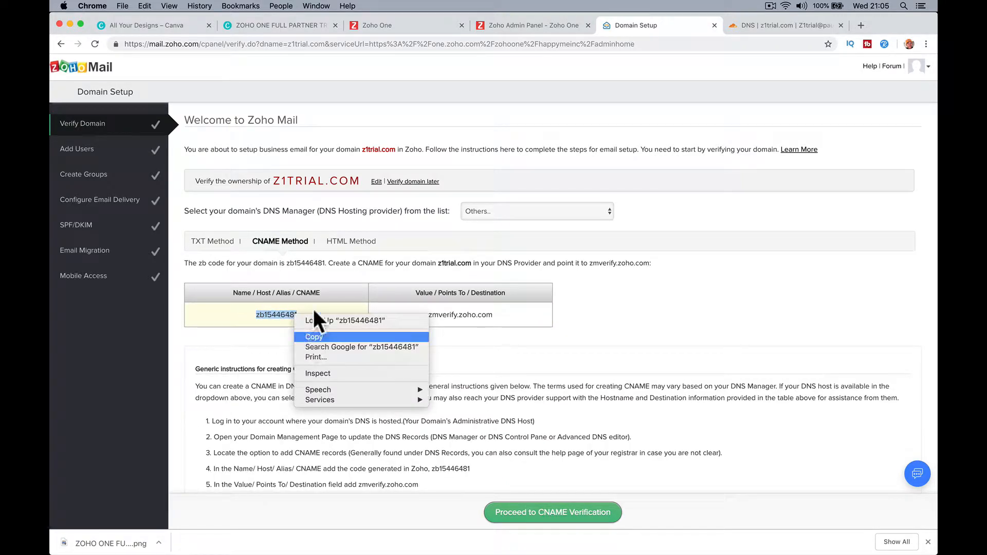
pyautogui.click(784, 25)
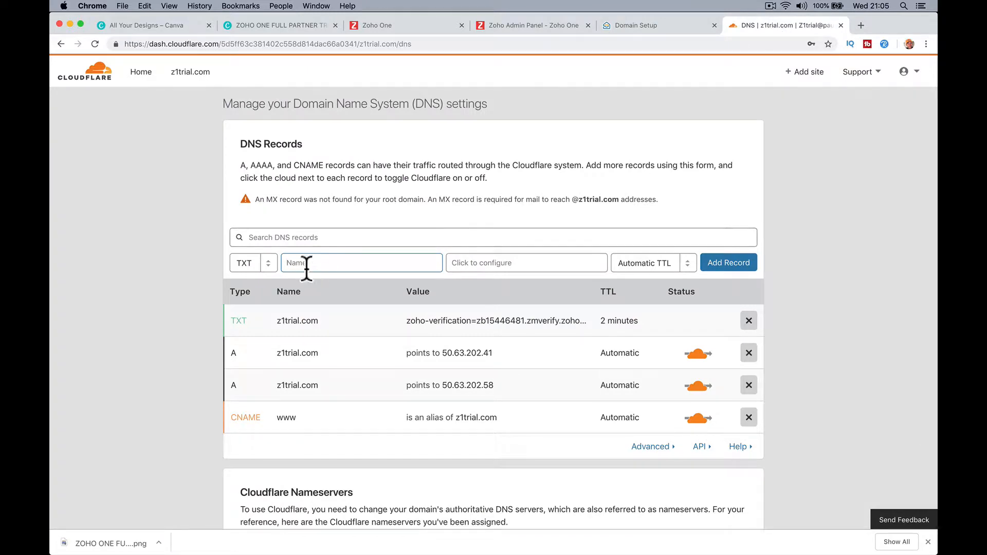
pyautogui.click(250, 263)
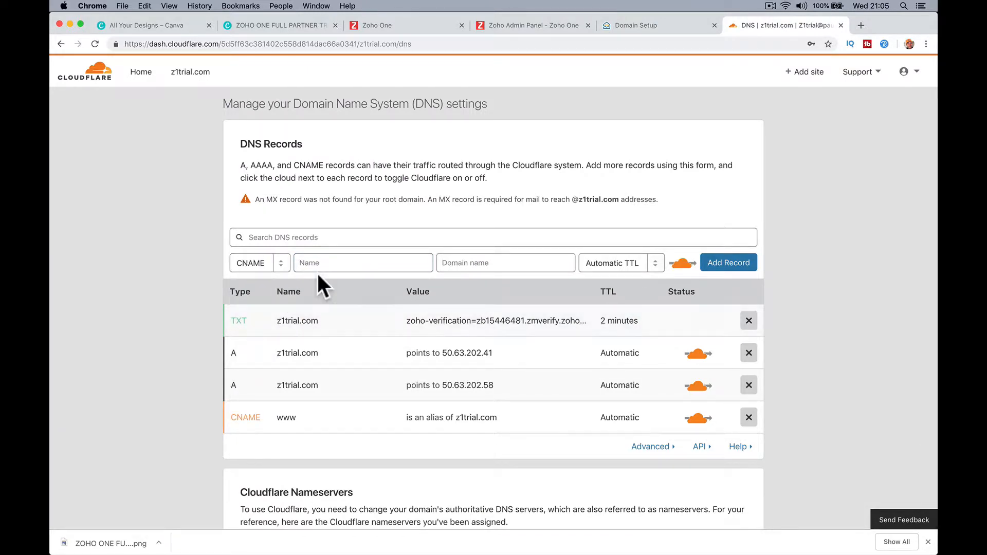
pyautogui.write('zb15446481')
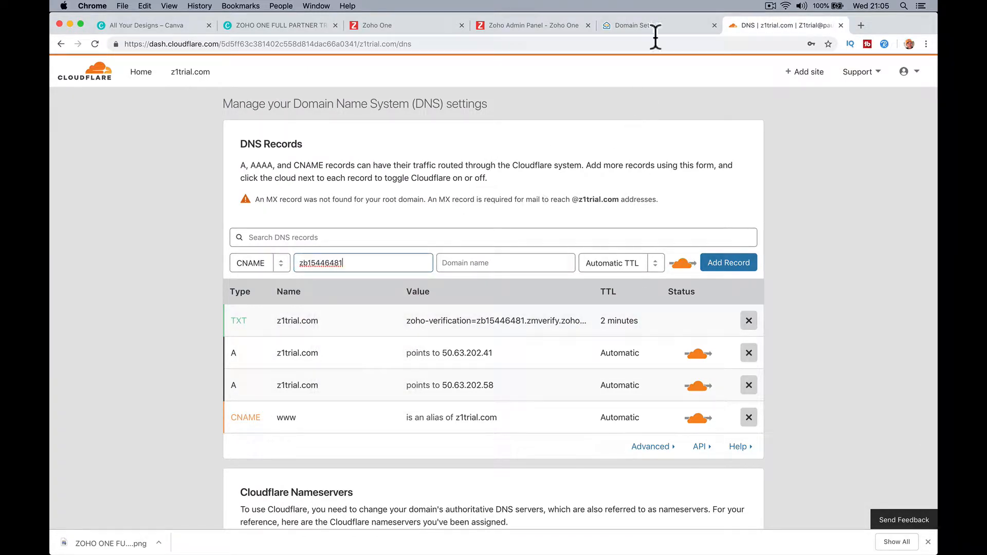
# - Point the CNAME at zmverify.zoho.com with a 2-minute TTL and add the record
pyautogui.click(629, 26)
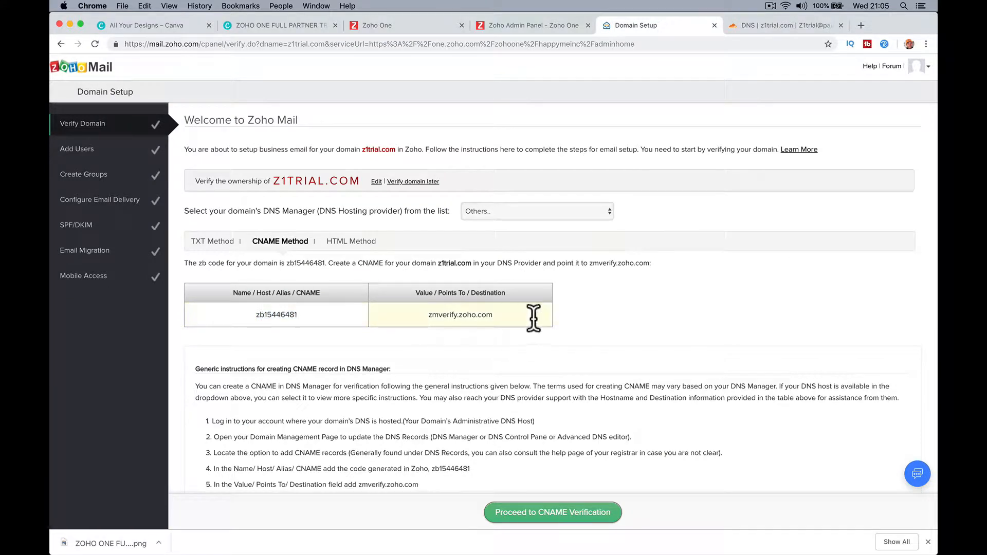
pyautogui.doubleClick(460, 315)
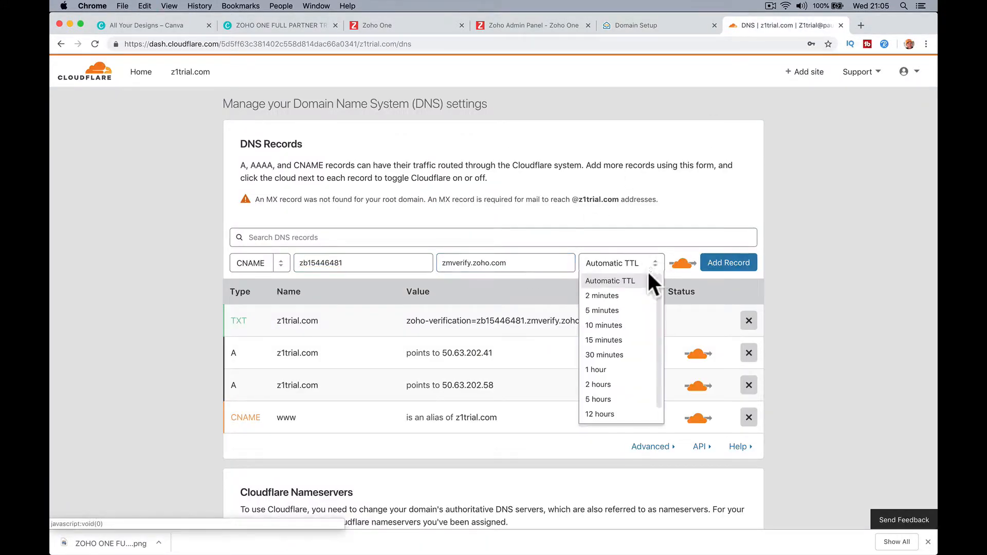
pyautogui.click(602, 296)
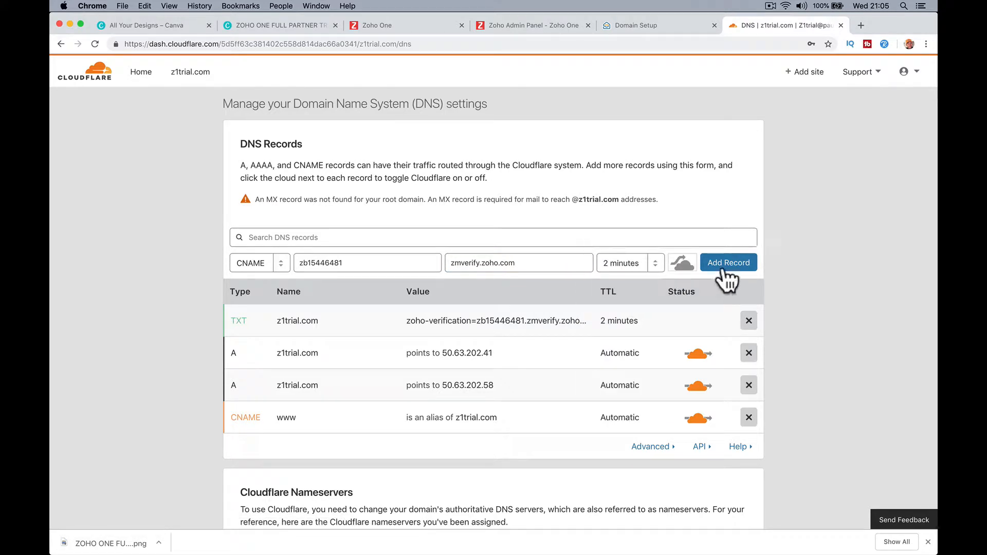
pyautogui.click(728, 263)
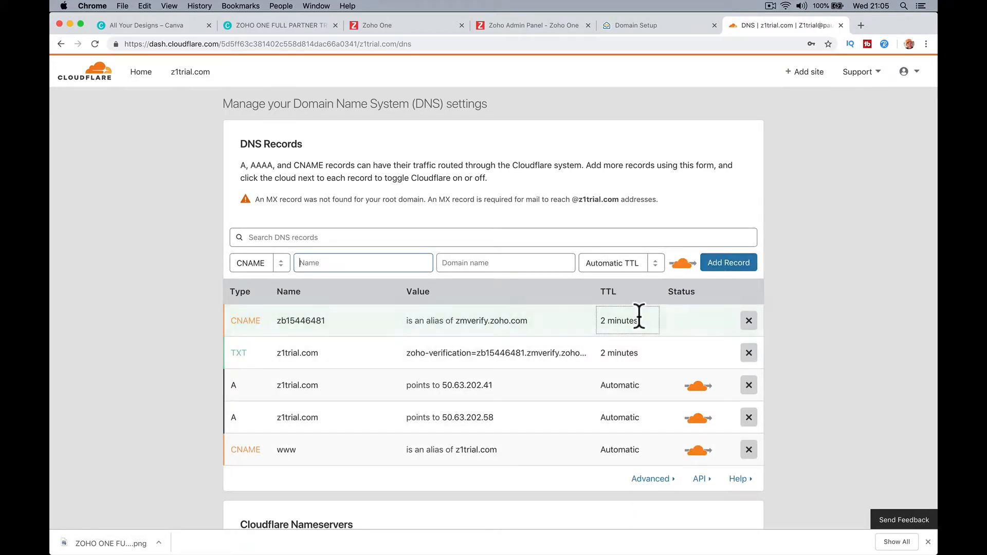
pyautogui.click(636, 25)
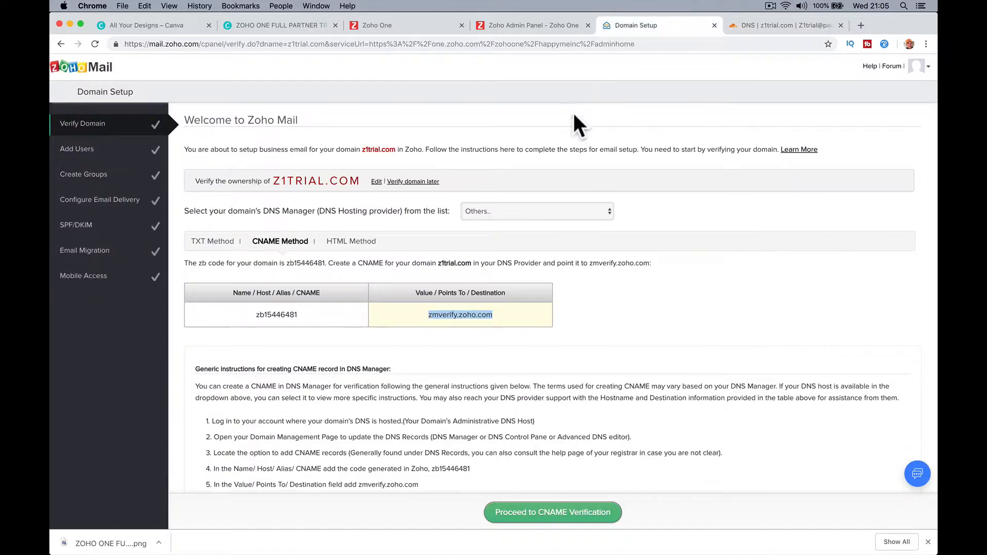
pyautogui.moveTo(325, 267)
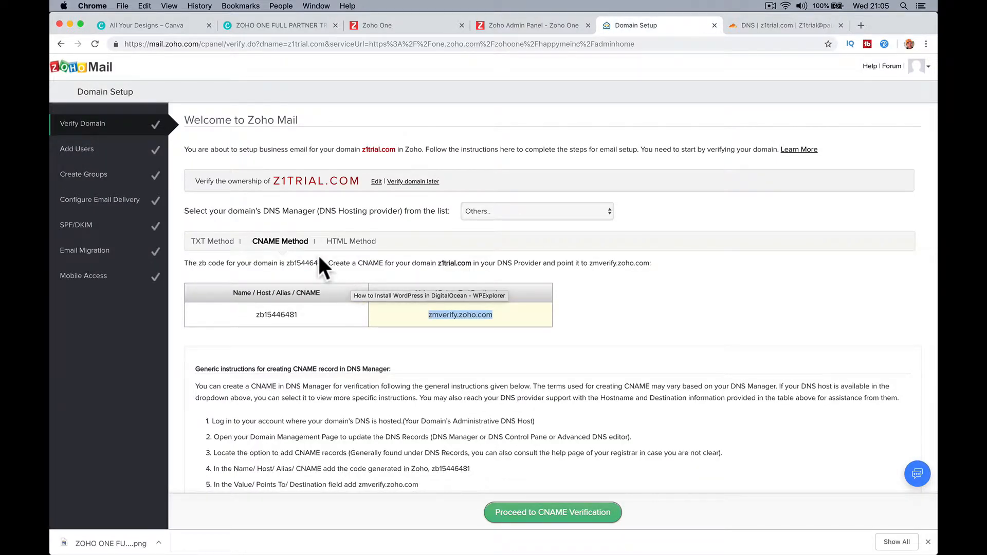
# - Run the TXT Method check, which reports z1trial.com's TXT records as perfect
pyautogui.click(213, 241)
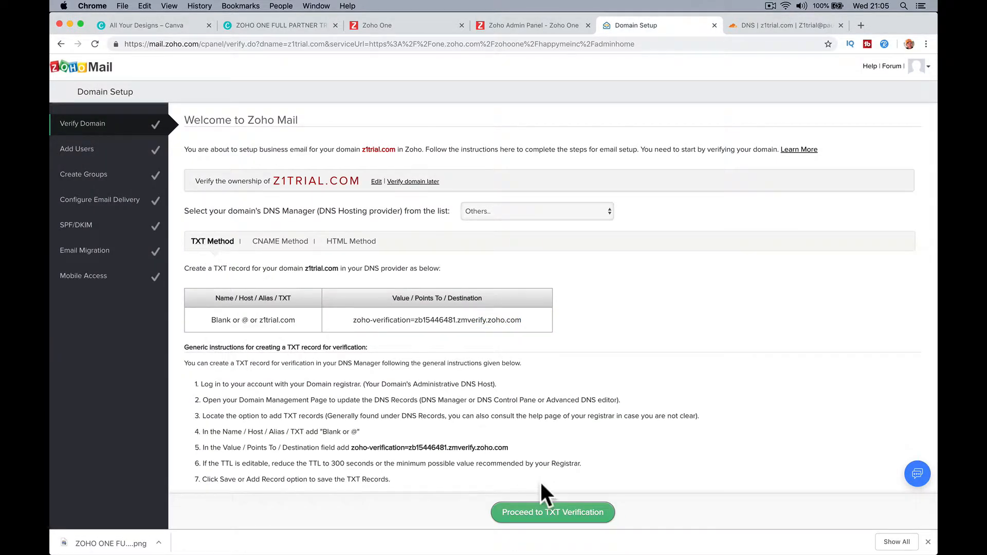
pyautogui.click(552, 512)
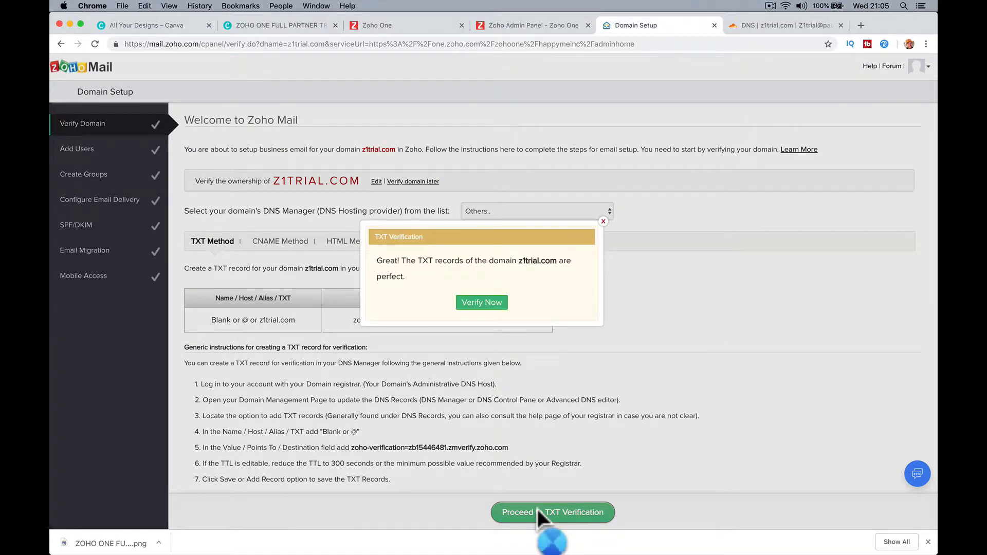
pyautogui.moveTo(526, 47)
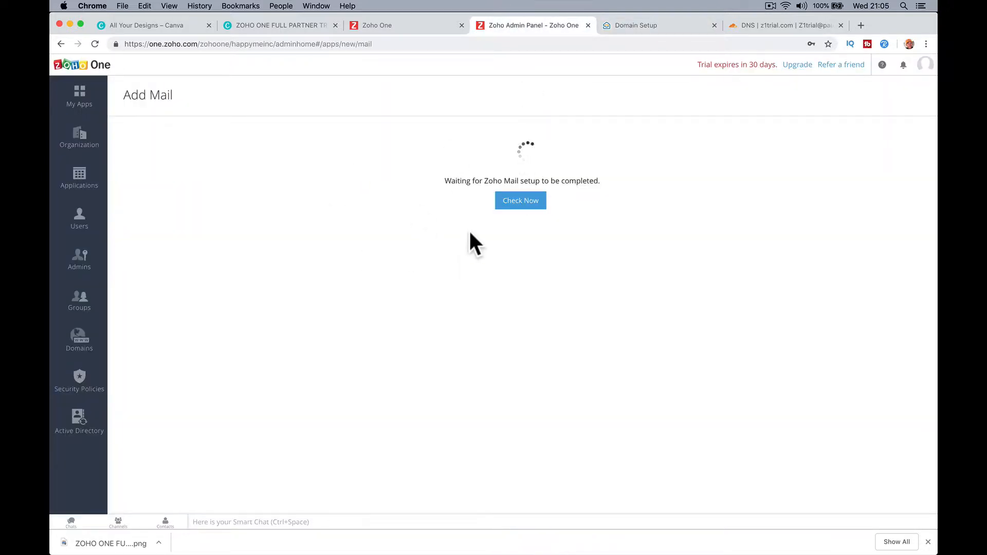
# - Verify z1trial.com from the Domains list, then return to the Domain Setup tab
pyautogui.click(79, 340)
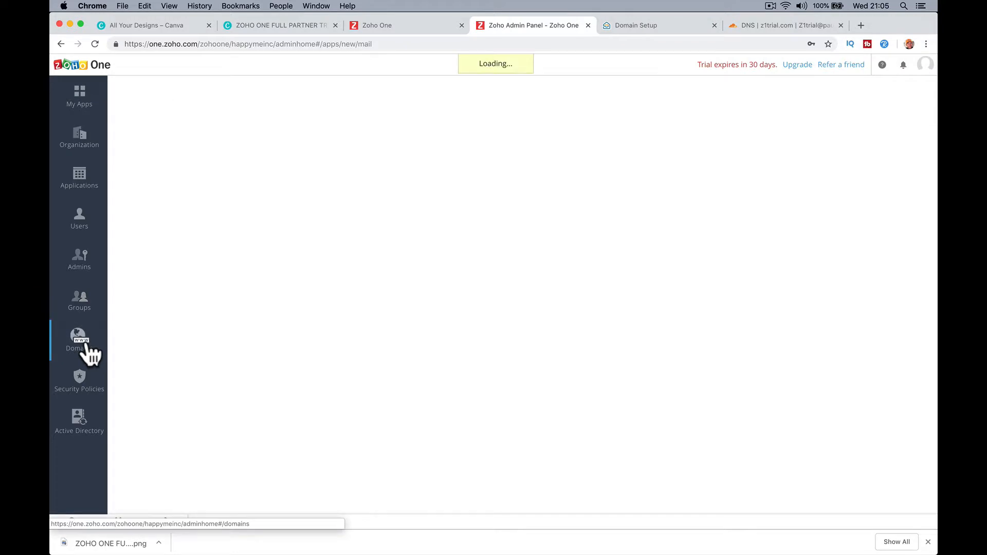
pyautogui.click(79, 340)
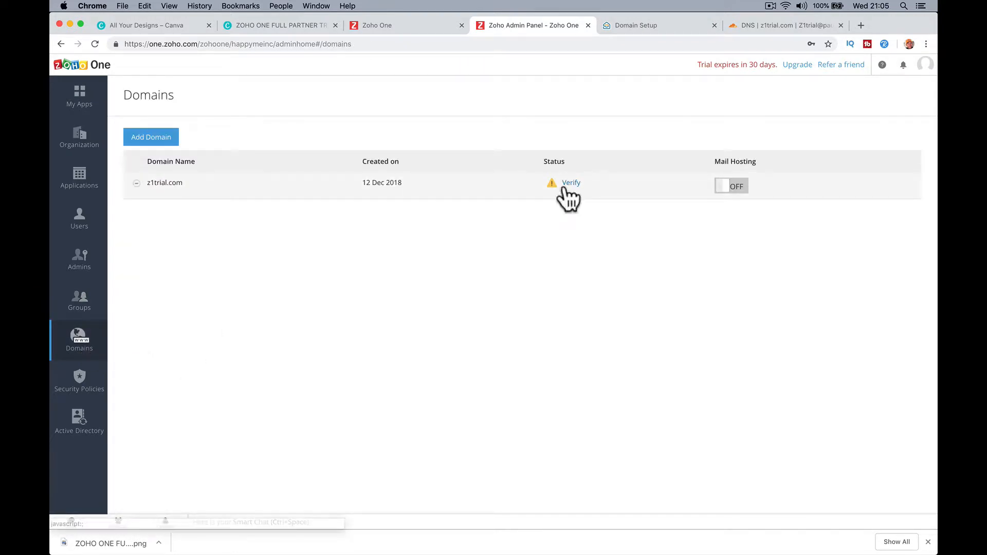
pyautogui.click(570, 183)
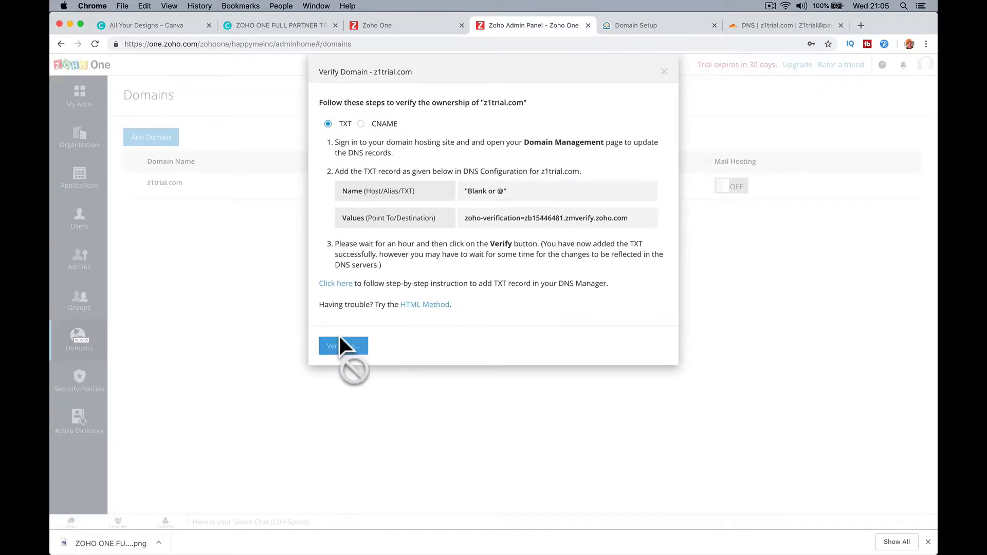
pyautogui.click(343, 346)
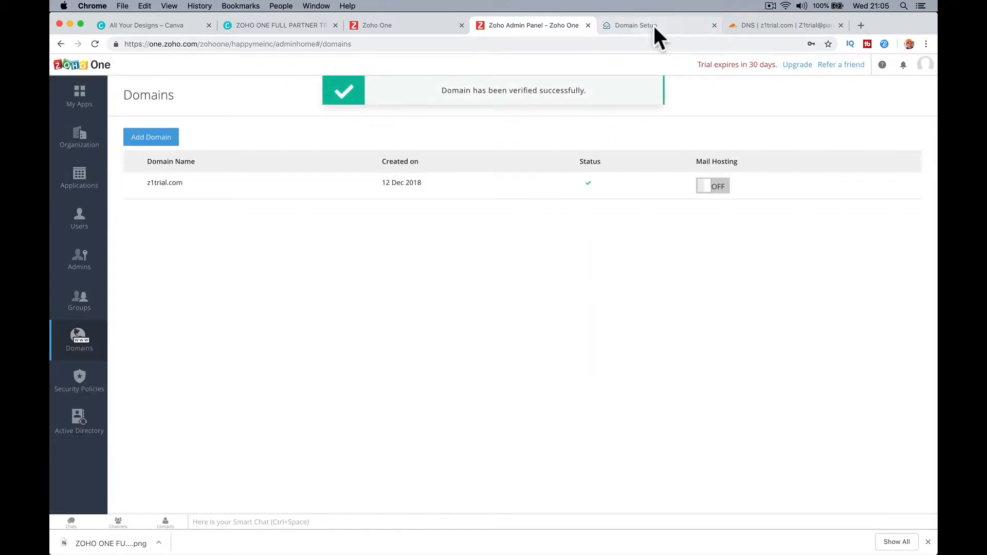
pyautogui.click(635, 25)
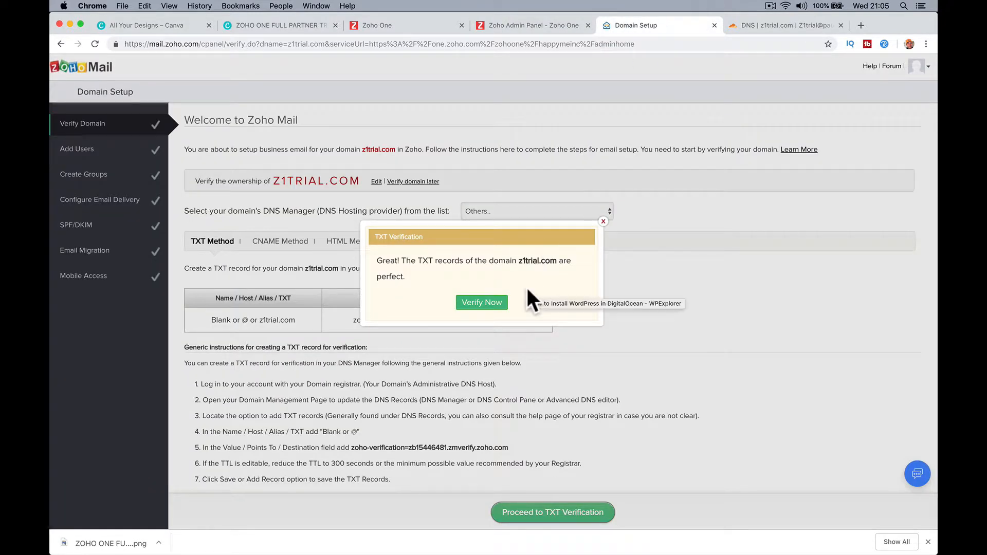
# - Dismiss the confirmation and rerun the TXT check, which says z1trial.com is already verified
pyautogui.click(602, 221)
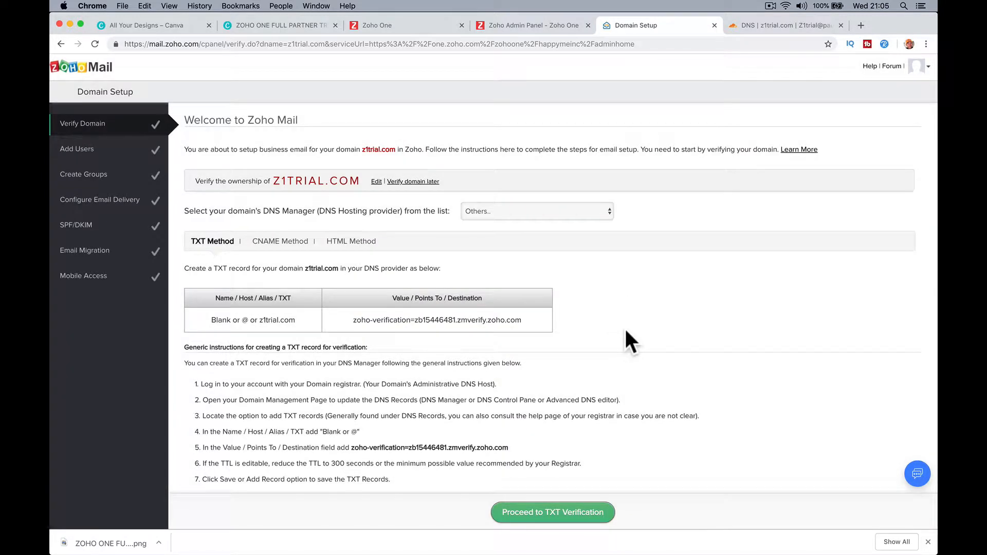
pyautogui.moveTo(543, 378)
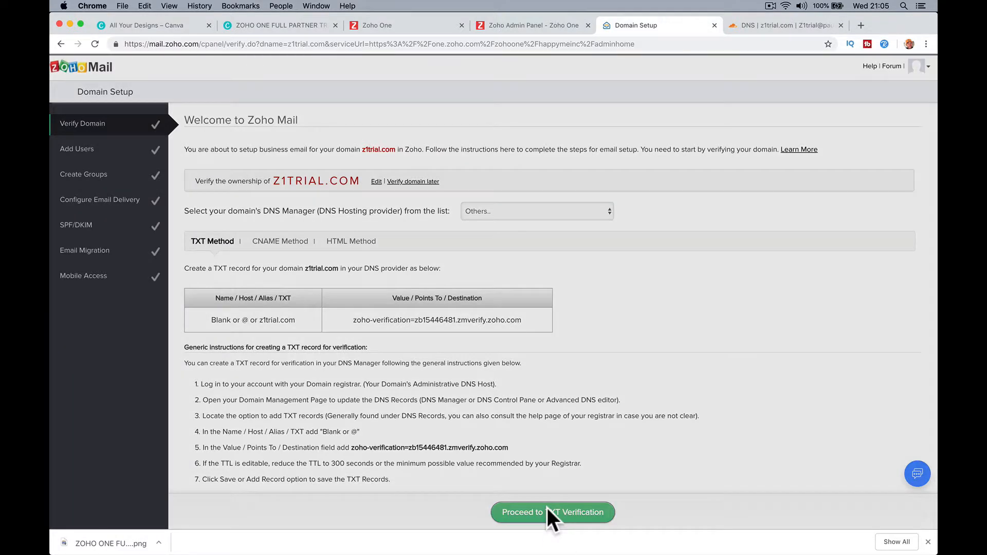
pyautogui.click(553, 512)
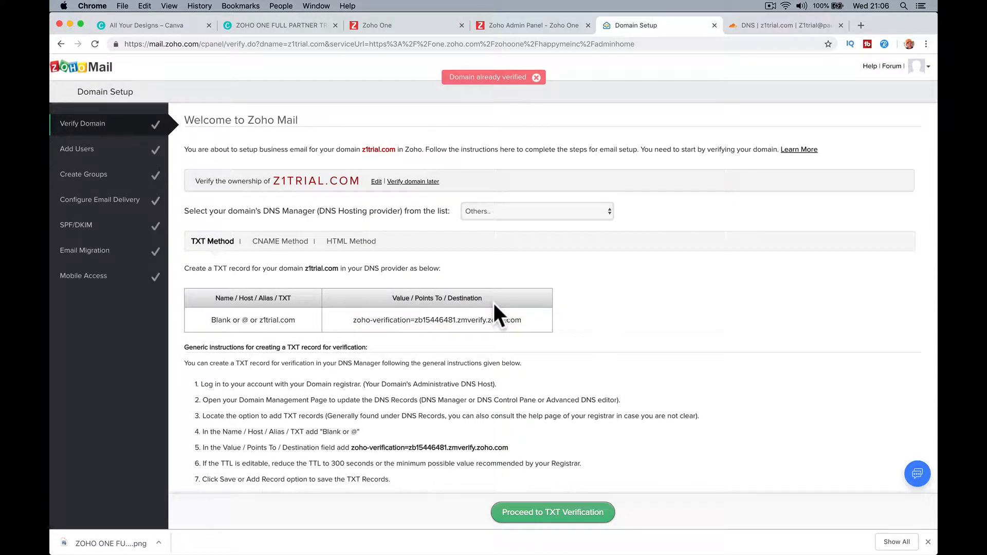
pyautogui.moveTo(591, 285)
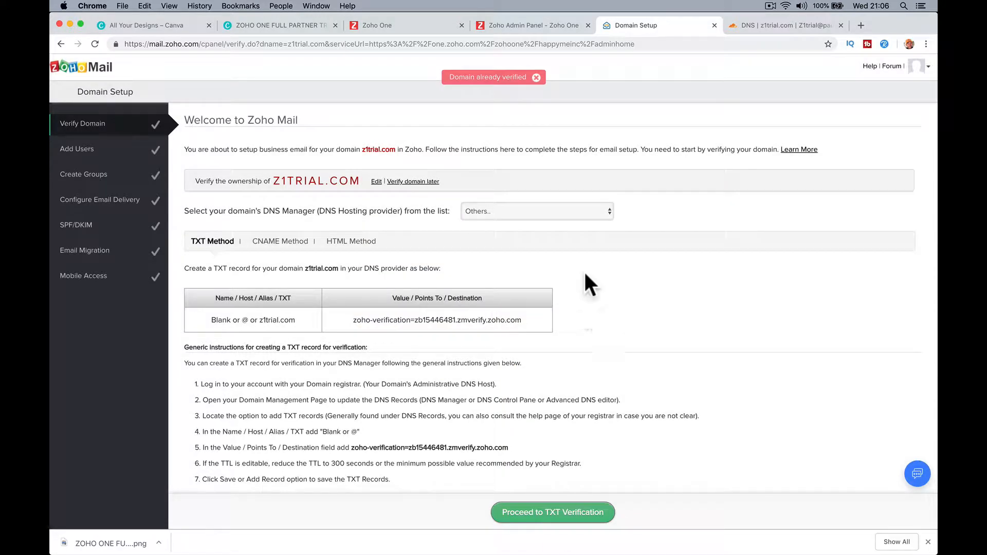
pyautogui.click(536, 77)
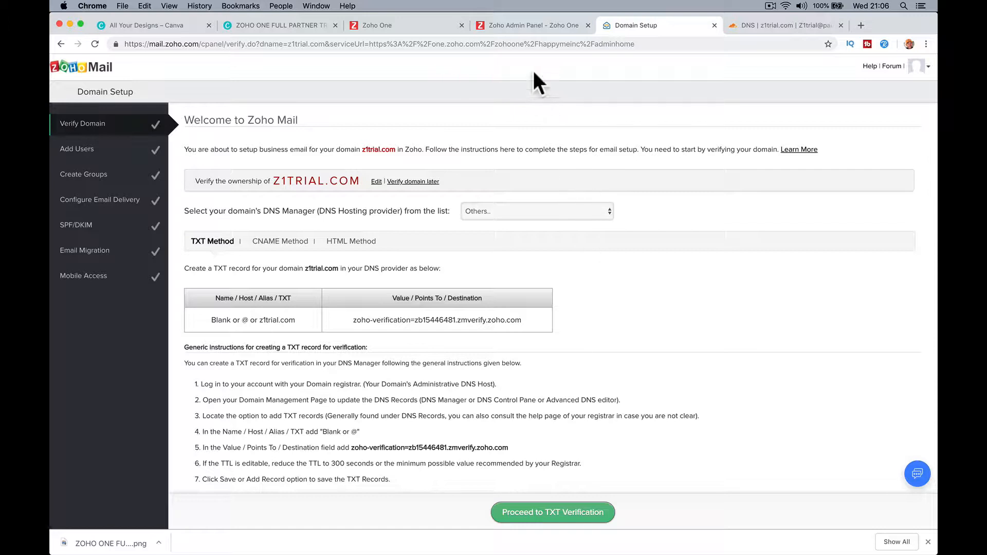
pyautogui.click(531, 25)
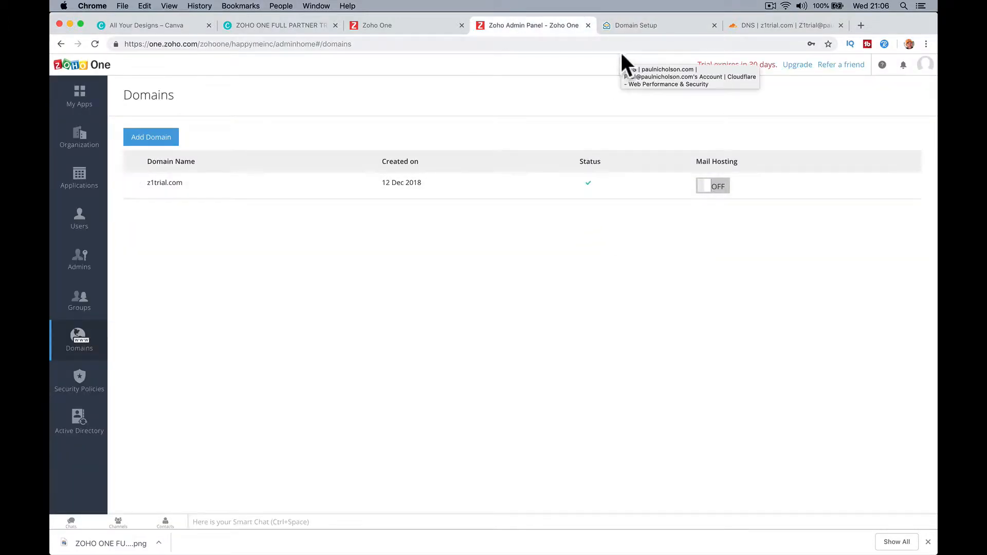
pyautogui.click(636, 25)
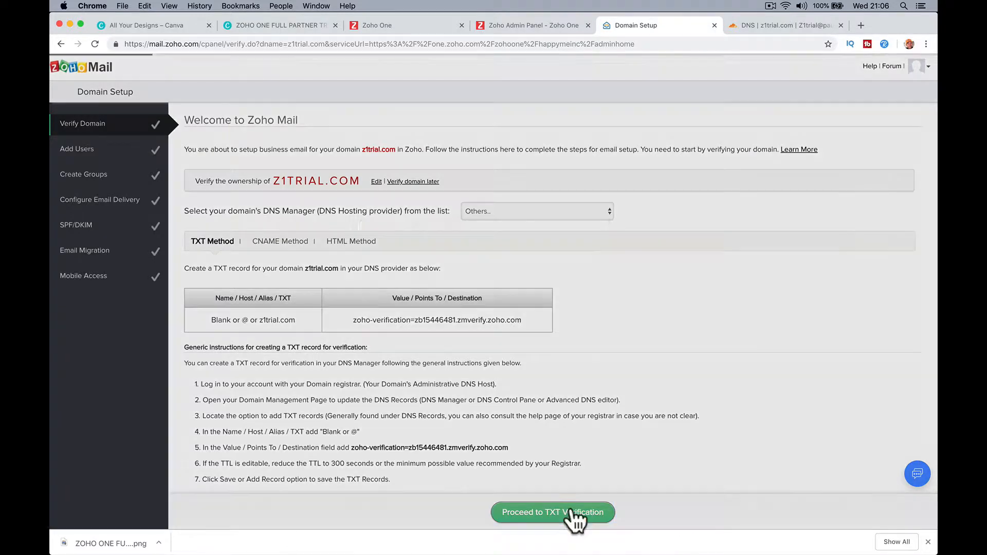
pyautogui.click(552, 512)
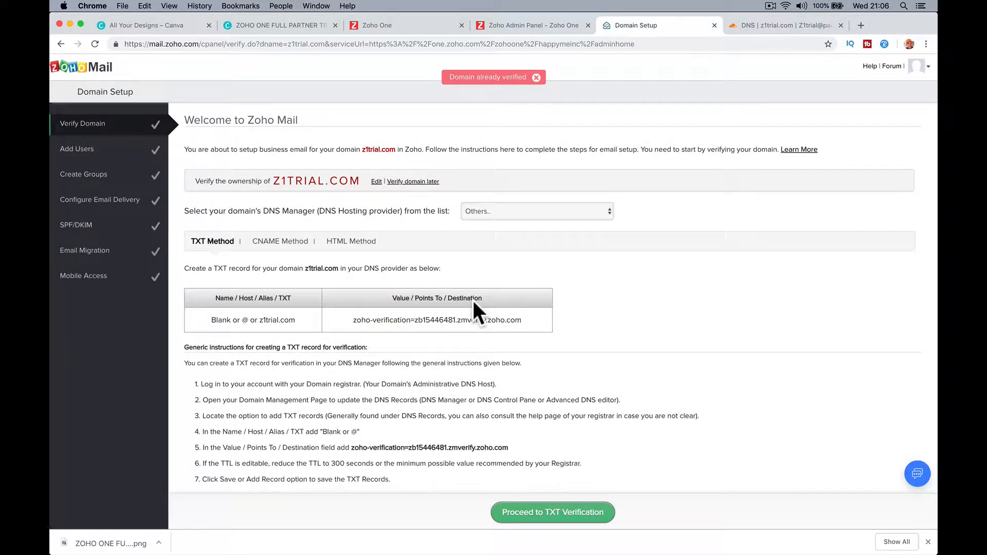
# - Try the CNAME check, then rerun the TXT check and confirm Verify Now
pyautogui.click(280, 241)
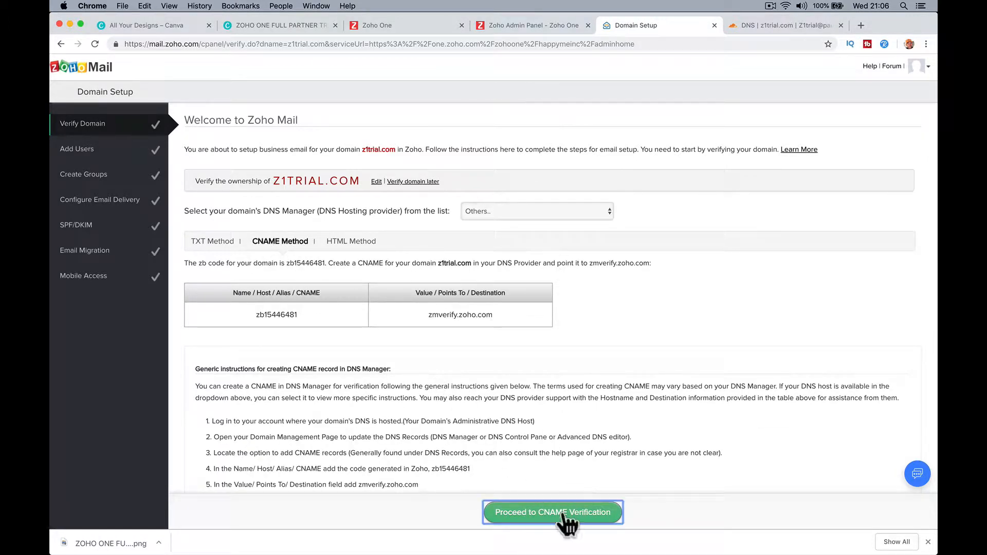
pyautogui.click(552, 512)
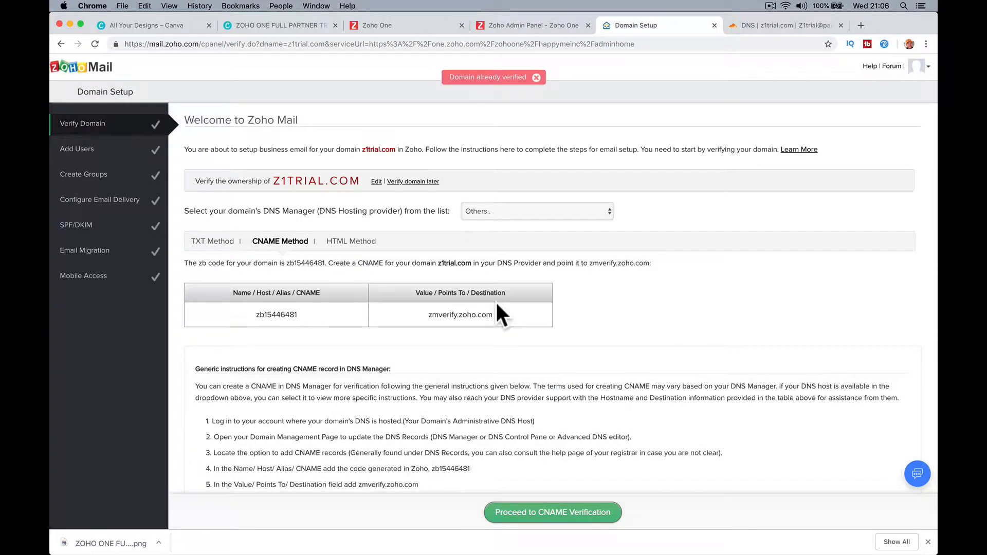
pyautogui.moveTo(140, 165)
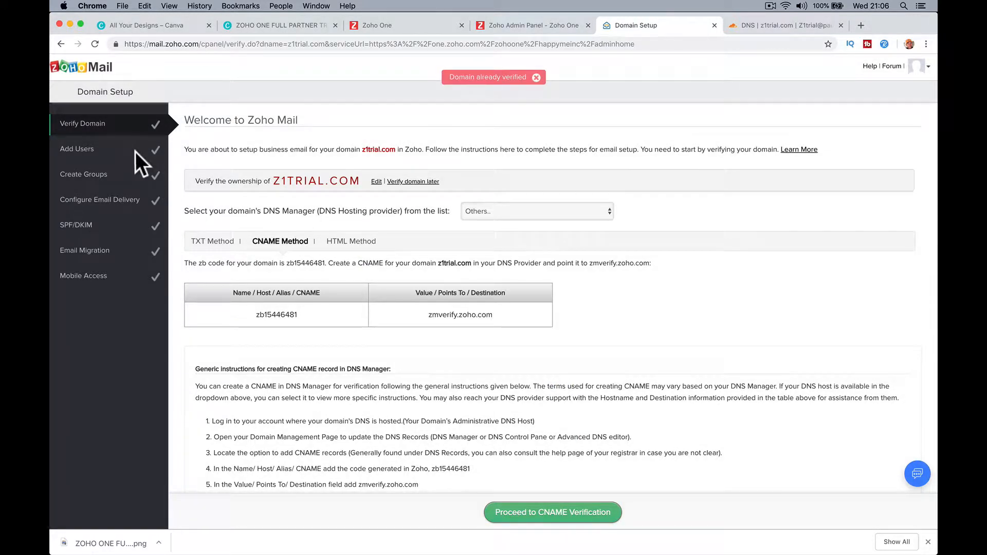
pyautogui.moveTo(153, 164)
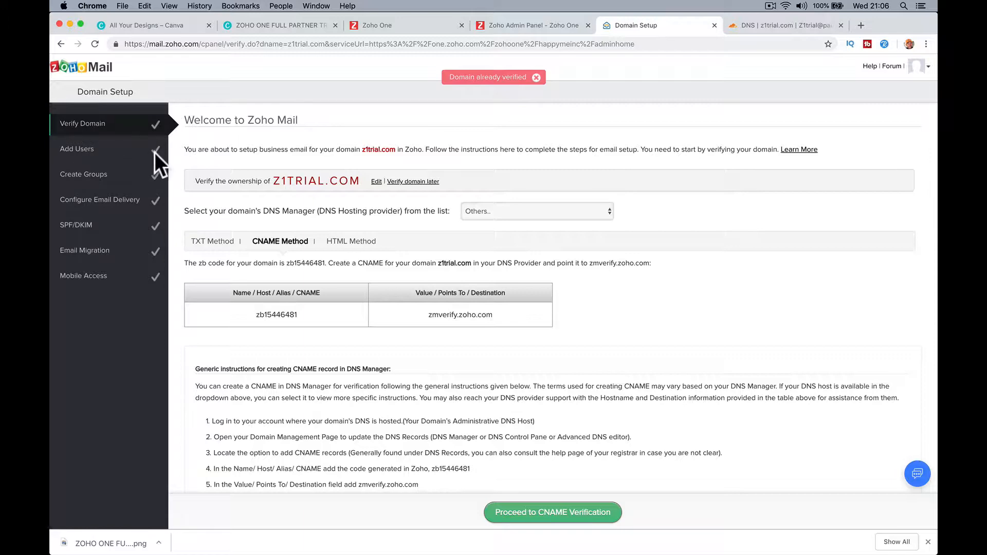
pyautogui.scroll(-3)
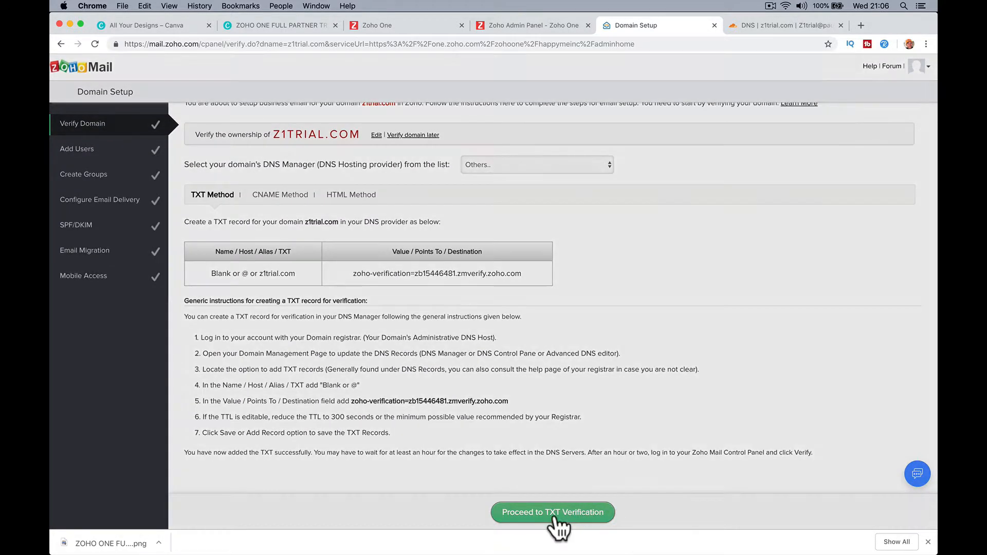
pyautogui.click(552, 512)
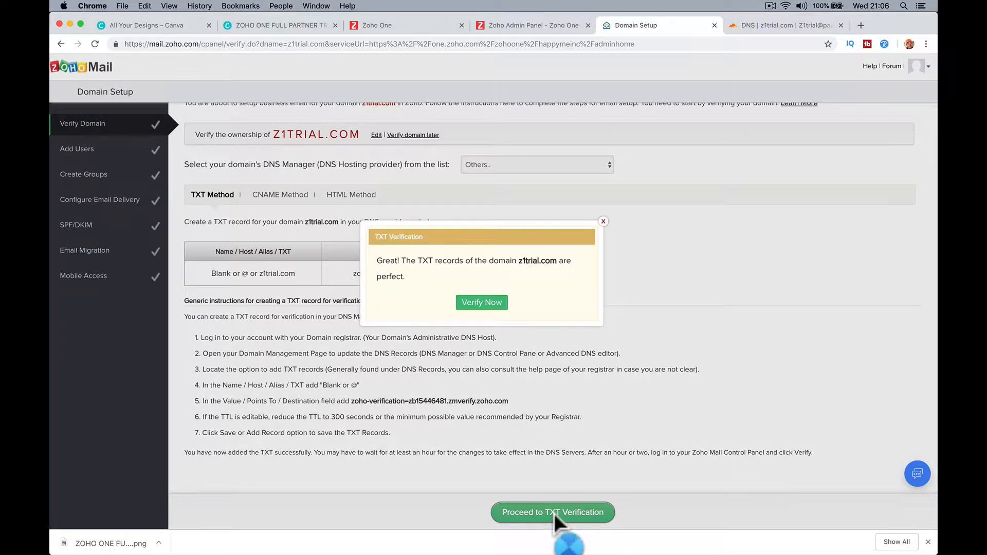
pyautogui.click(603, 221)
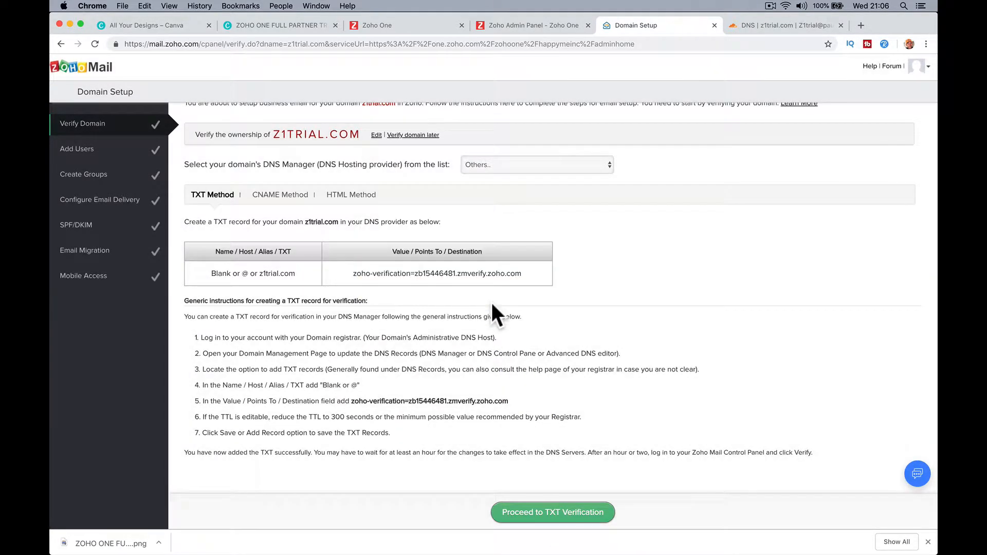
pyautogui.moveTo(176, 138)
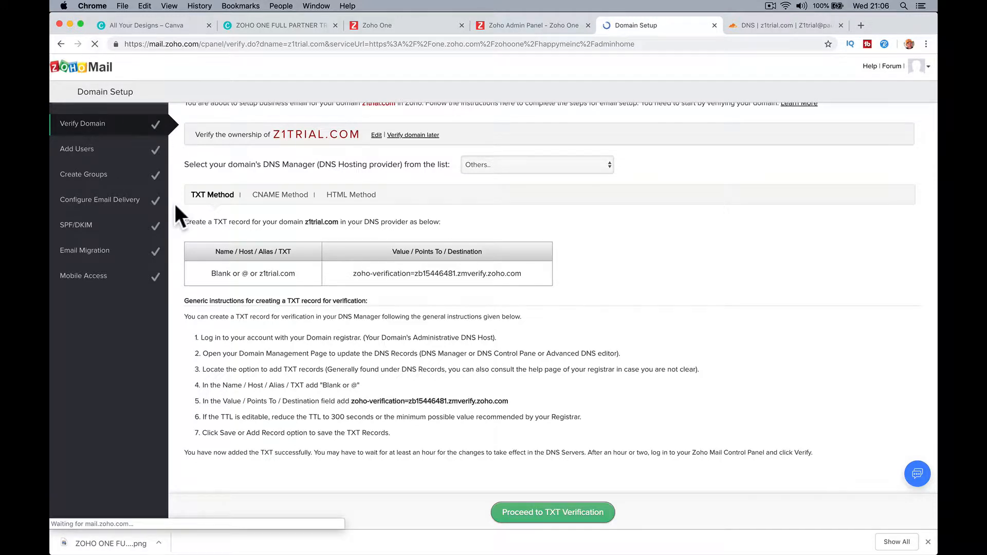
pyautogui.click(552, 513)
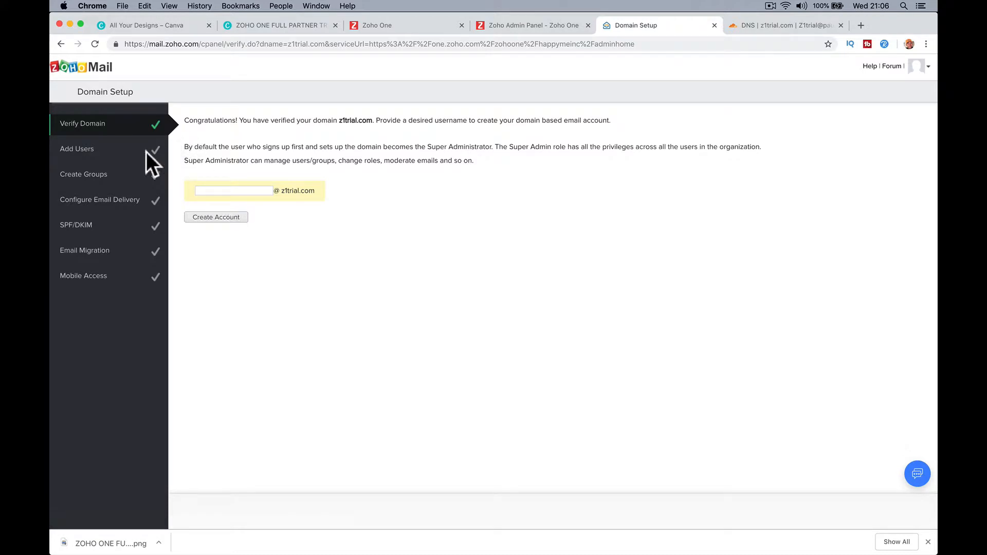
pyautogui.click(233, 191)
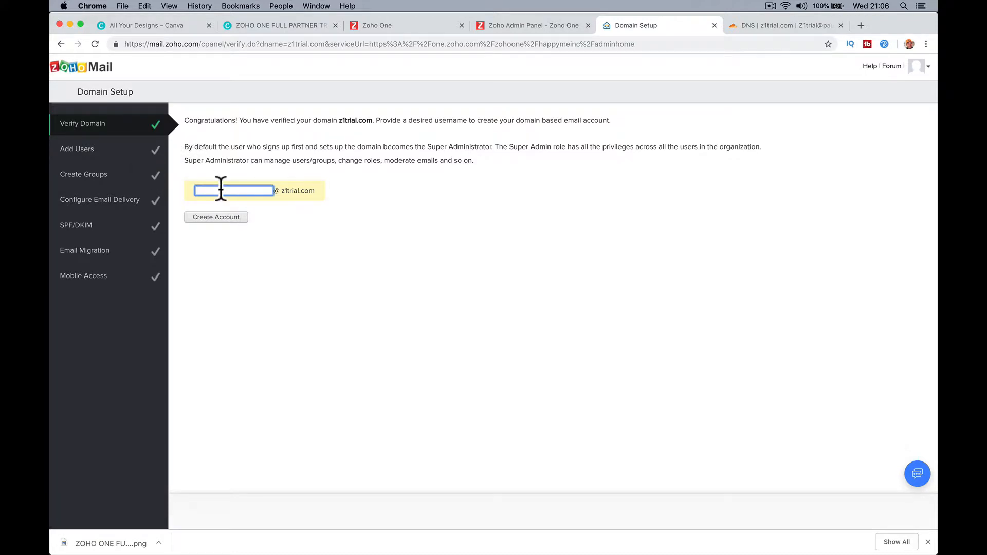
pyautogui.write('paul')
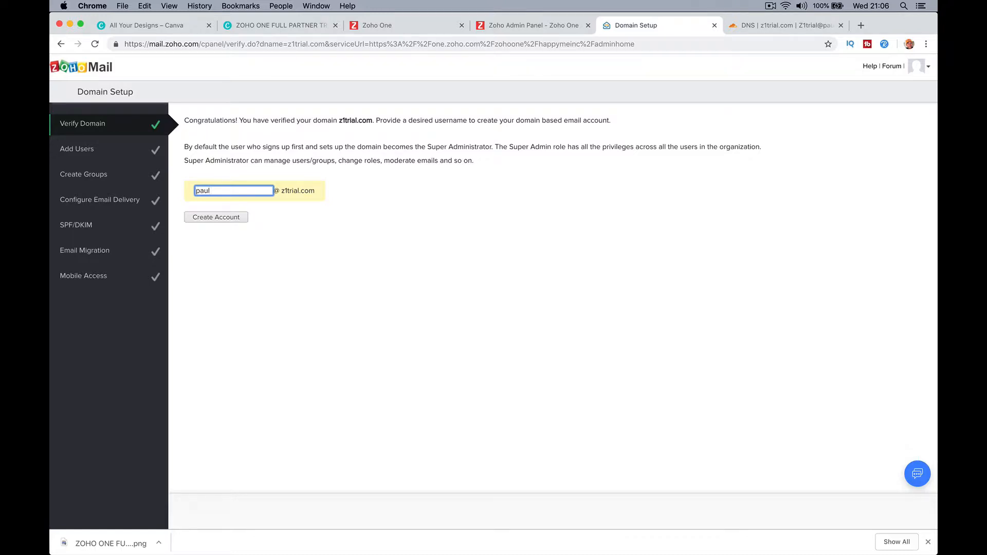
pyautogui.moveTo(311, 160)
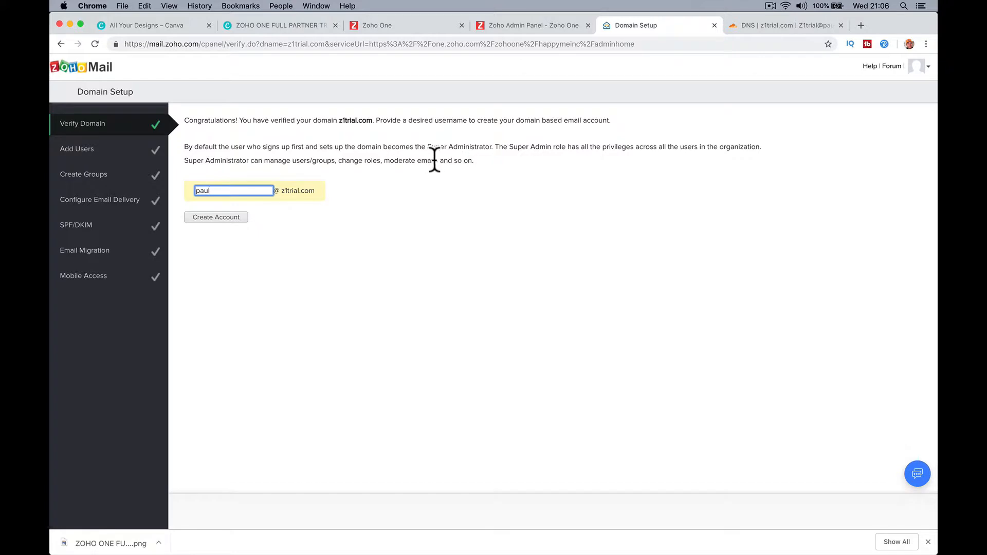
pyautogui.moveTo(454, 217)
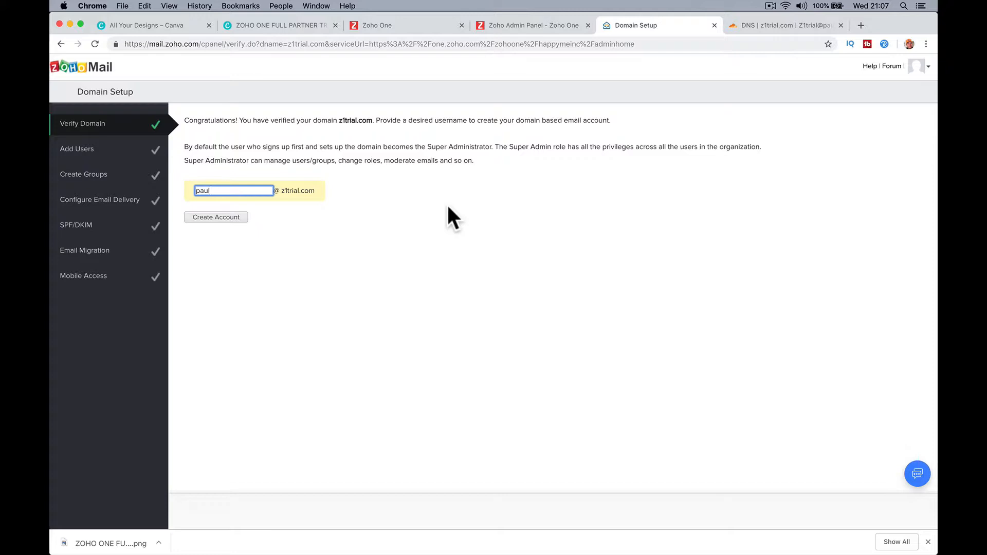
pyautogui.moveTo(283, 246)
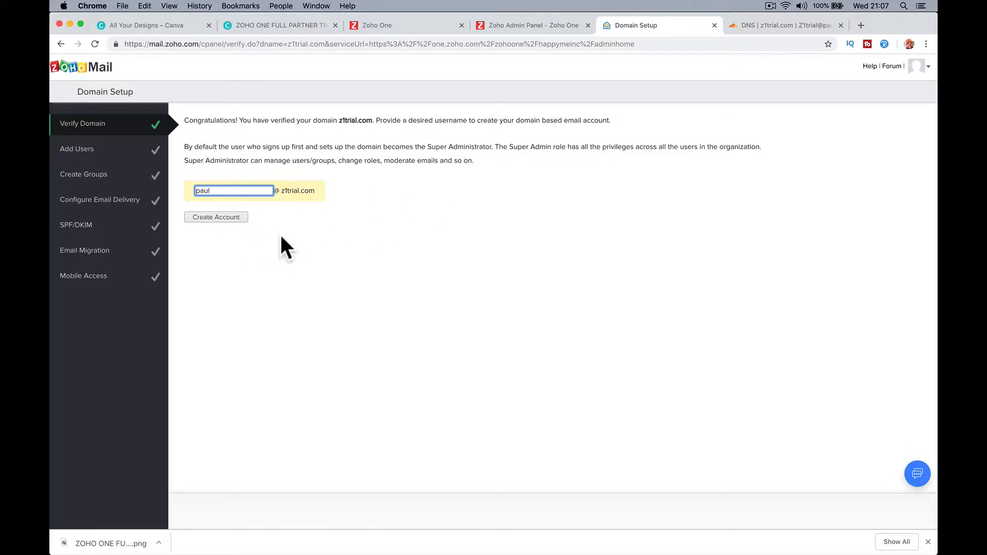
pyautogui.moveTo(233, 225)
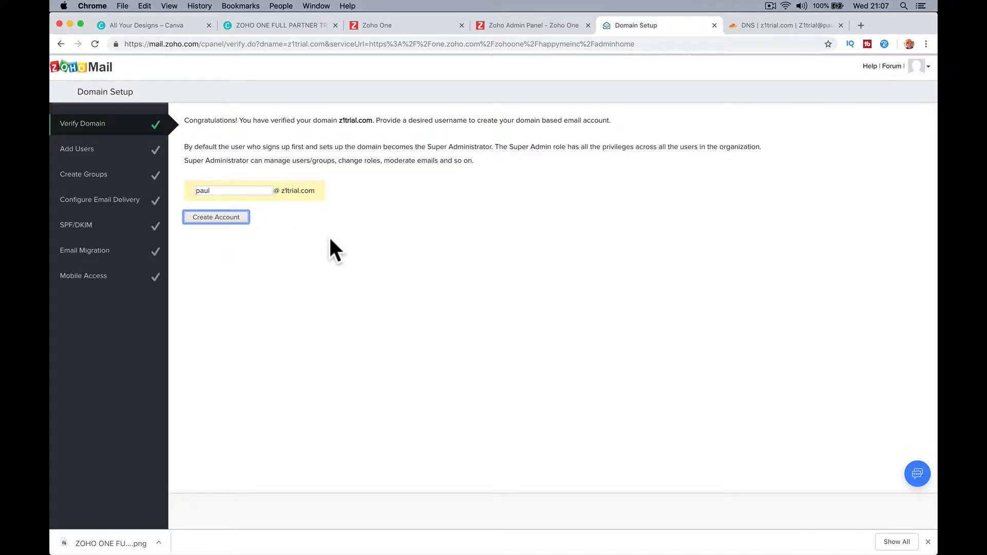
pyautogui.click(216, 217)
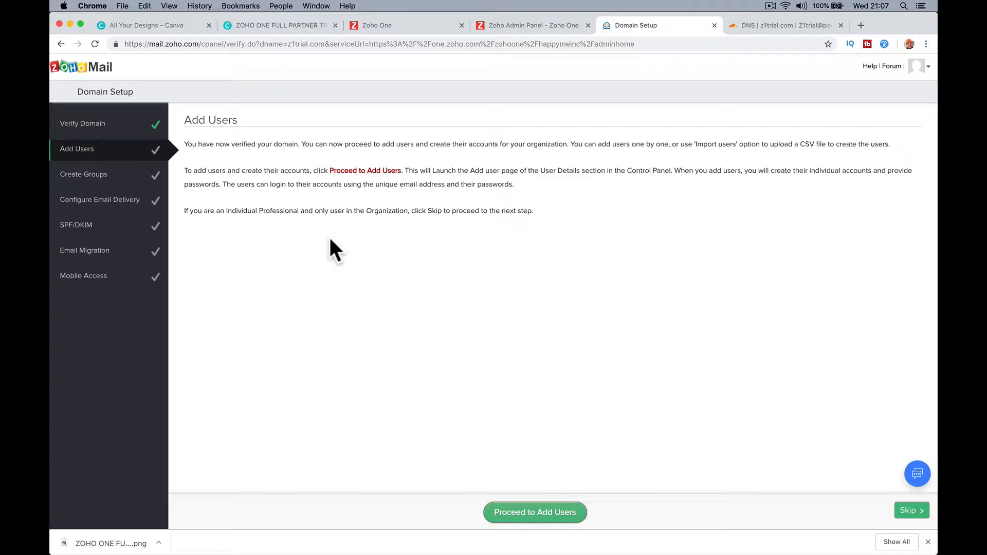
pyautogui.moveTo(441, 334)
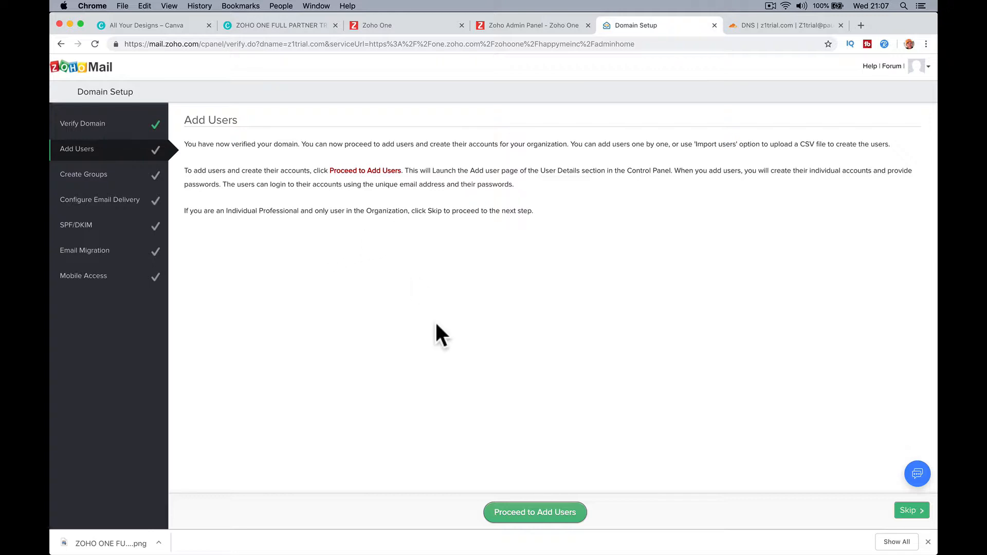
pyautogui.click(535, 513)
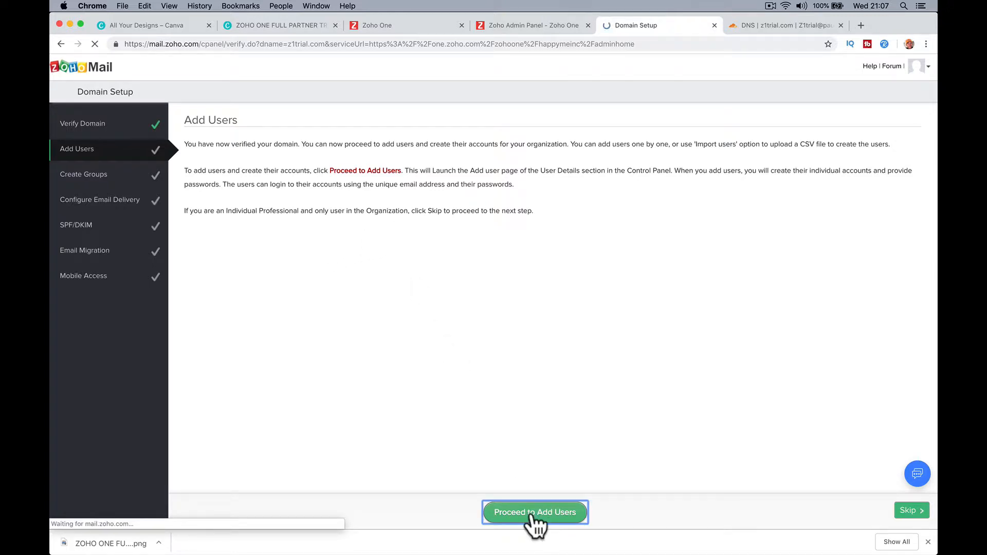
pyautogui.click(534, 512)
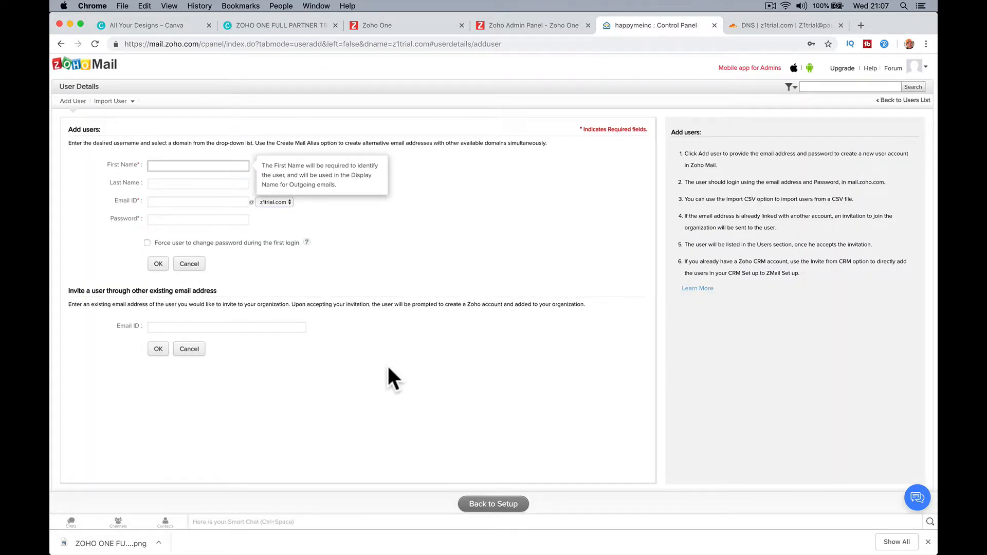
pyautogui.moveTo(342, 257)
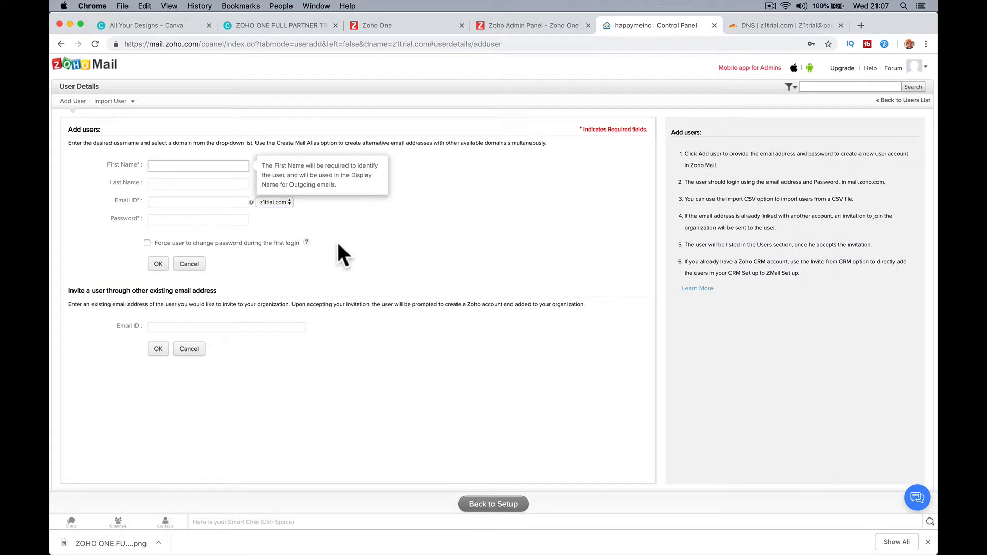
pyautogui.moveTo(340, 264)
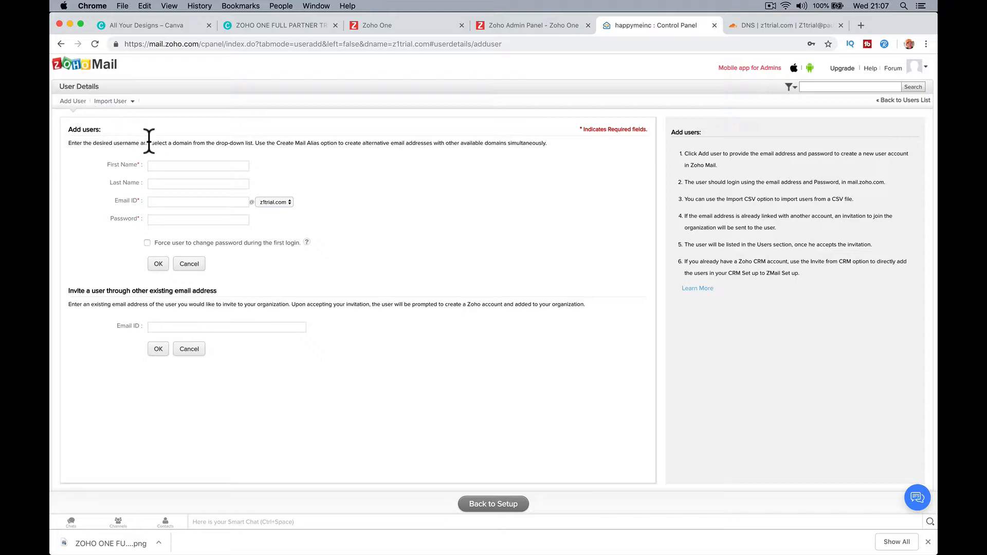
pyautogui.click(532, 26)
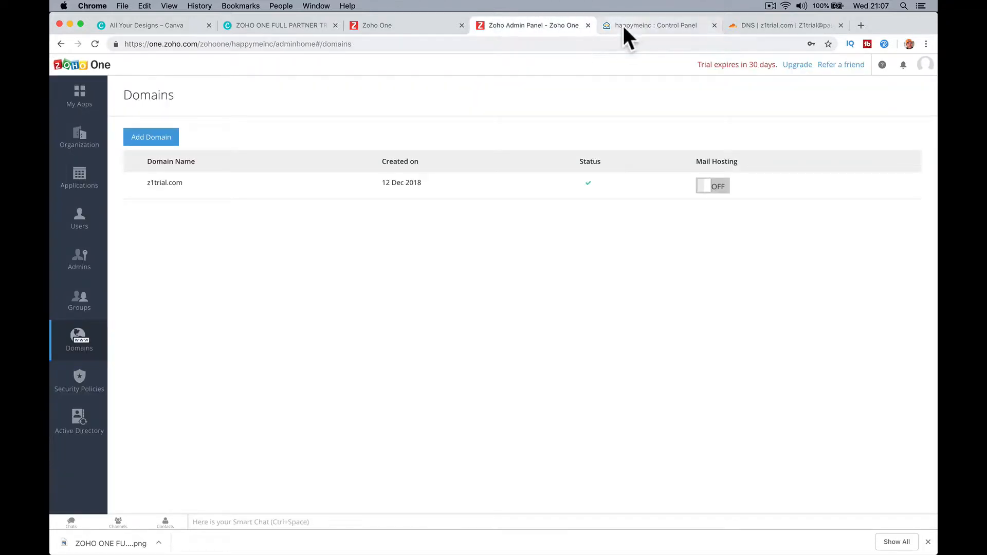
pyautogui.click(655, 25)
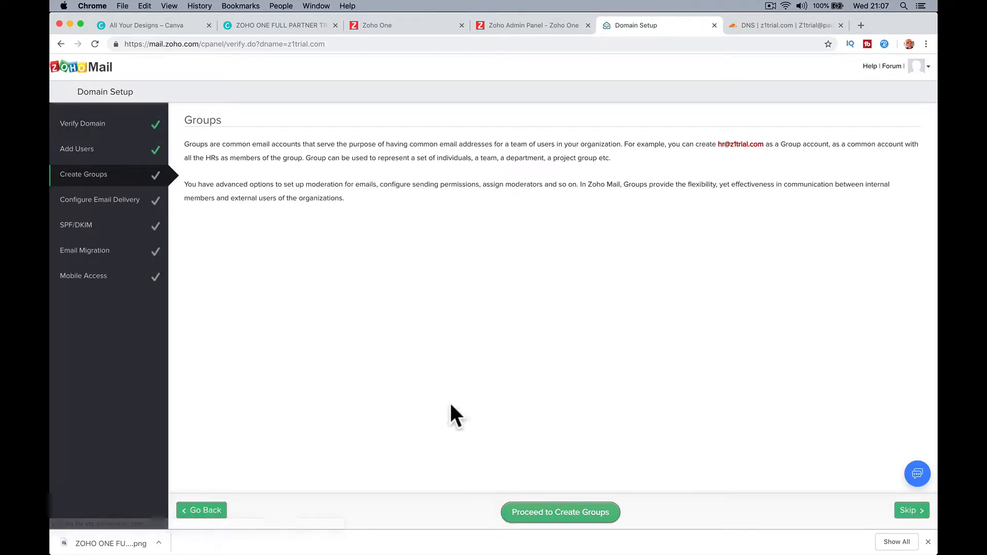
# - Go back to Add Users and reopen the empty User Details form
pyautogui.click(201, 510)
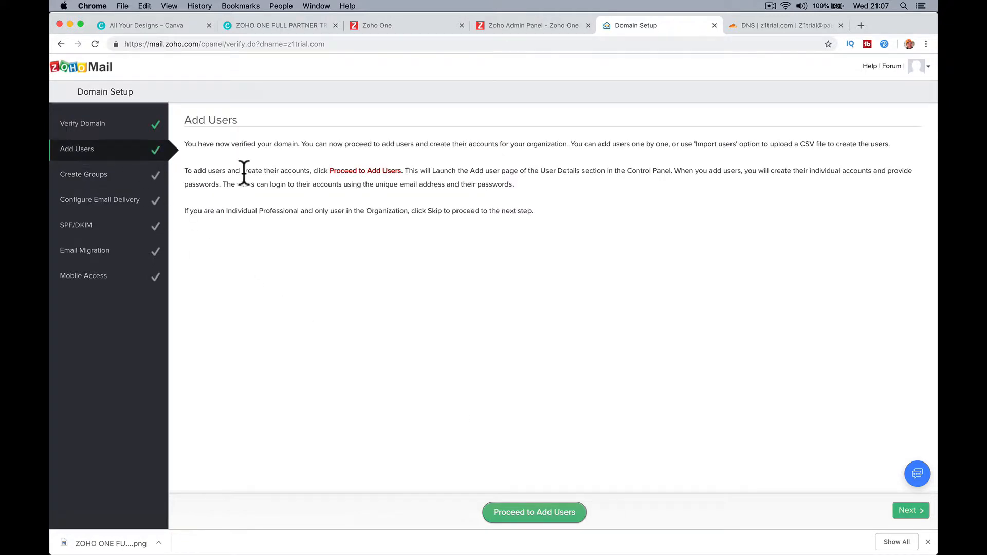
pyautogui.moveTo(101, 175)
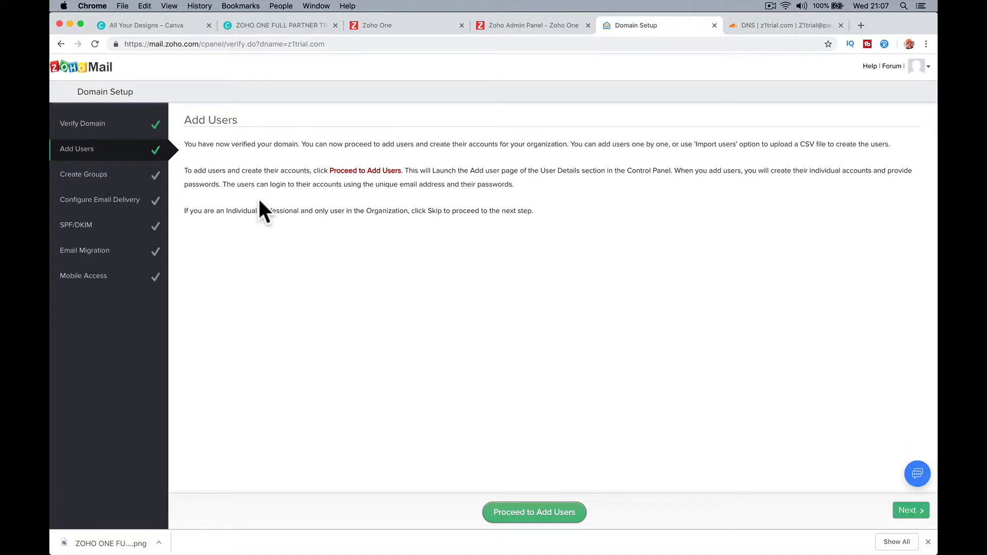
pyautogui.moveTo(159, 189)
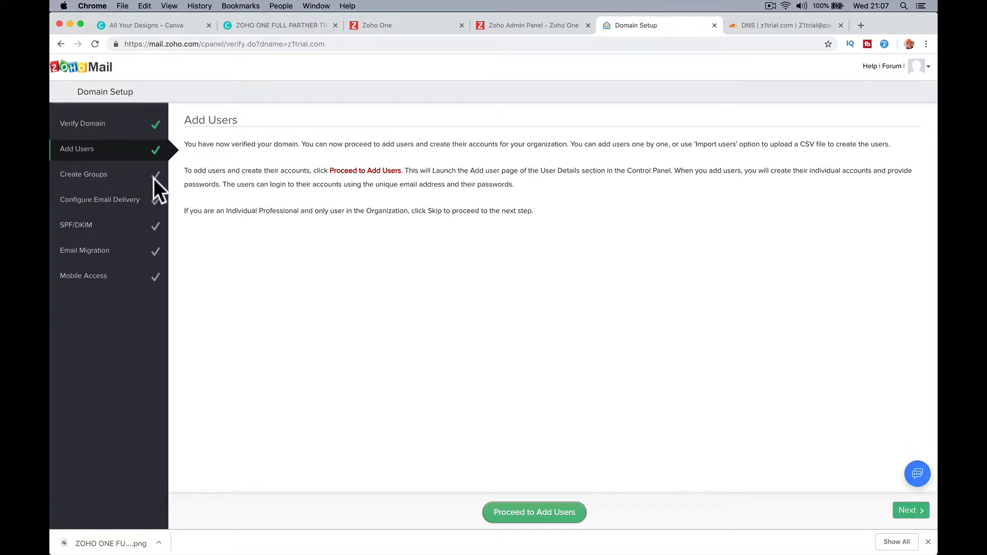
pyautogui.moveTo(518, 364)
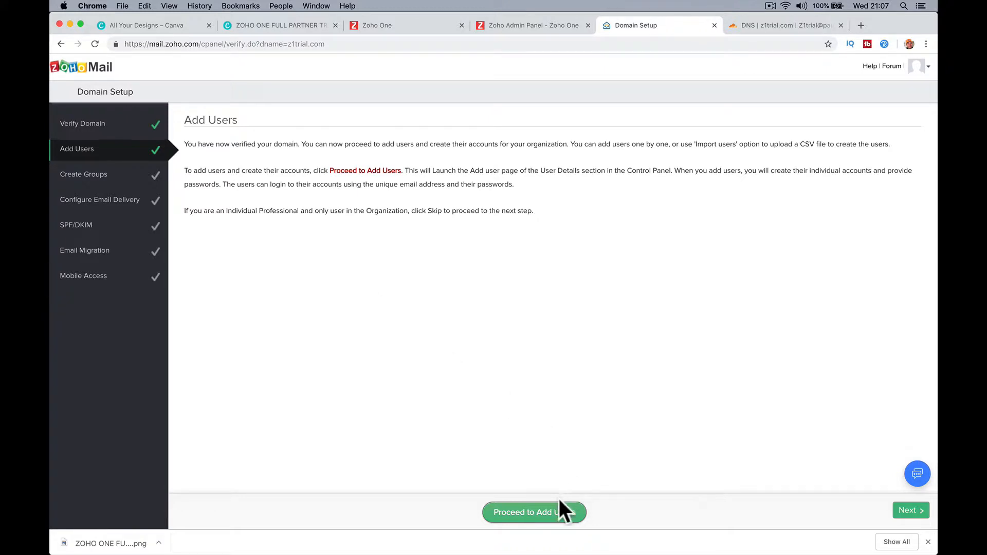
pyautogui.click(533, 512)
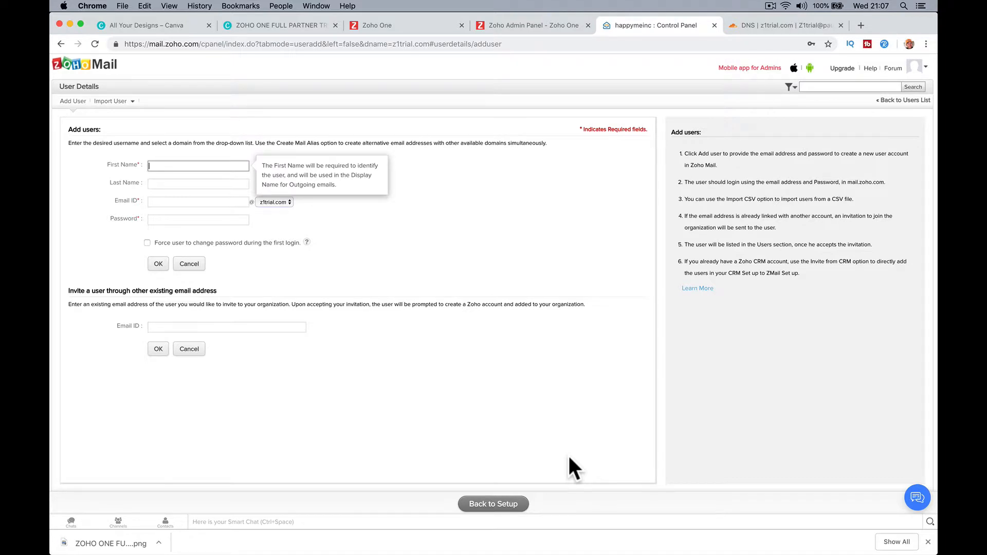
pyautogui.moveTo(374, 356)
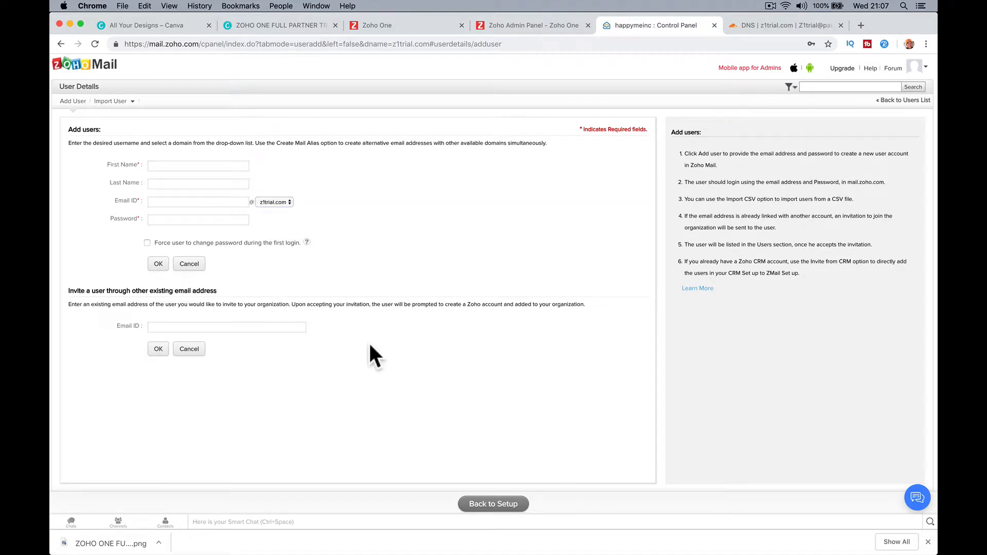
# - Enter the name Sarah Sales and trim the extra part of the email ID
pyautogui.click(198, 165)
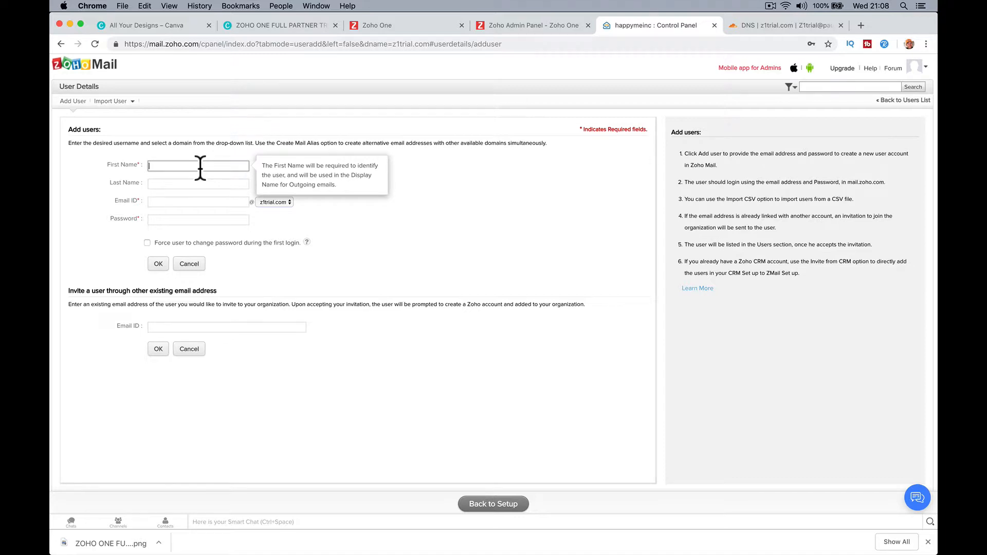
pyautogui.write('Sar')
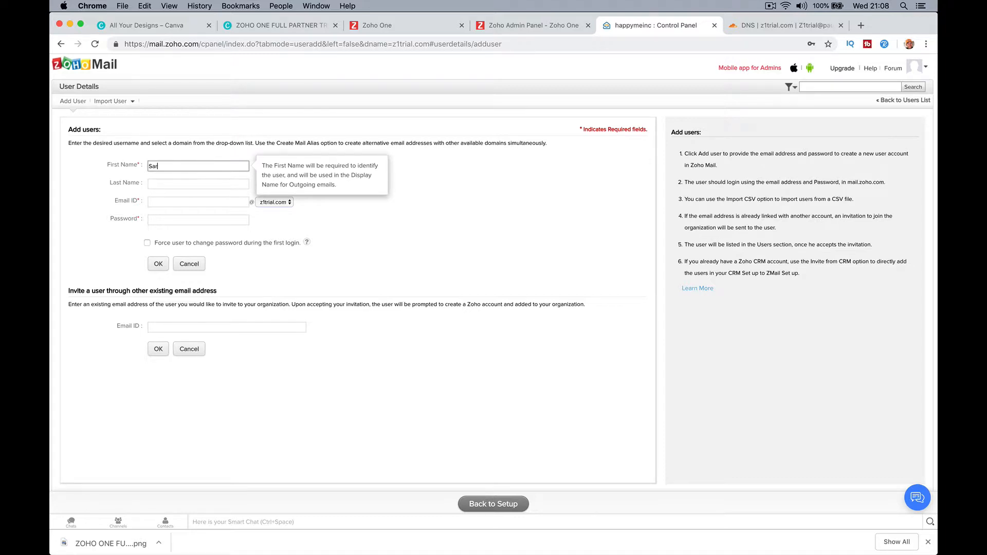
pyautogui.write('s')
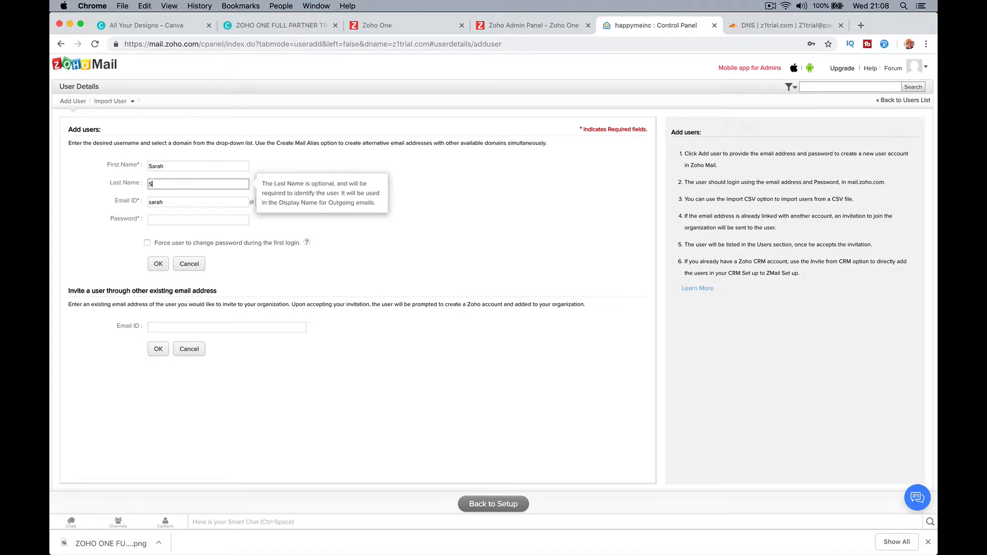
pyautogui.write('ales')
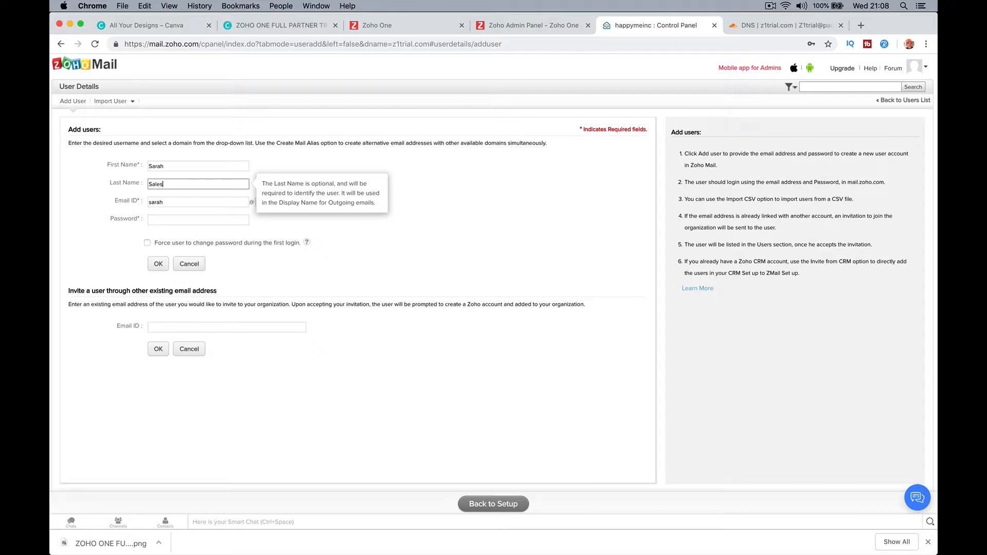
pyautogui.click(197, 202)
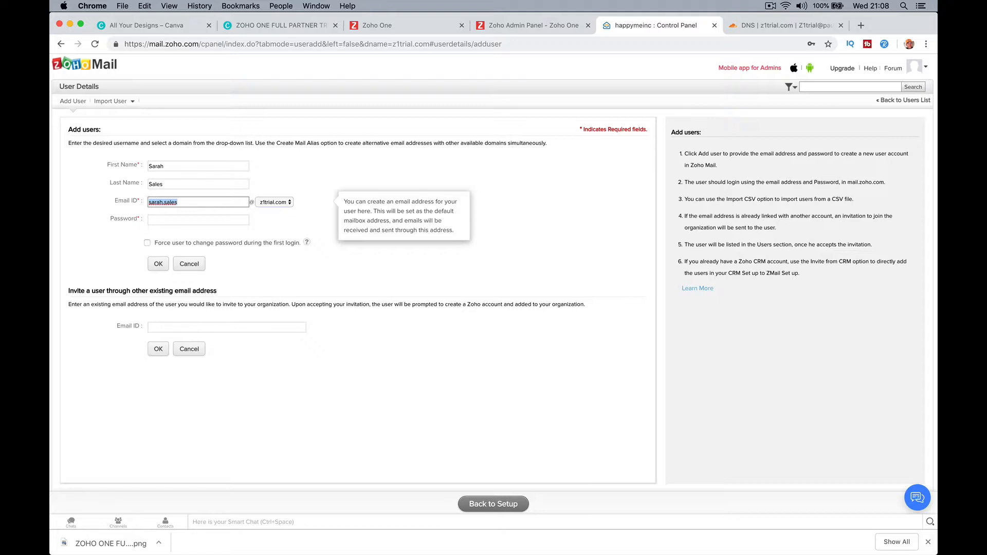
pyautogui.click(198, 202)
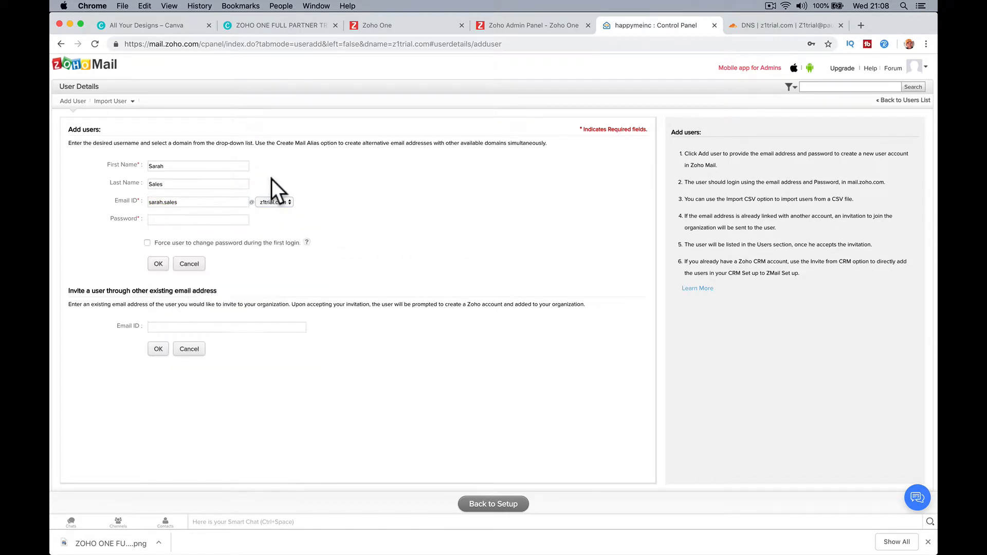
pyautogui.click(197, 202)
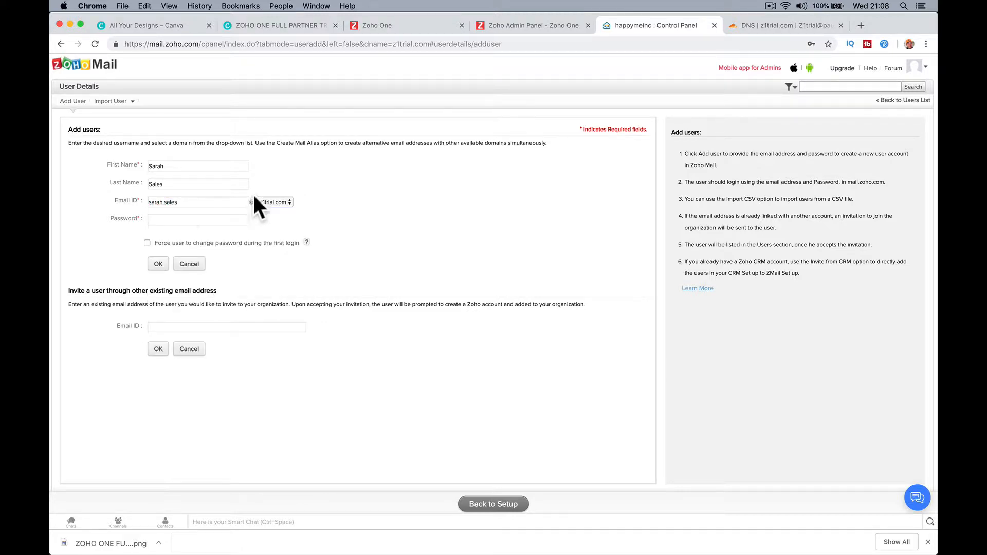
pyautogui.click(197, 202)
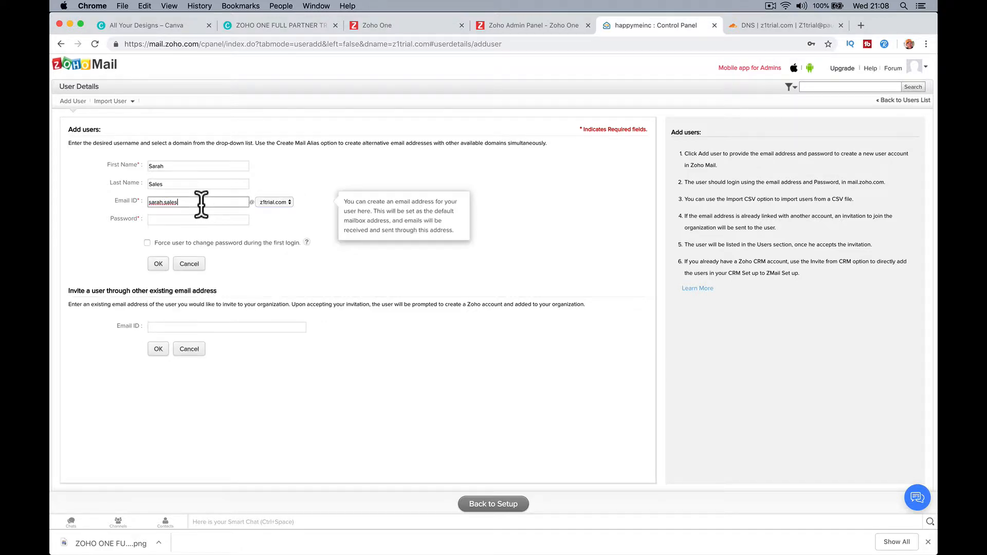
pyautogui.doubleClick(164, 202)
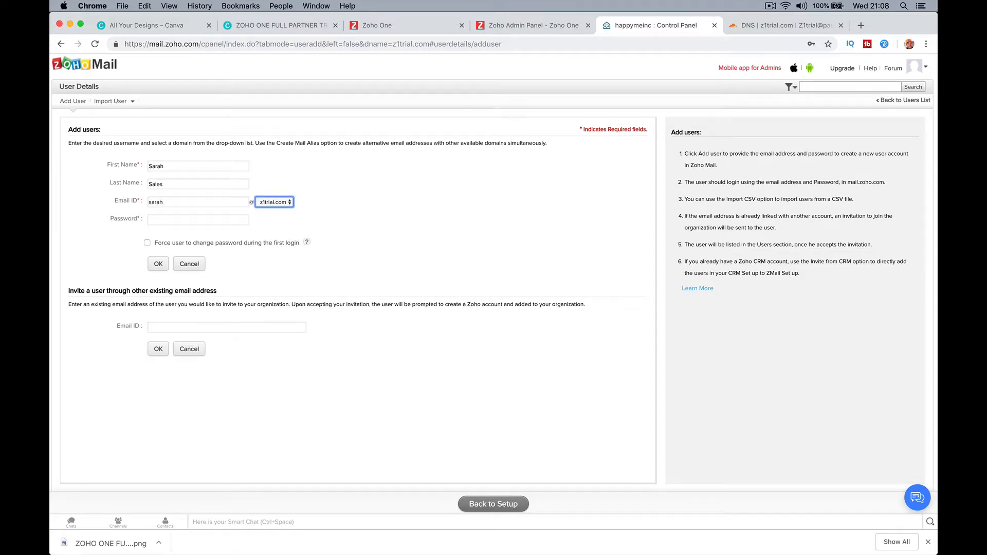
pyautogui.click(197, 219)
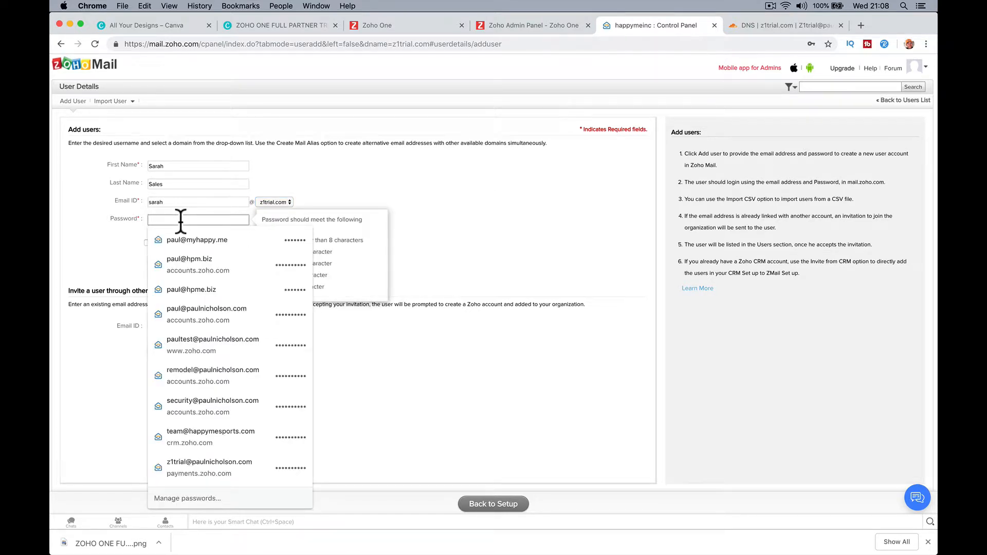
pyautogui.write('password')
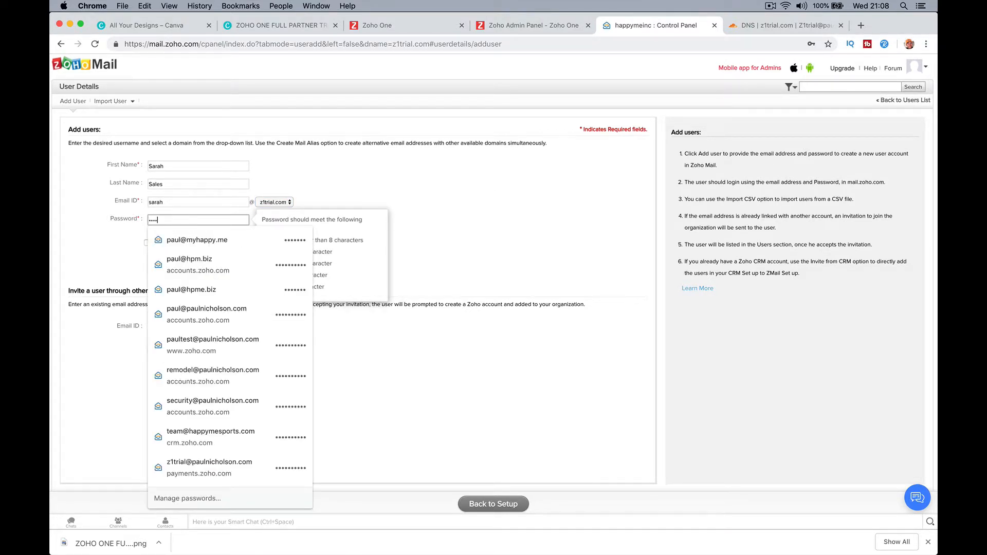
pyautogui.write('password')
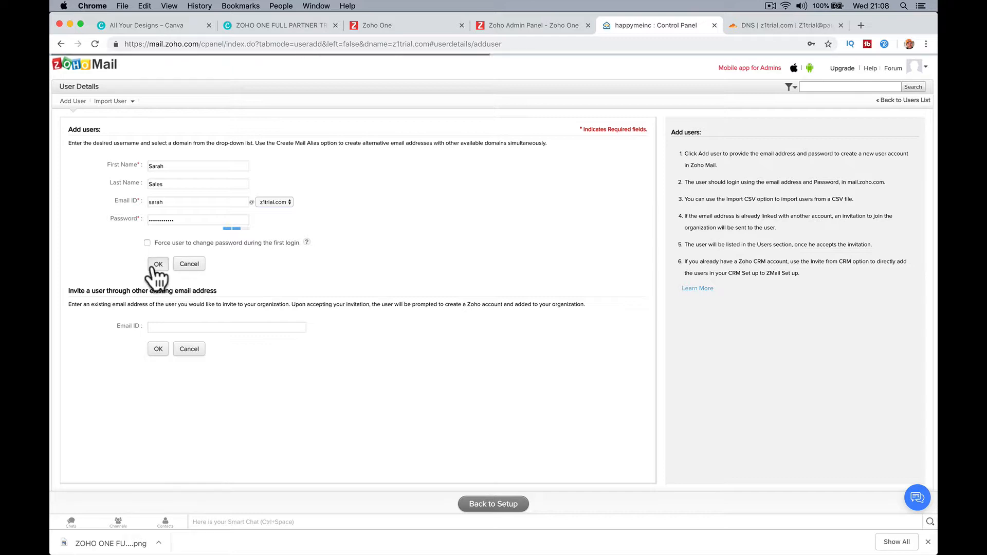
pyautogui.click(158, 263)
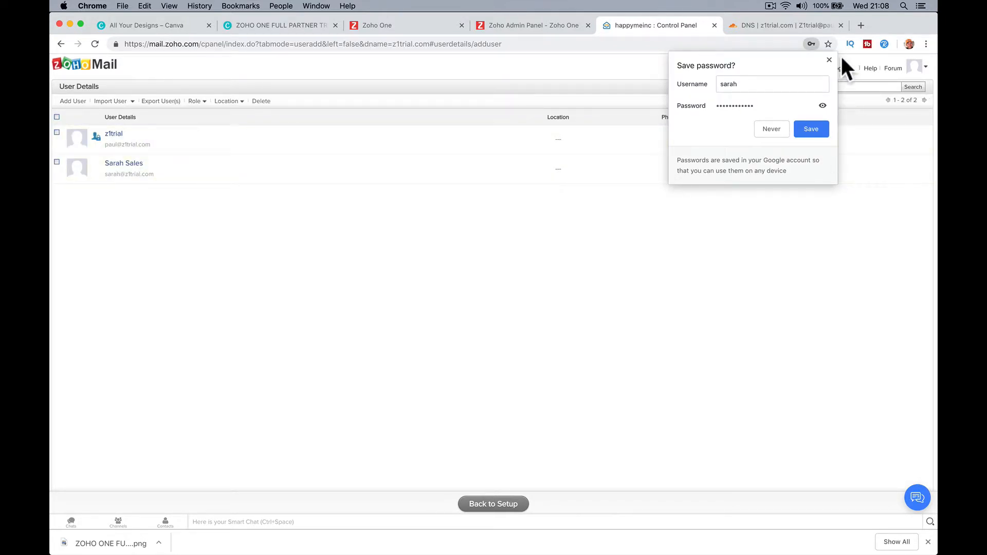
# - Dismiss Chrome's Save password popup
pyautogui.click(830, 60)
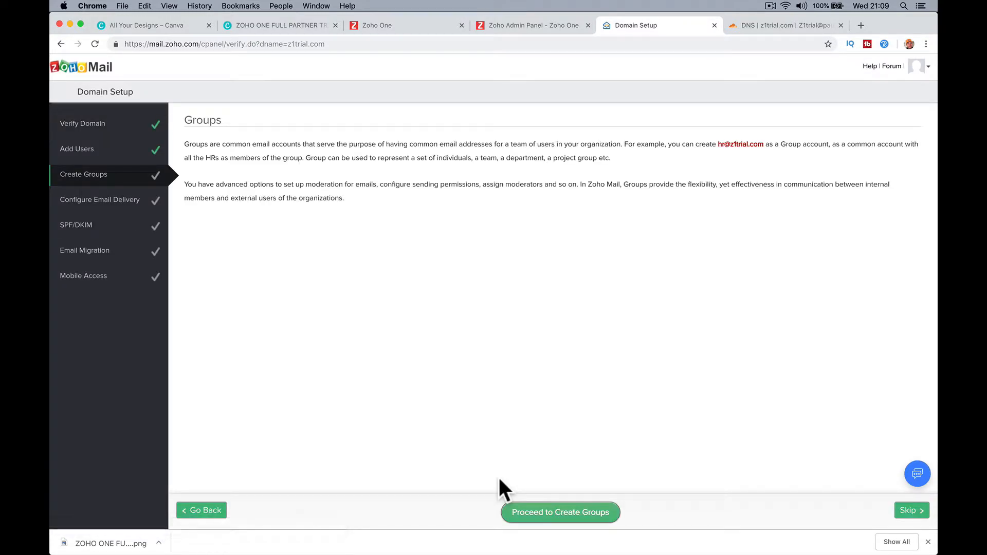
pyautogui.moveTo(457, 475)
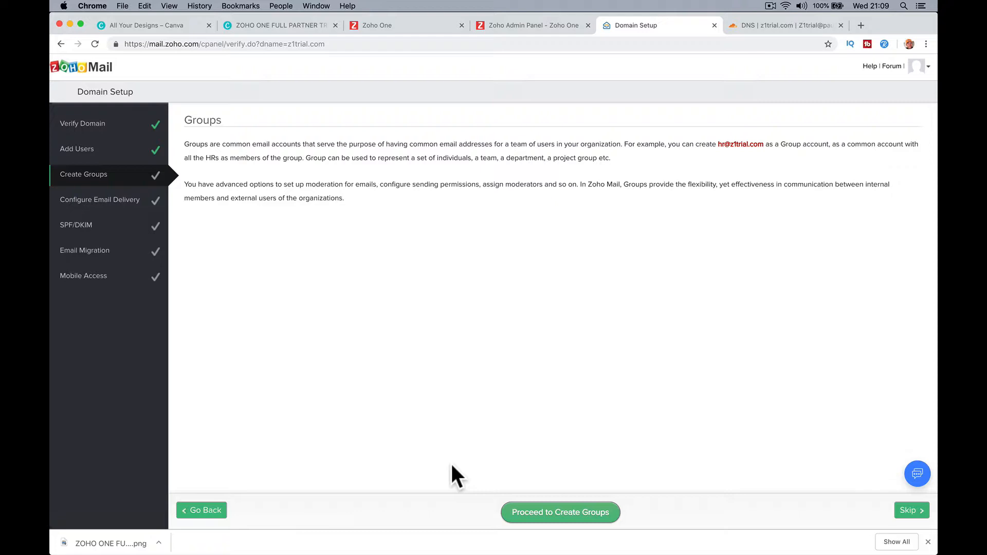
pyautogui.moveTo(709, 491)
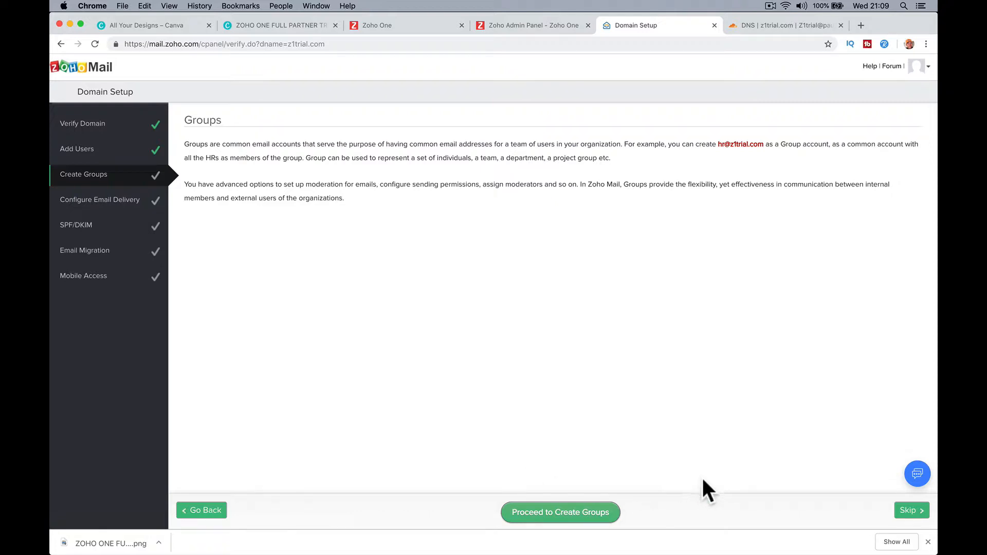
pyautogui.moveTo(881, 519)
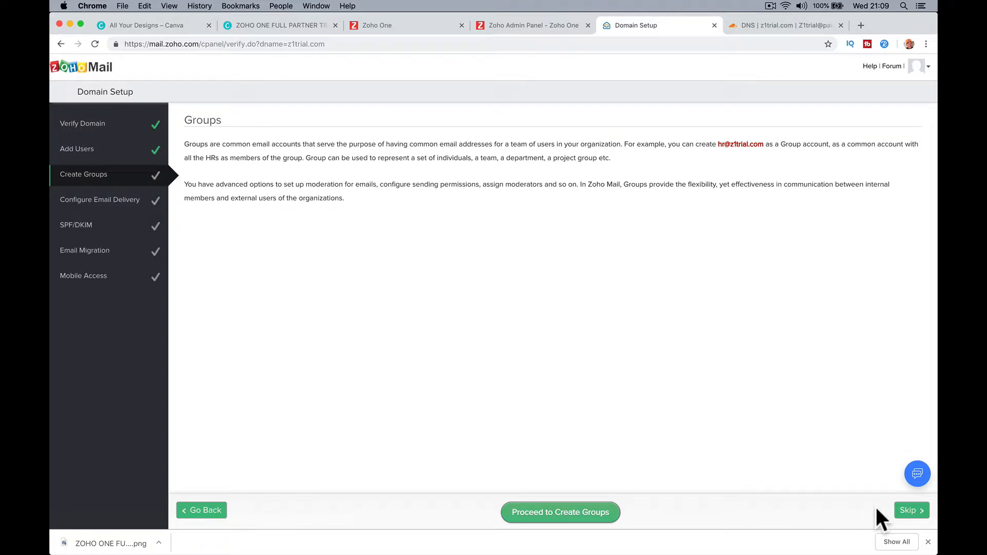
# - Skip group creation, copy the mx.zoho.com MX address, and go to Cloudflare DNS
pyautogui.click(911, 510)
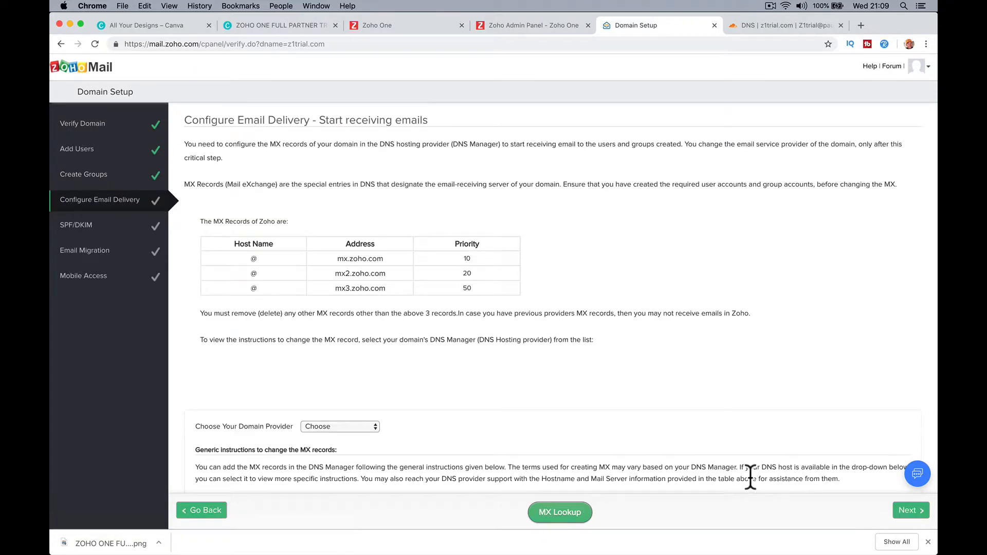
pyautogui.moveTo(188, 198)
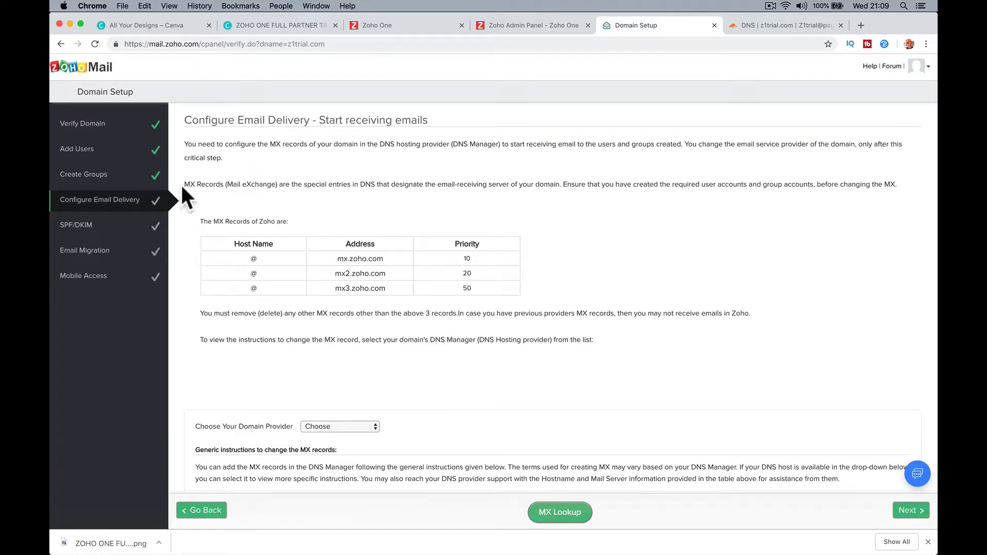
pyautogui.moveTo(366, 340)
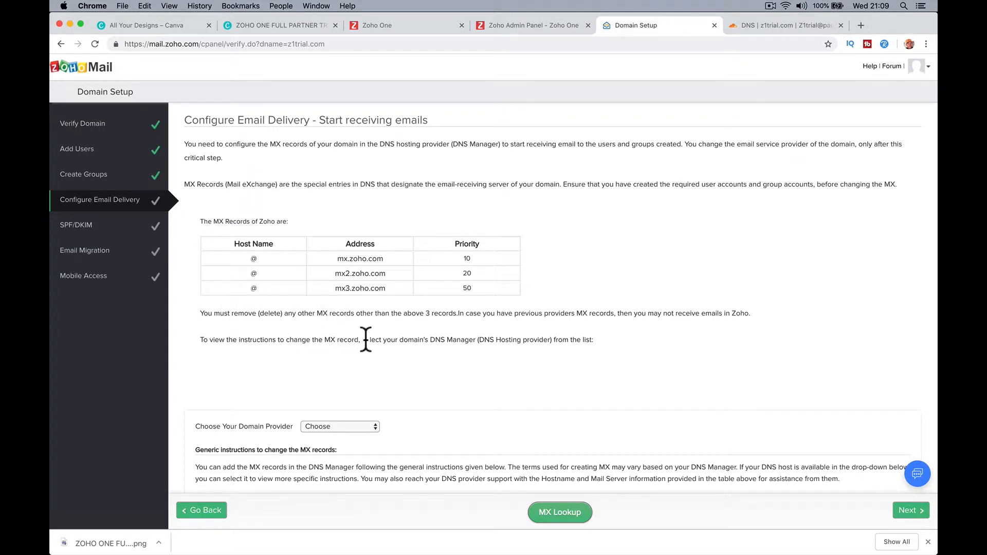
pyautogui.moveTo(313, 277)
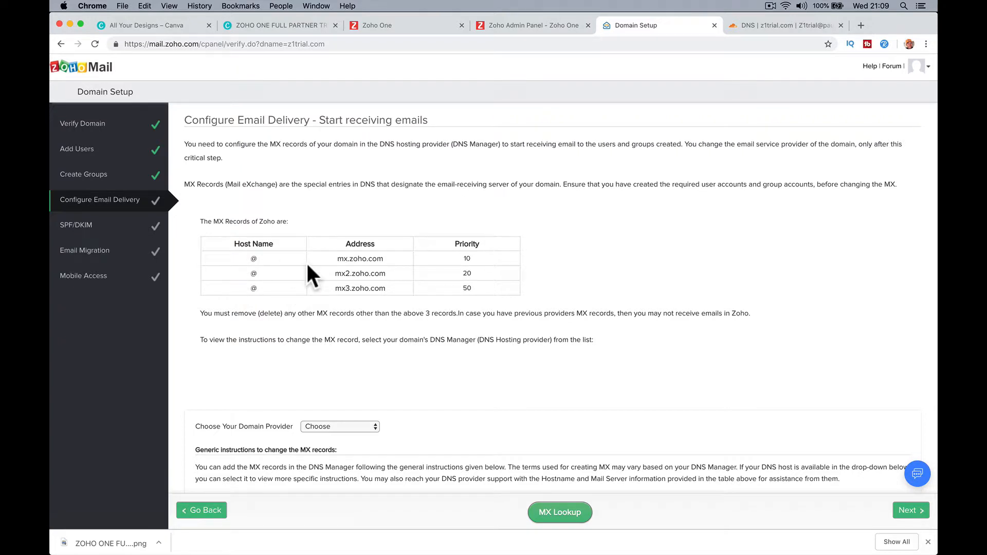
pyautogui.moveTo(402, 359)
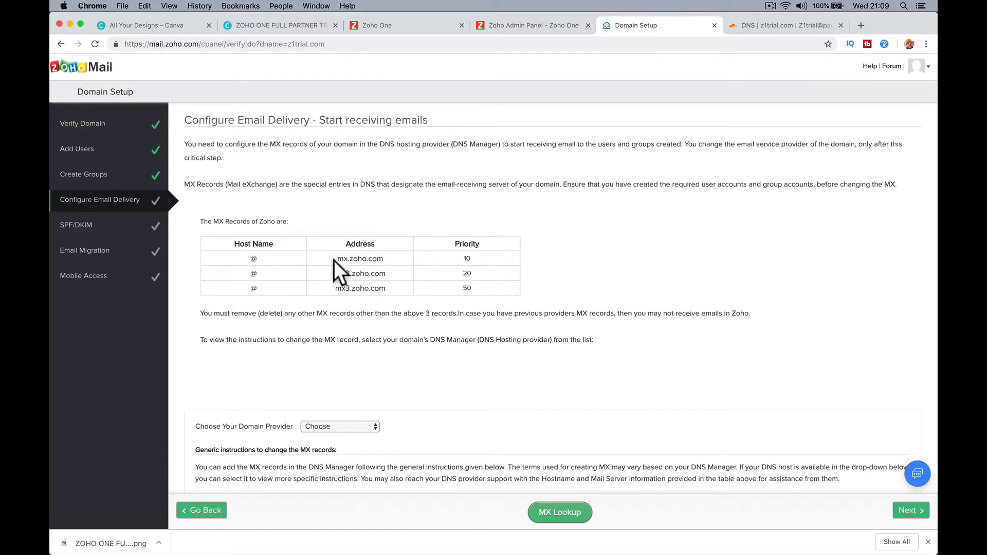
pyautogui.rightClick(359, 258)
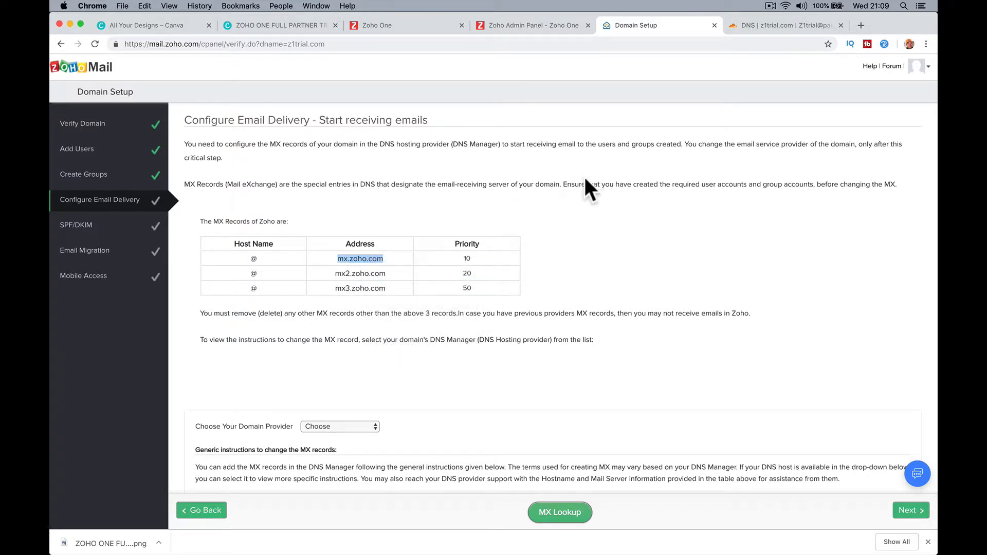
pyautogui.click(784, 25)
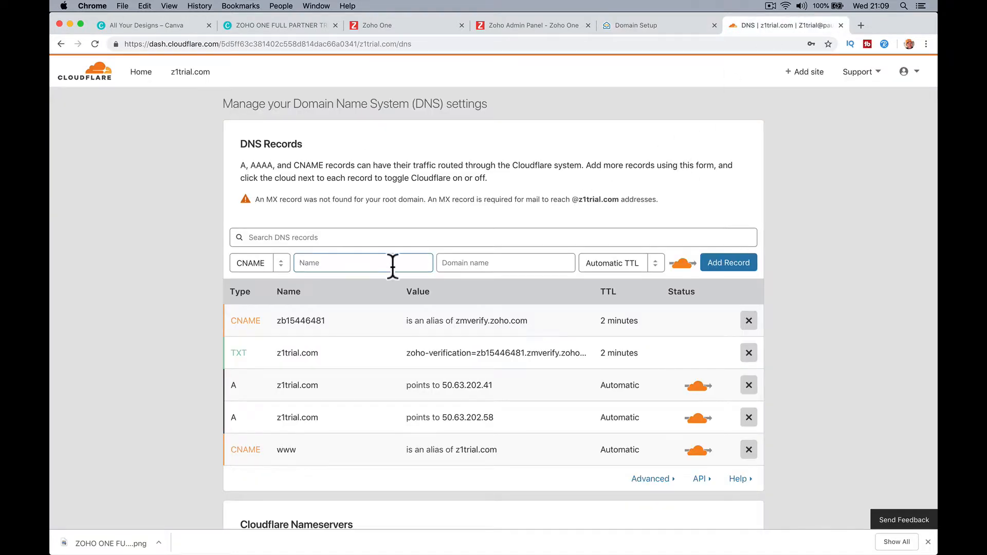
# - Create a Cloudflare MX record for mx.zoho.com with priority 10
pyautogui.click(258, 263)
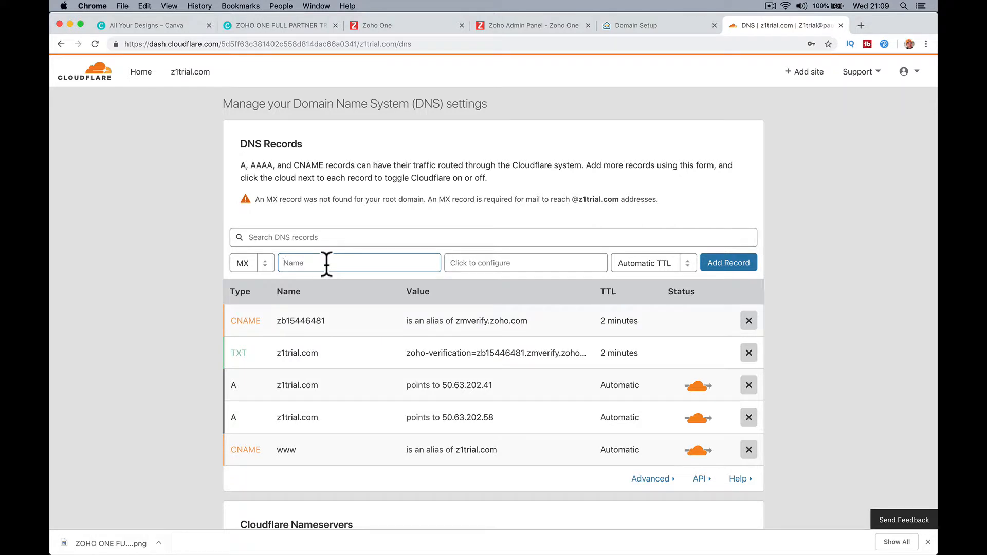
pyautogui.click(525, 263)
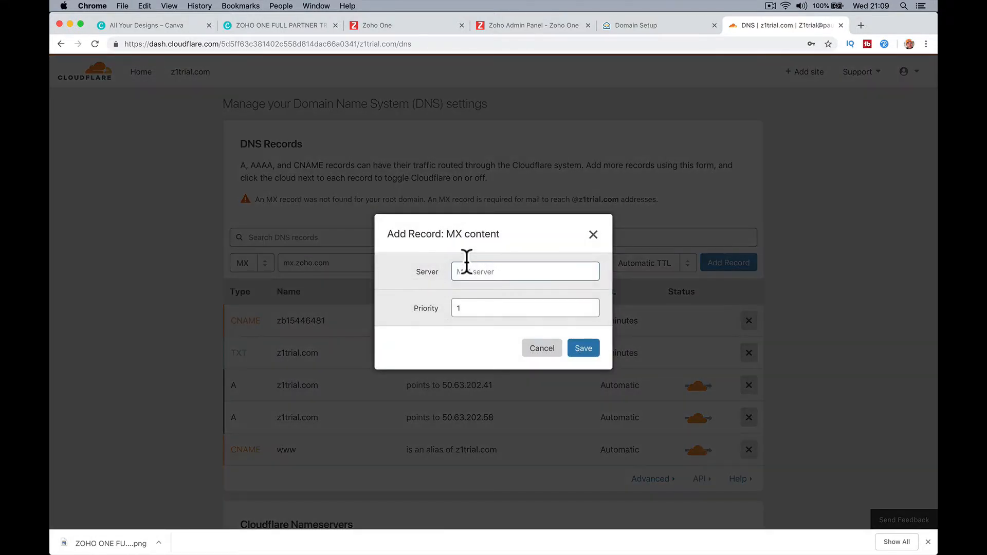
pyautogui.write('mx.zoho.com')
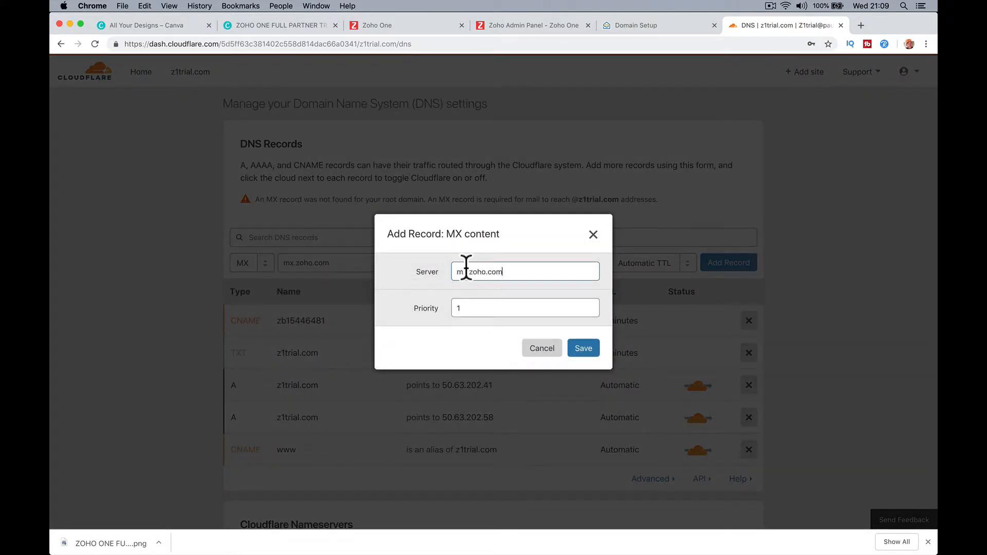
pyautogui.write('0')
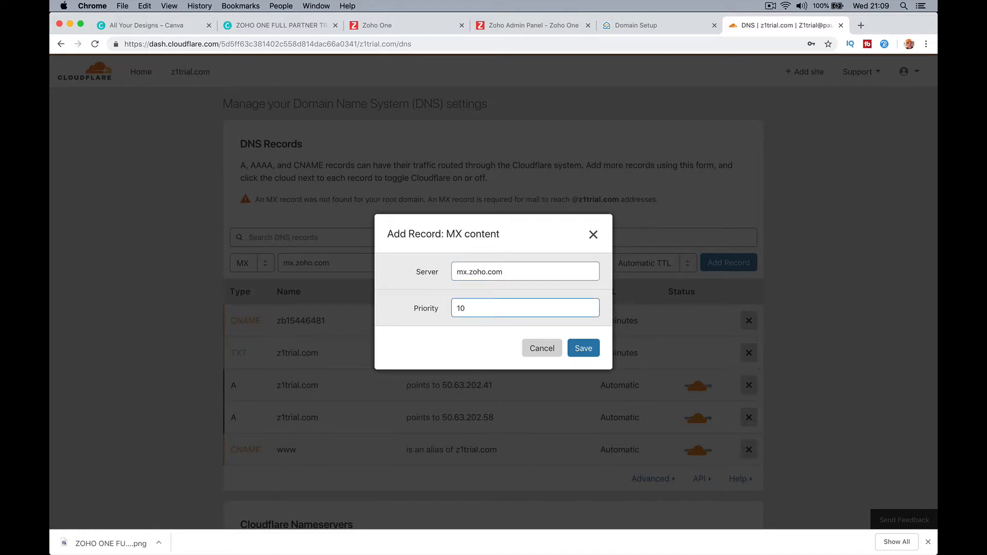
pyautogui.click(583, 349)
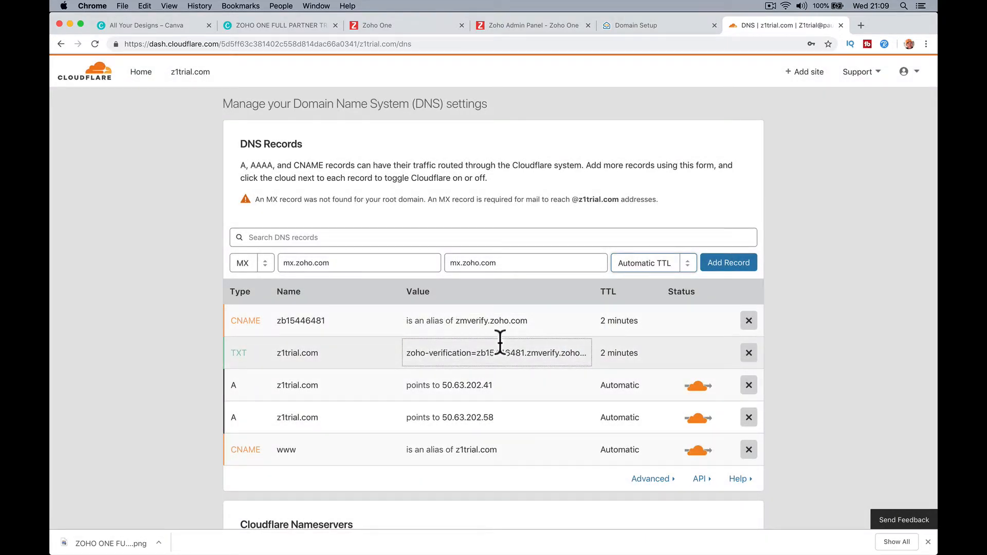
pyautogui.click(635, 25)
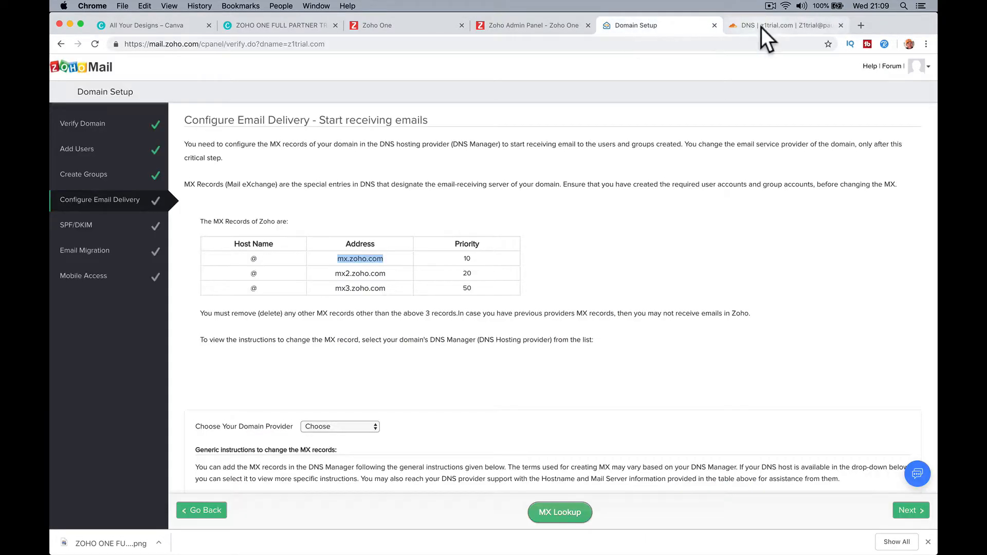
pyautogui.click(784, 25)
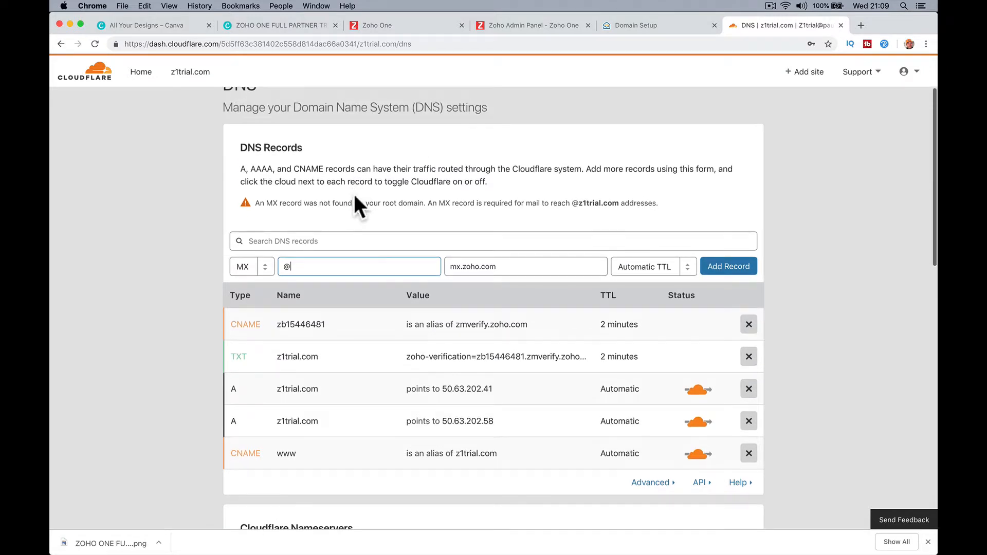
pyautogui.moveTo(690, 288)
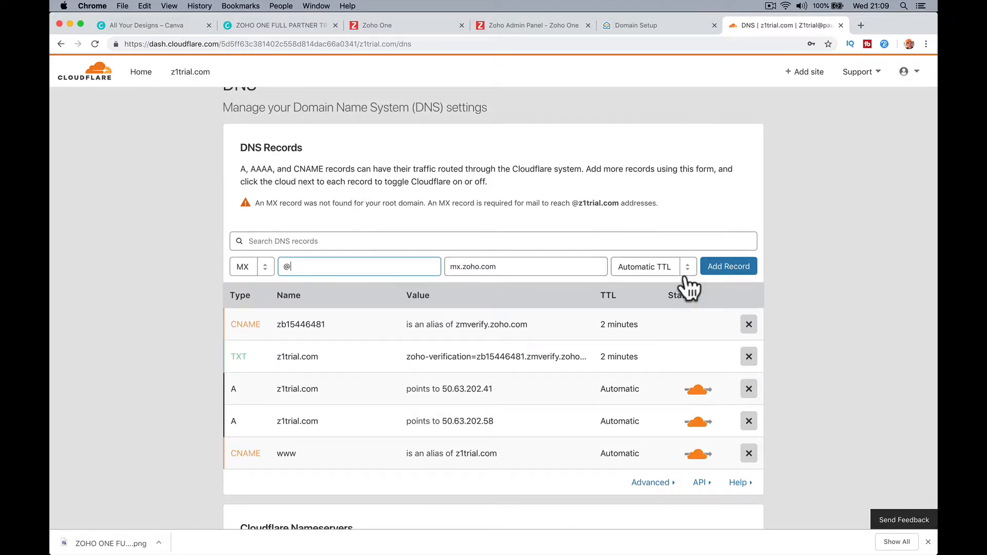
# - Add a second MX record at name @ for the mx2.zoho.com server
pyautogui.click(729, 266)
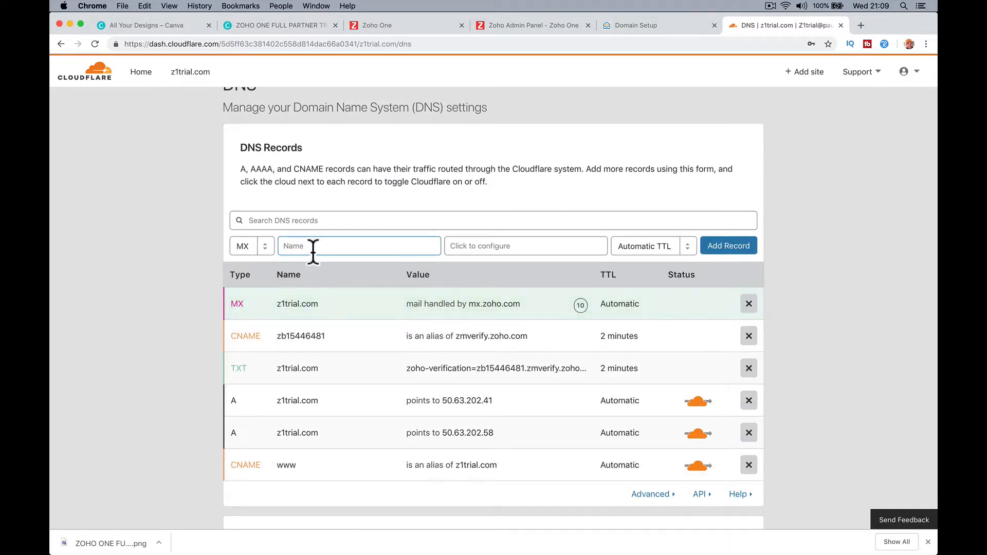
pyautogui.write('@')
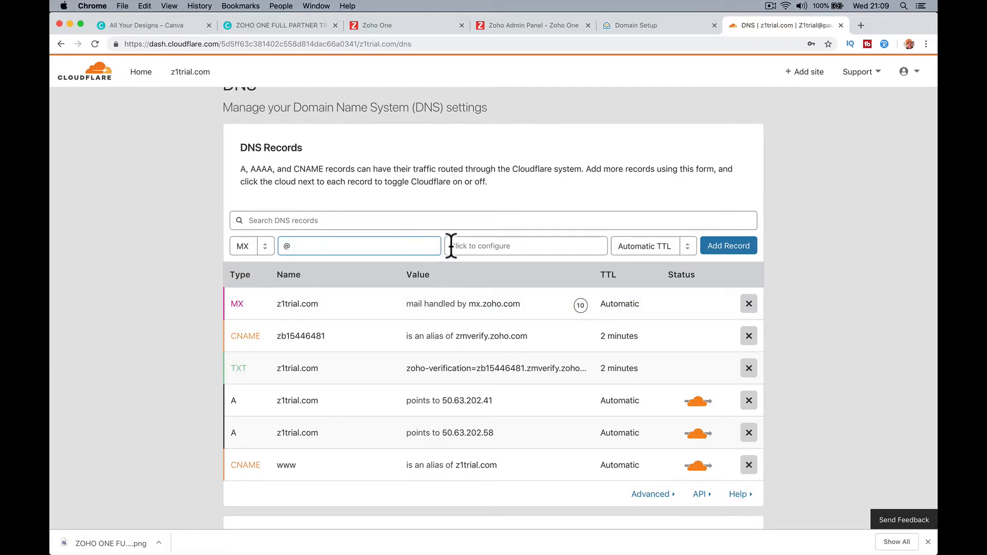
pyautogui.click(526, 246)
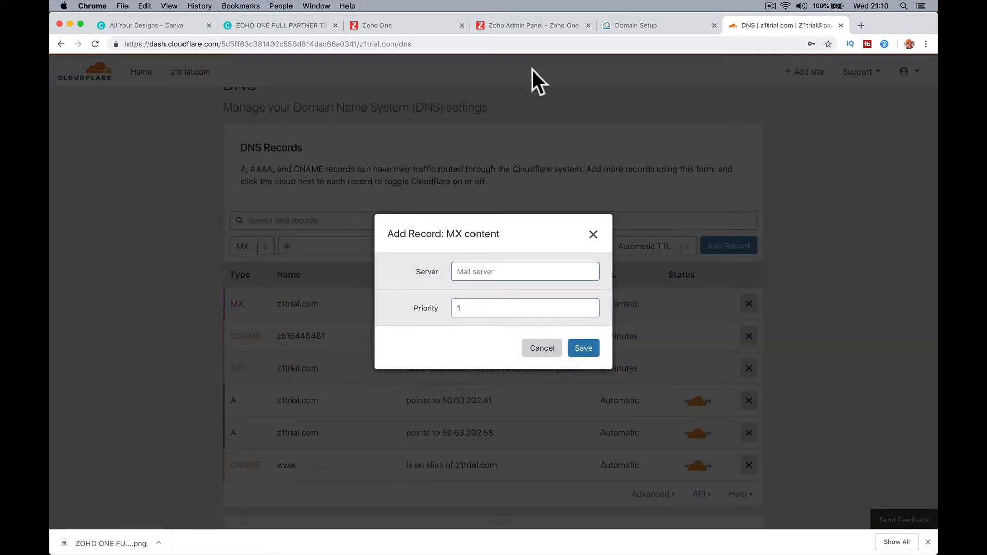
pyautogui.write('mx.zoho.com')
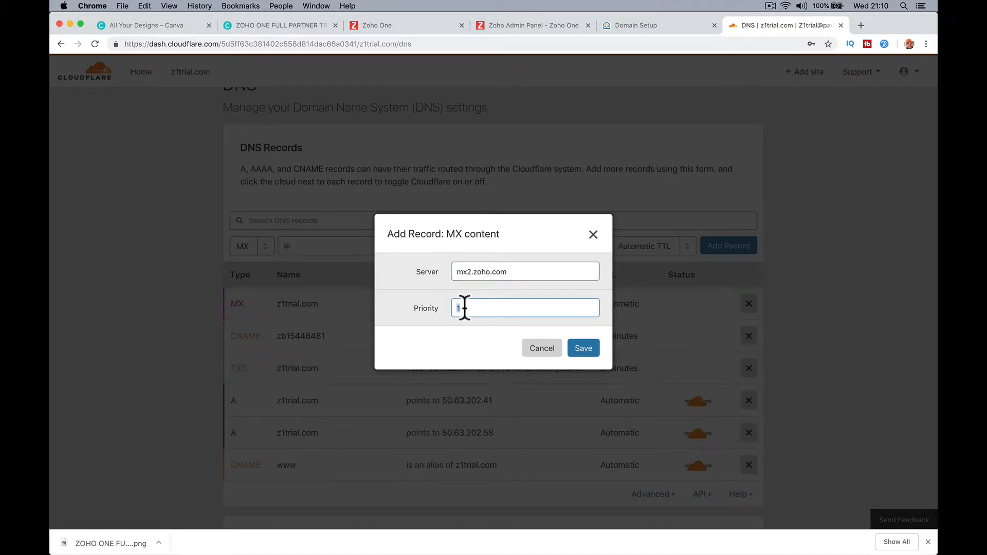
pyautogui.click(583, 348)
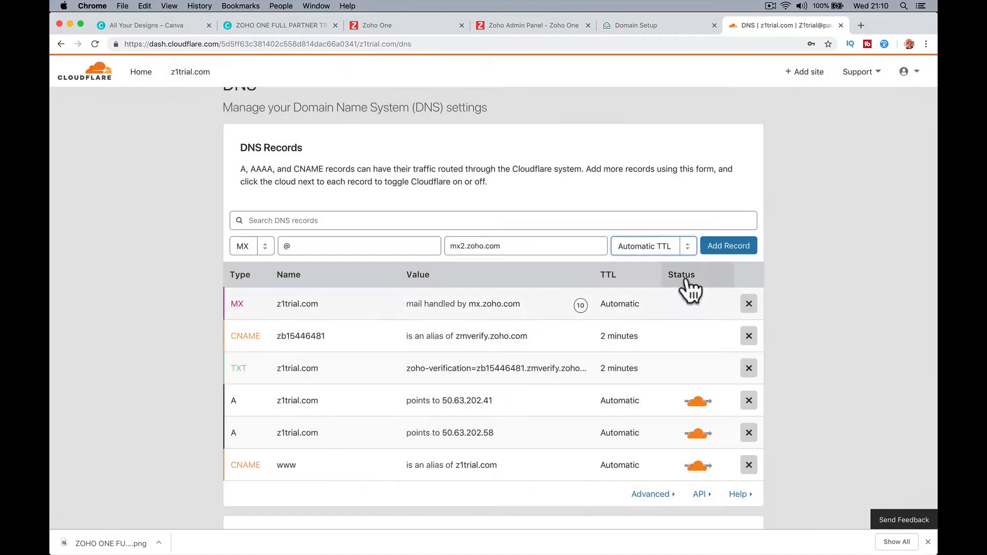
# - Add a third MX record for mx3.zoho.com with priority 30
pyautogui.click(728, 245)
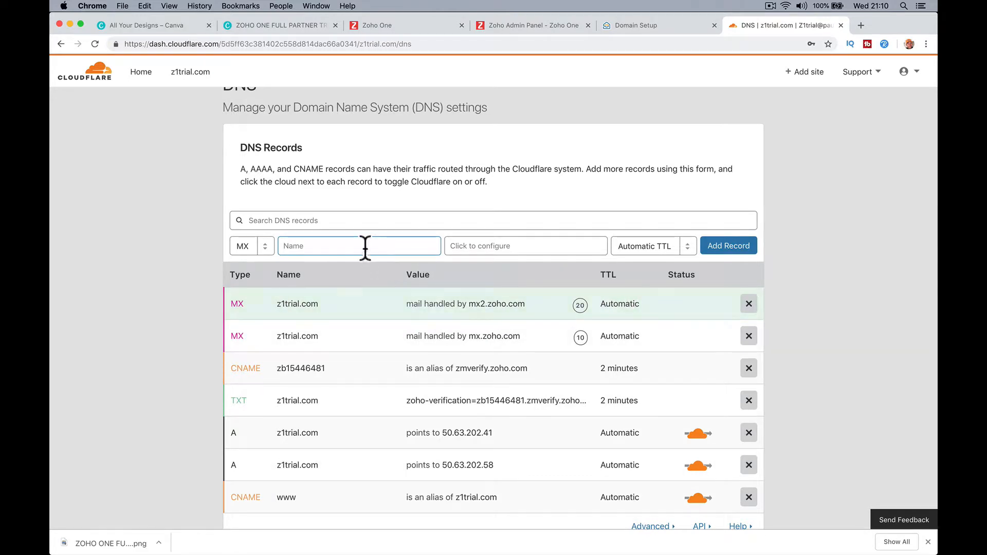
pyautogui.click(525, 246)
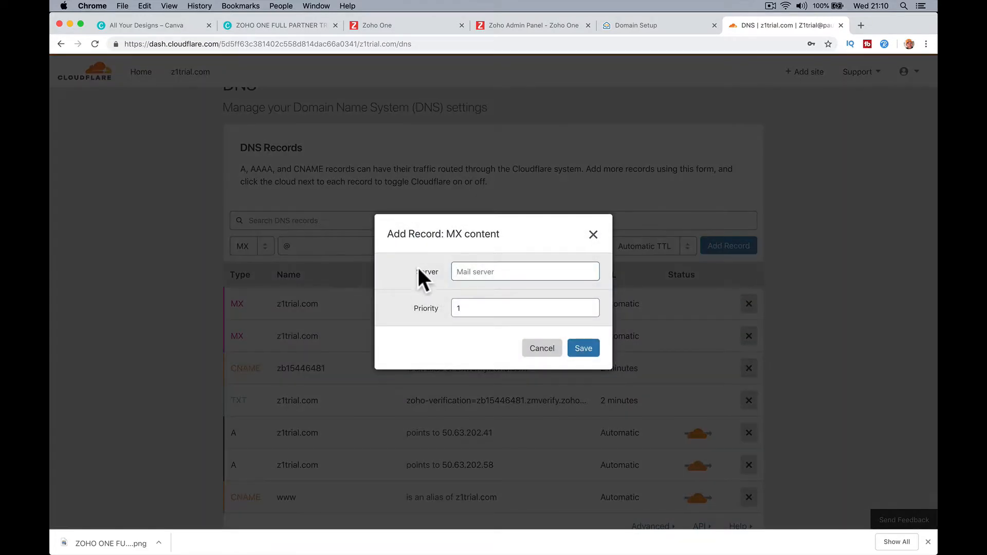
pyautogui.write('mx.zoho.com')
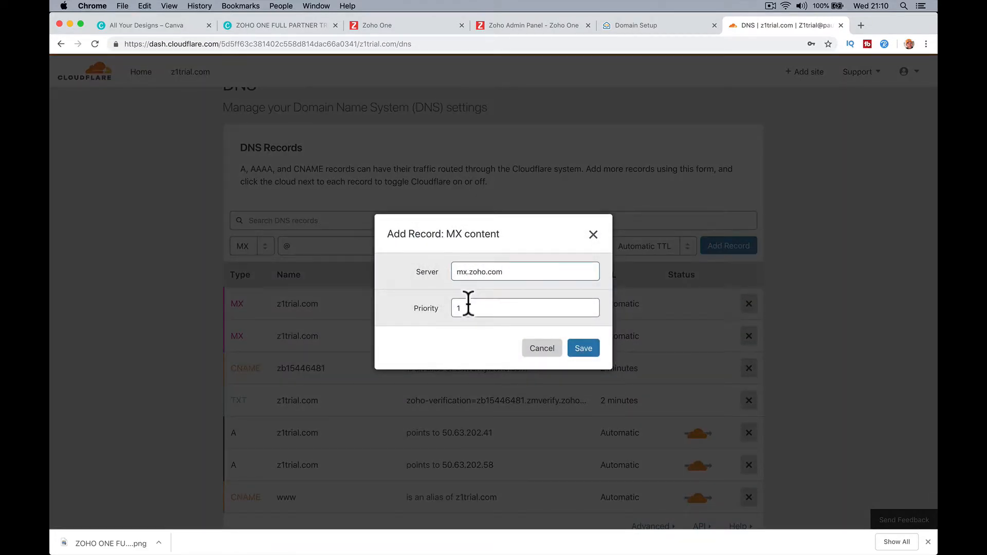
pyautogui.write('30')
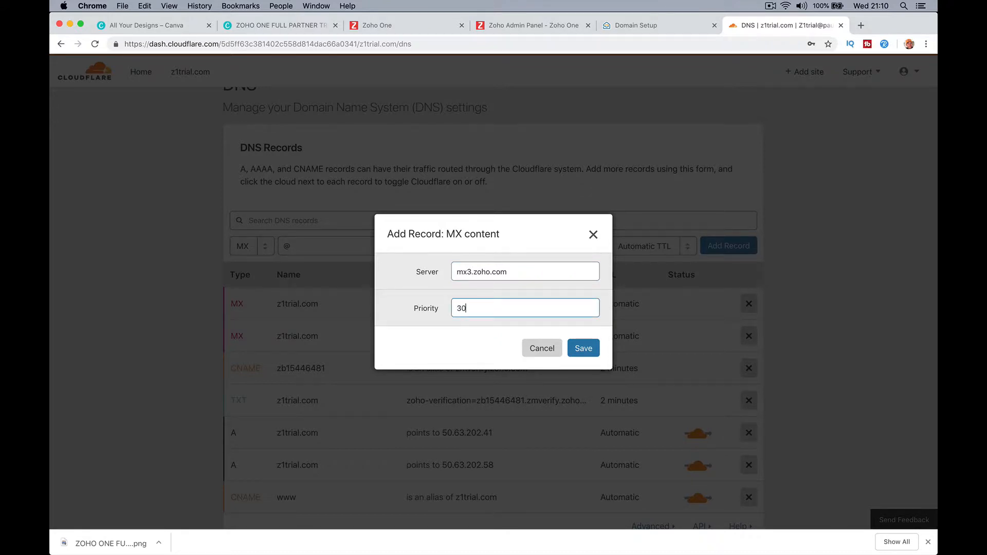
pyautogui.click(583, 348)
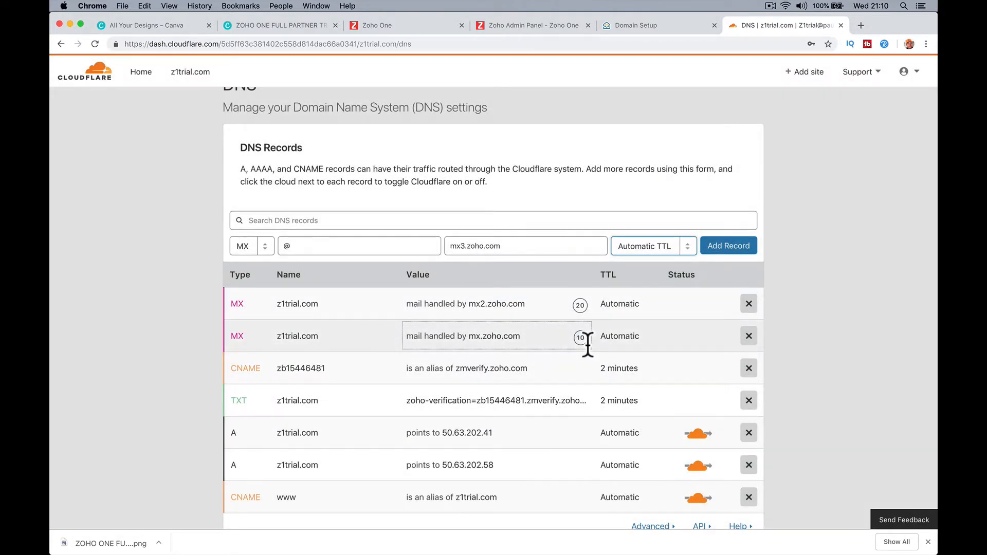
pyautogui.scroll(-3)
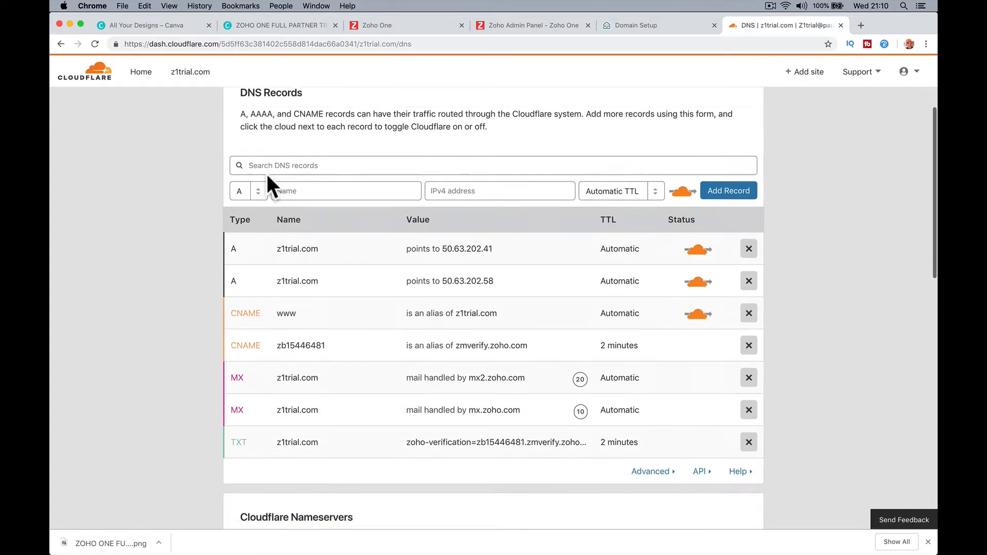
pyautogui.scroll(-3)
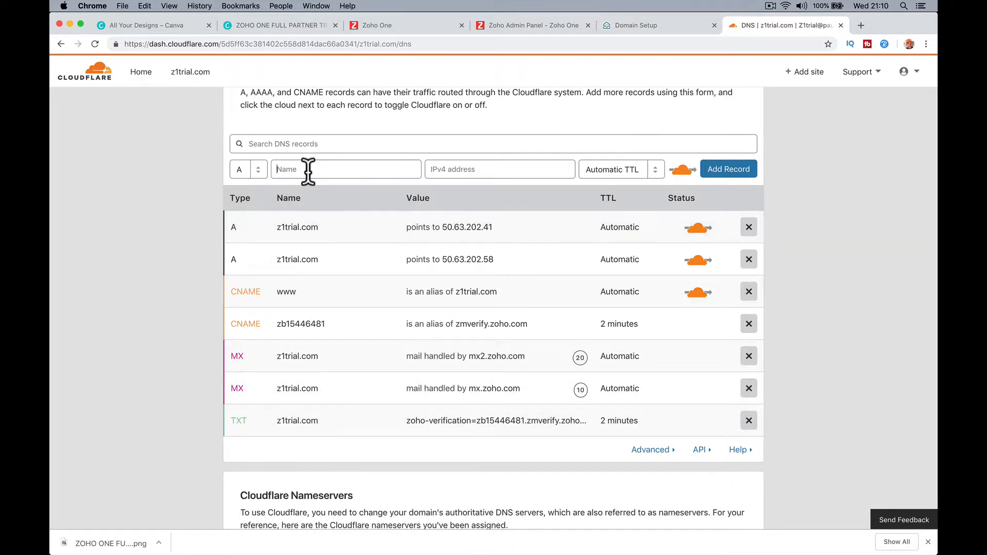
pyautogui.click(248, 169)
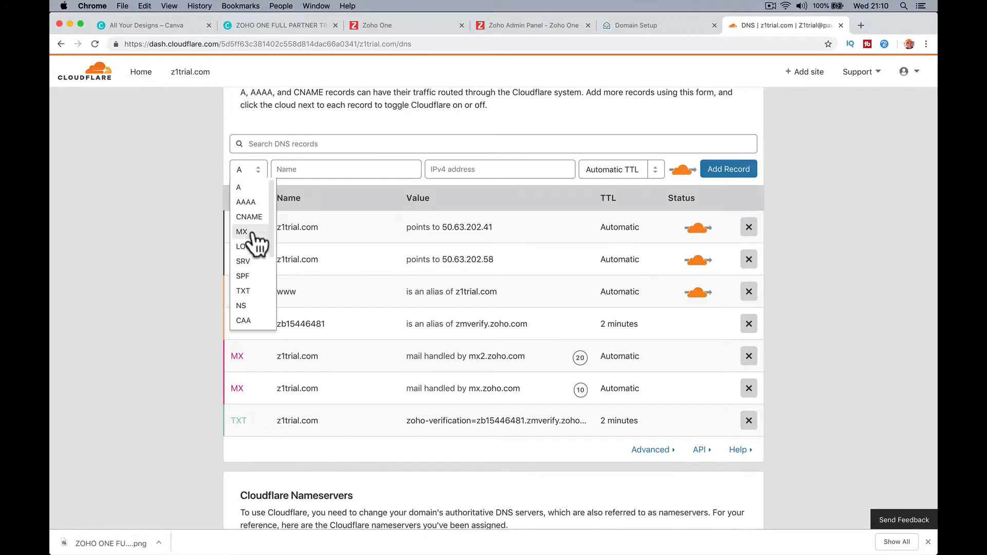
pyautogui.click(242, 232)
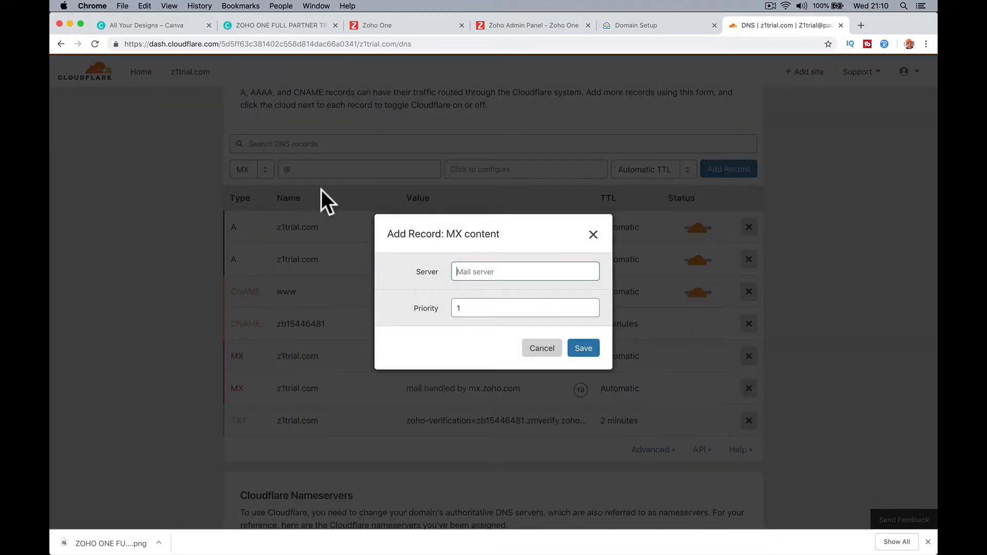
pyautogui.write('mx.zoho.com')
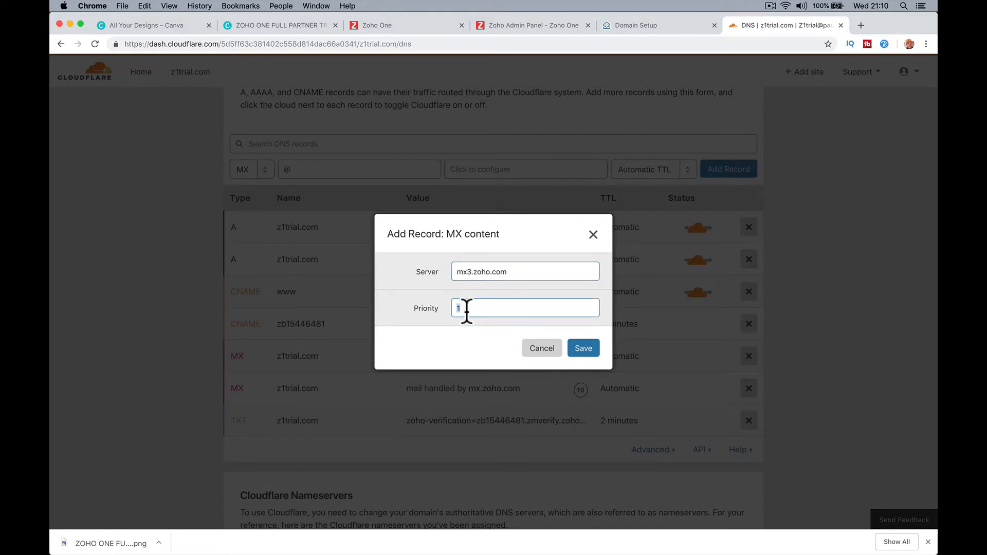
pyautogui.click(583, 349)
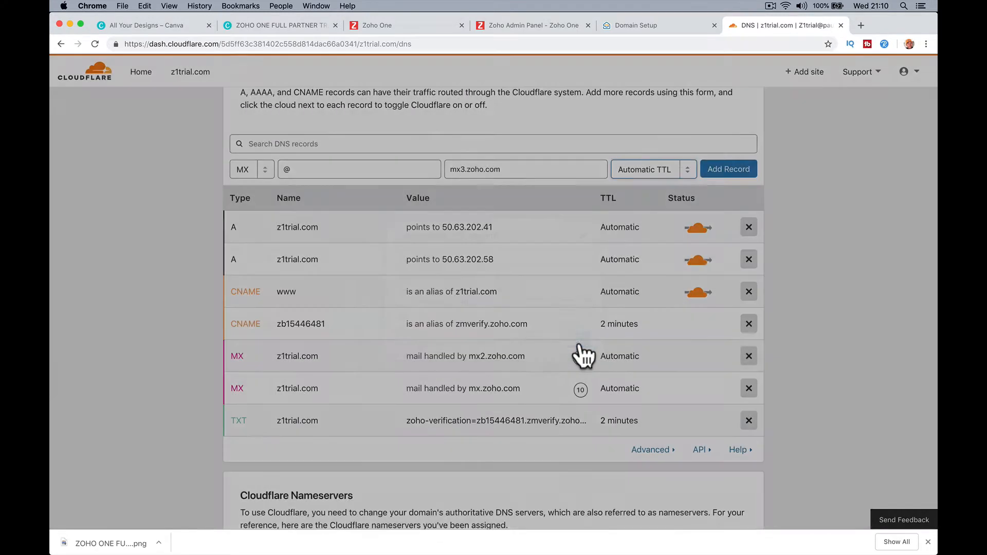
pyautogui.click(729, 169)
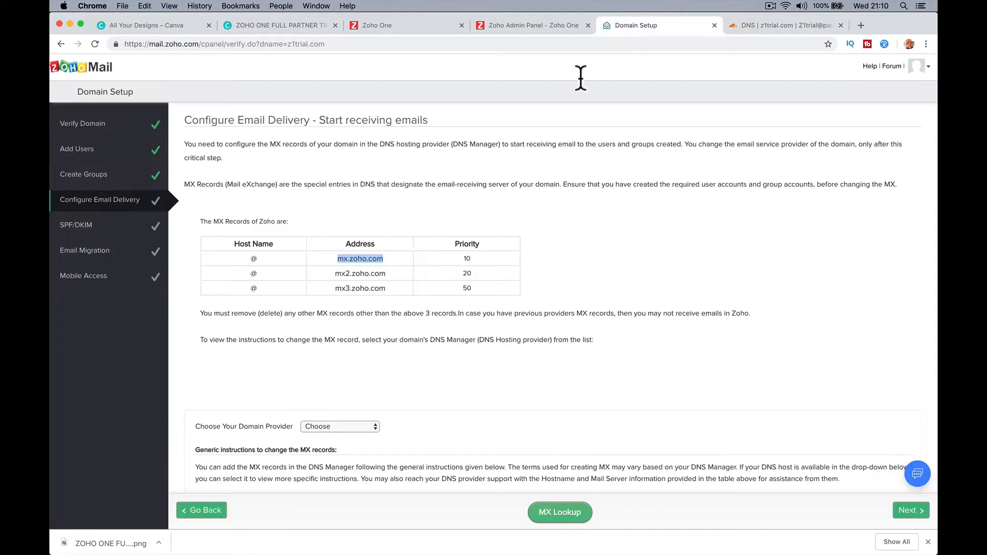
pyautogui.moveTo(451, 318)
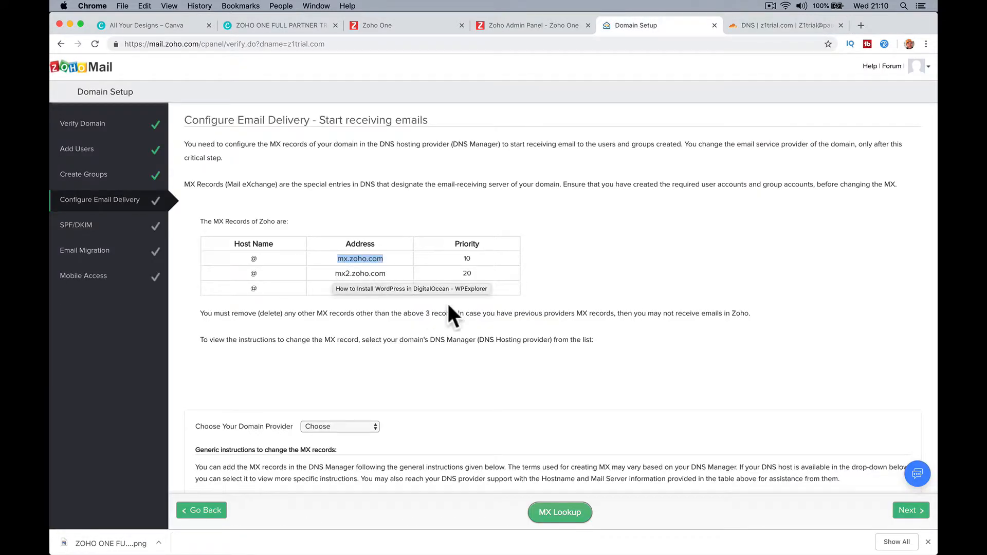
pyautogui.moveTo(500, 296)
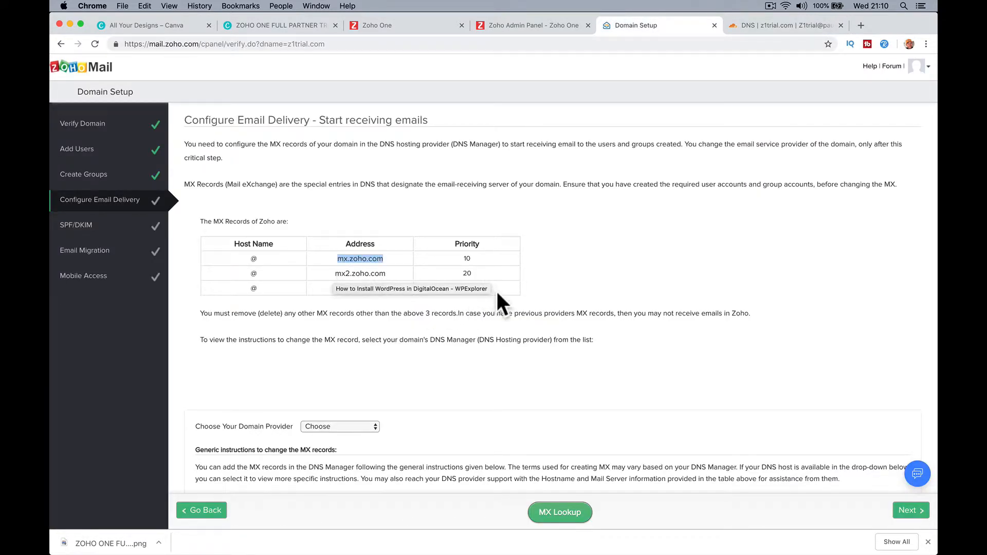
# - Run MX Lookup twice, dismiss the no-MX-record results, and continue to SPF/DKIM
pyautogui.scroll(-3)
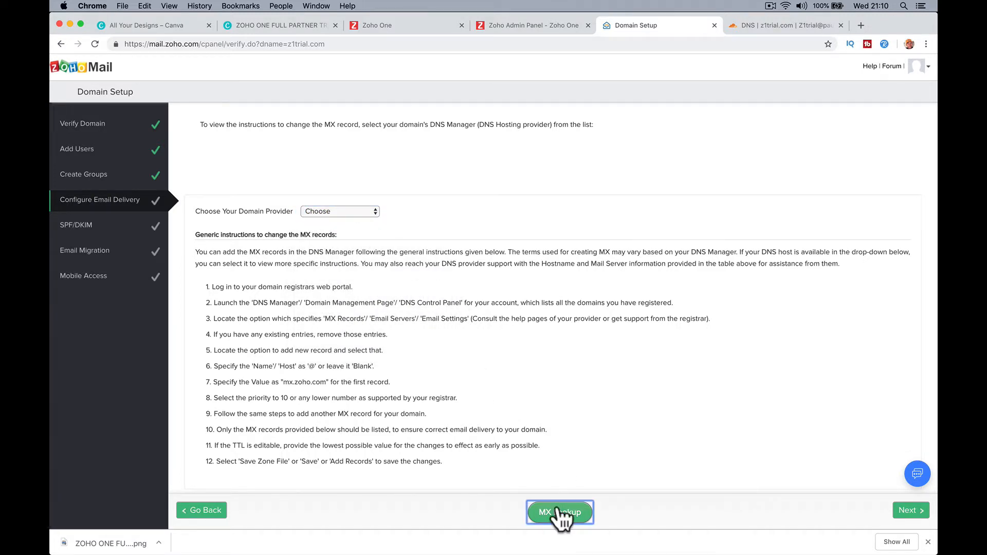
pyautogui.click(560, 512)
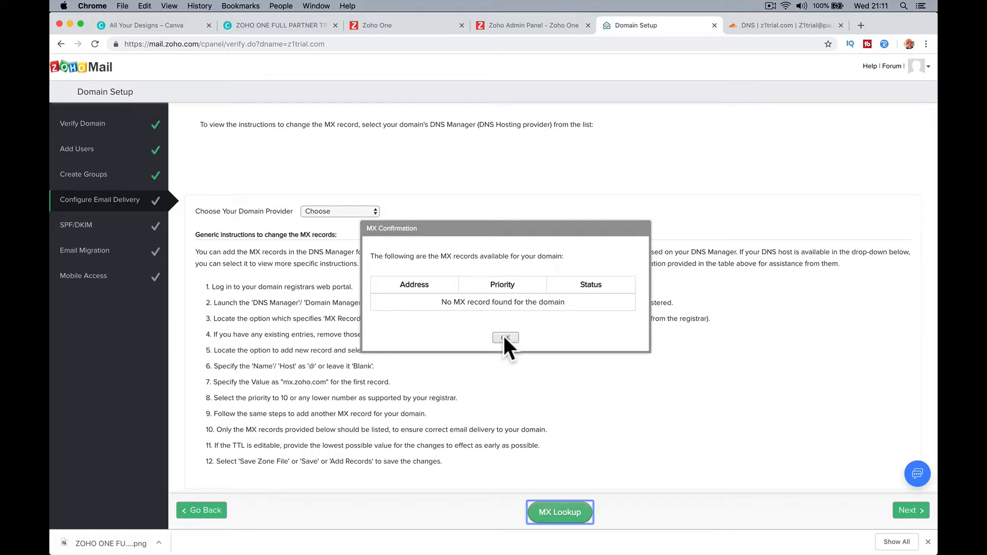
pyautogui.click(504, 338)
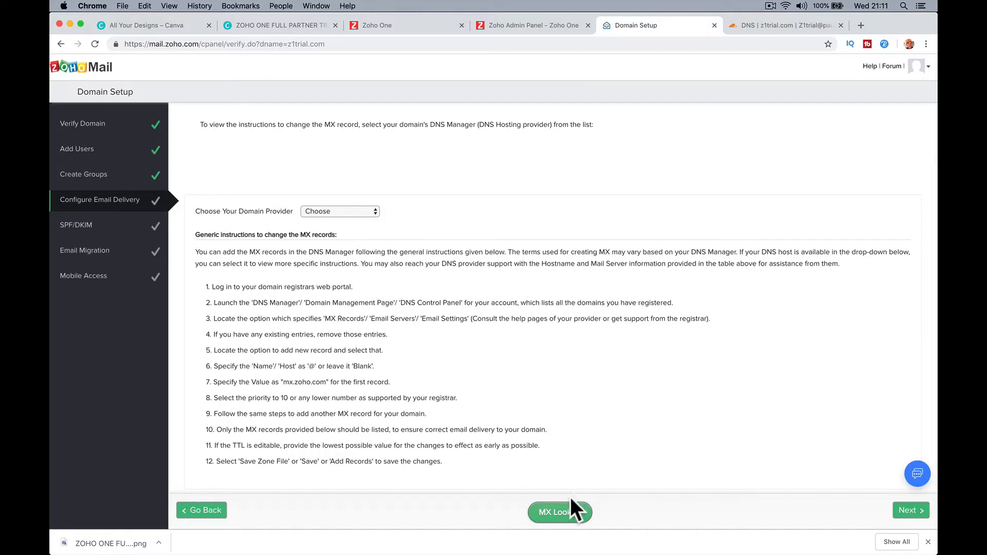
pyautogui.click(559, 513)
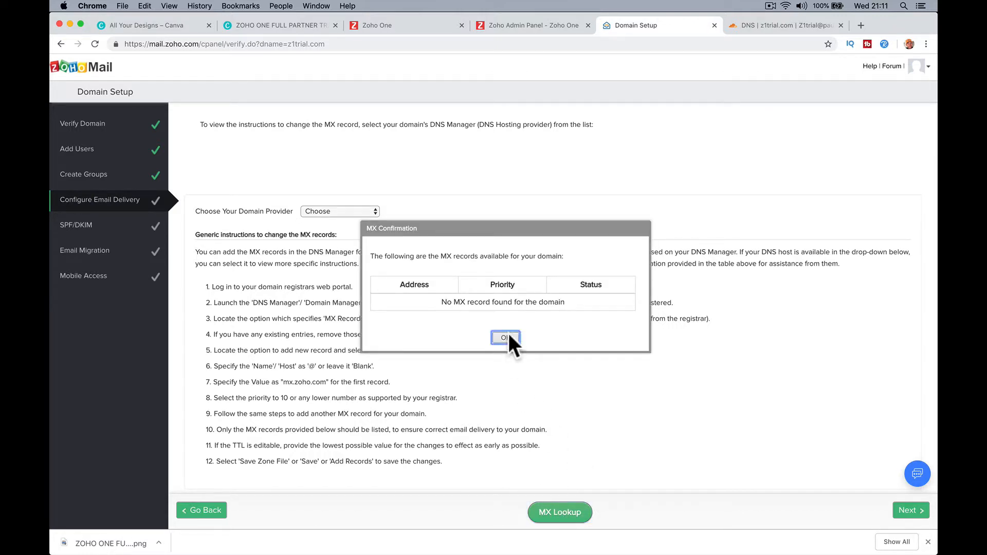
pyautogui.click(504, 337)
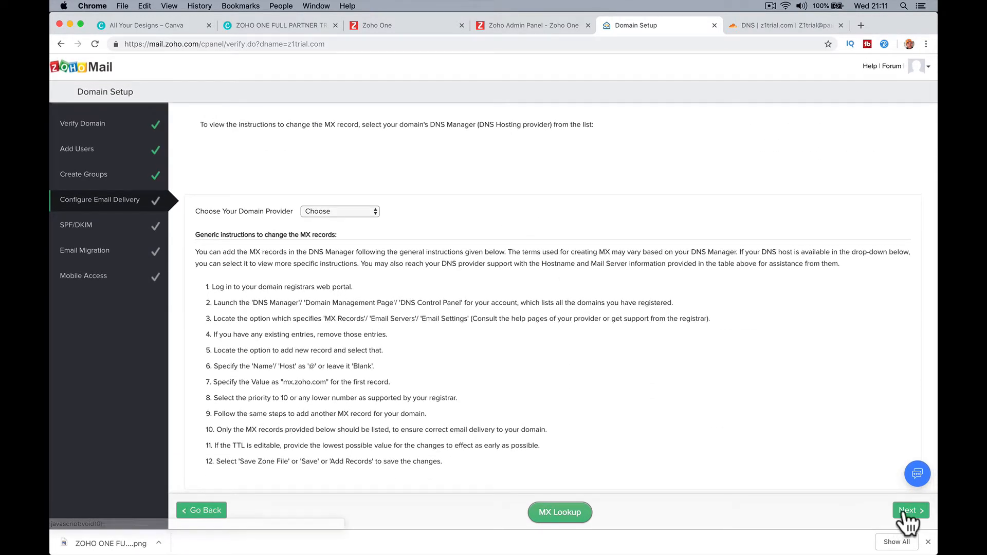
pyautogui.click(910, 510)
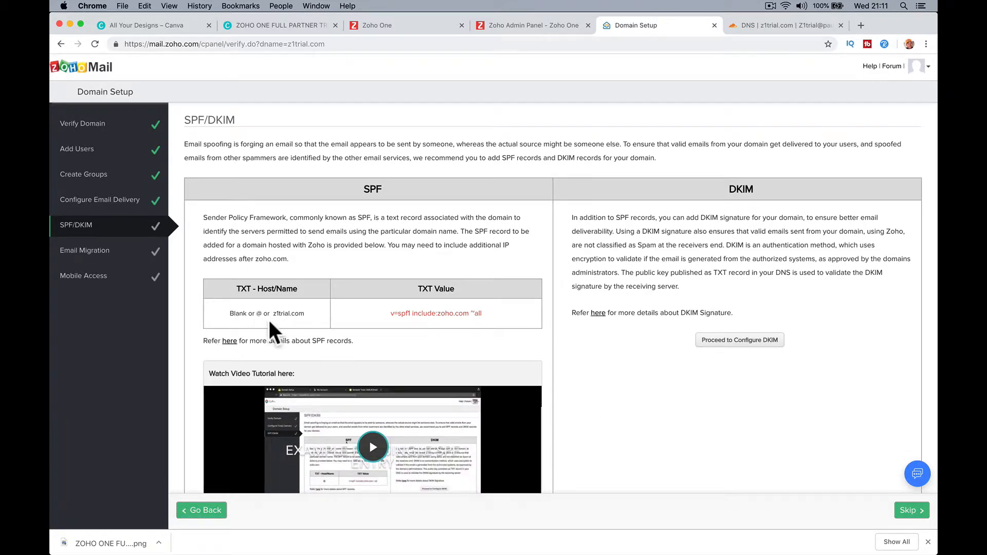
pyautogui.moveTo(309, 335)
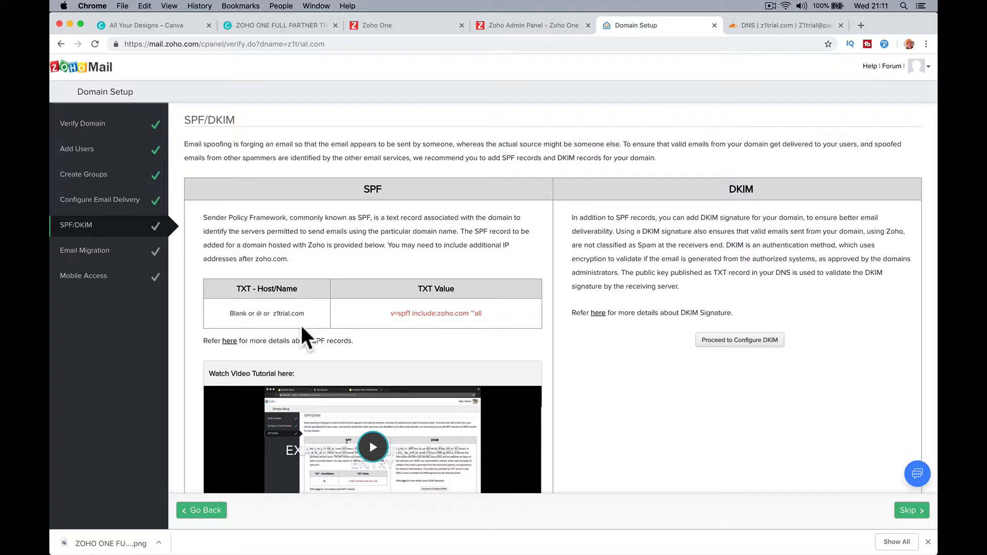
pyautogui.moveTo(474, 332)
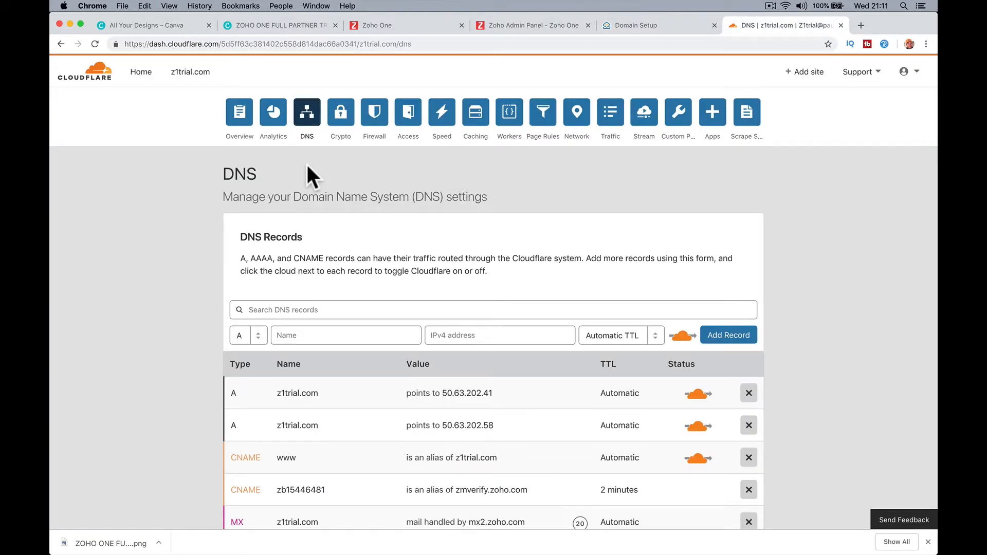
# - Save a Cloudflare TXT record 'v=spf1 include:zoho.com ~all' and return to Zoho setup
pyautogui.click(246, 334)
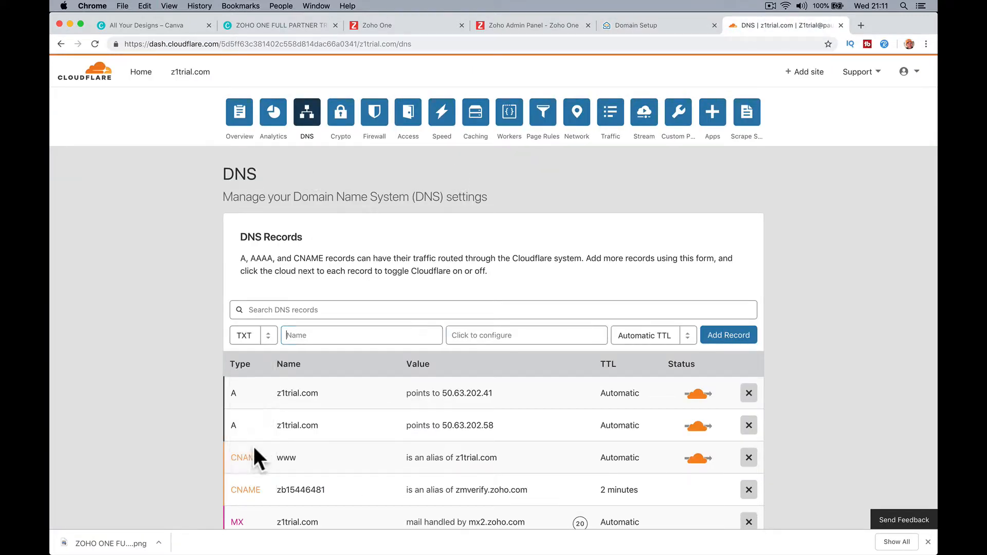
pyautogui.click(526, 335)
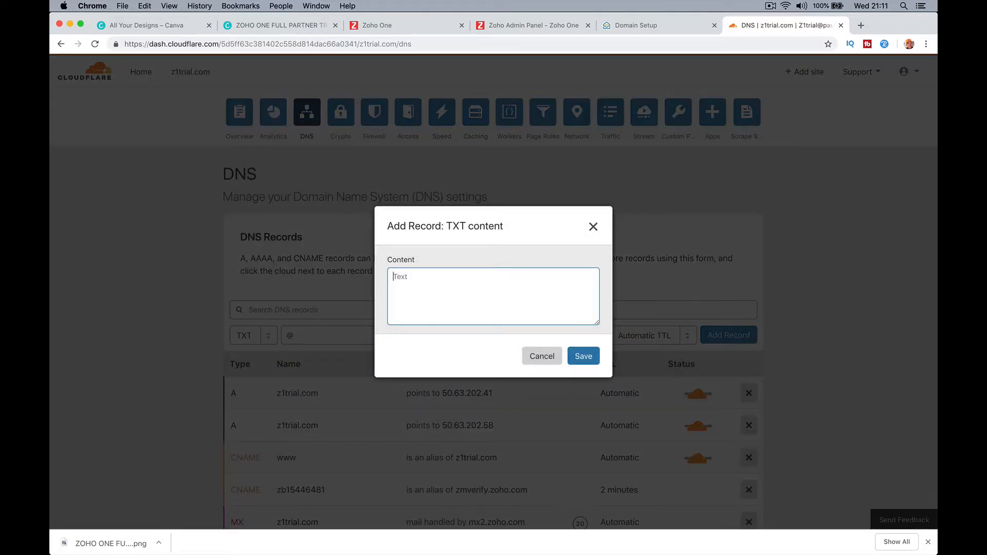
pyautogui.write('v=spf1 include:zoho.com ~all')
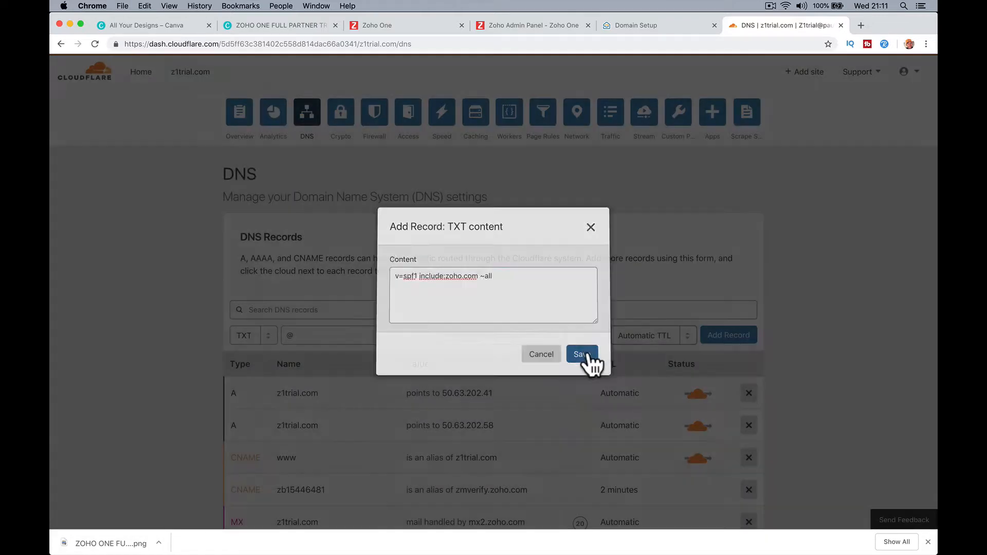
pyautogui.click(581, 354)
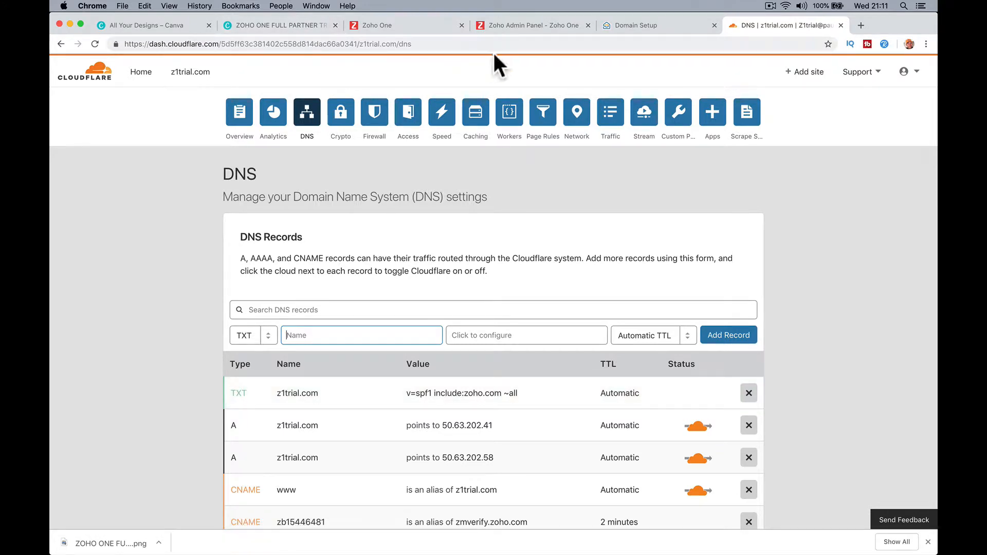
pyautogui.click(636, 26)
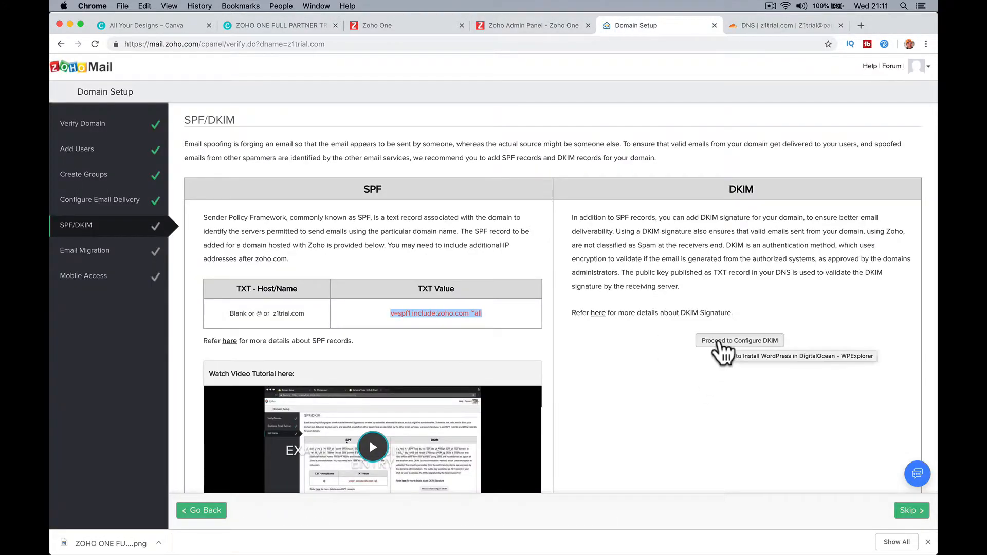
pyautogui.moveTo(686, 230)
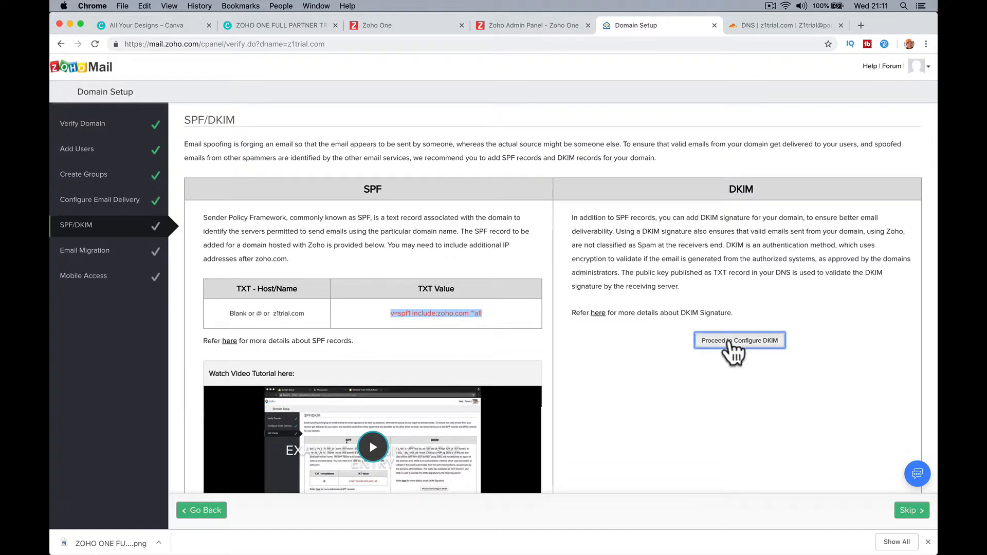
# - Add DKIM selector 'zoho' for z1trial.com and copy its zoho._domainkey host name
pyautogui.click(740, 340)
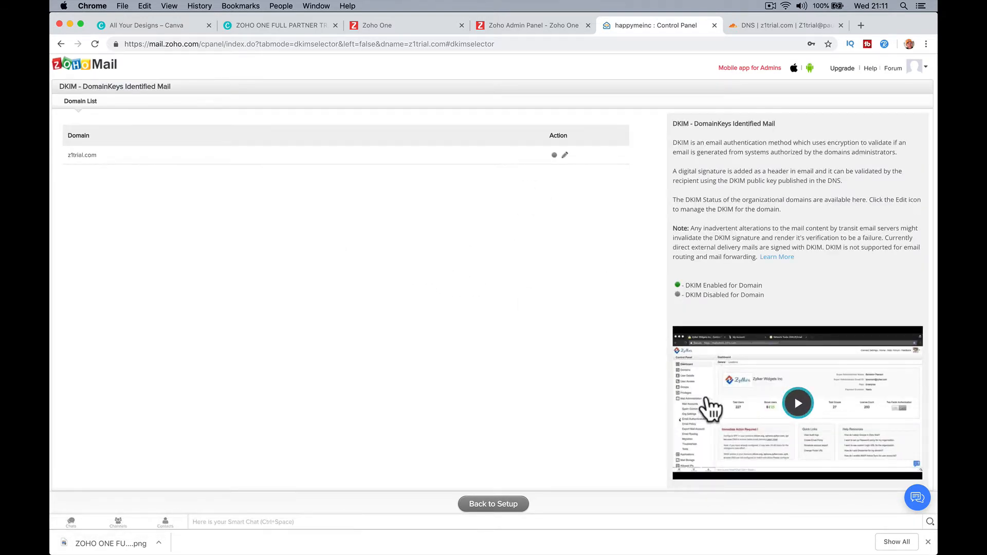
pyautogui.moveTo(549, 173)
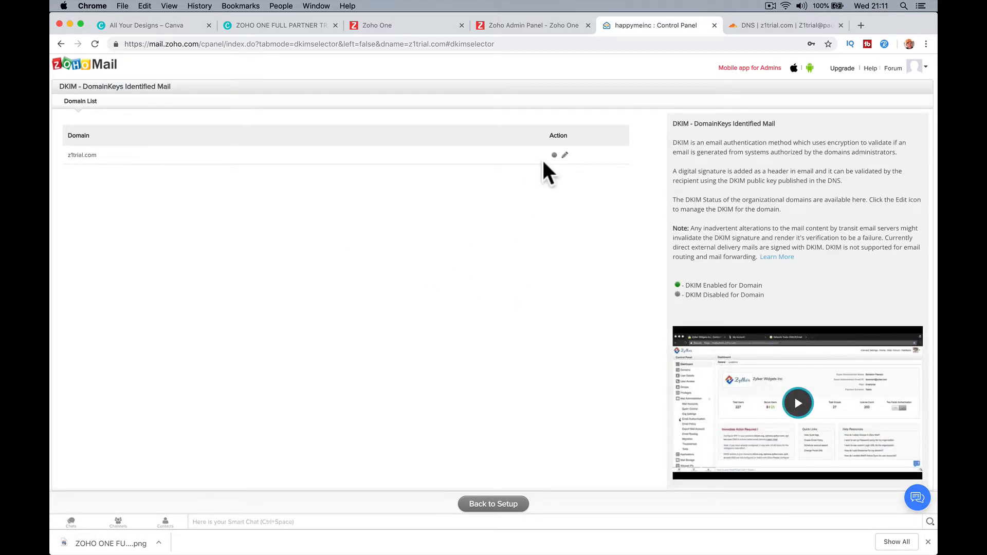
pyautogui.click(564, 155)
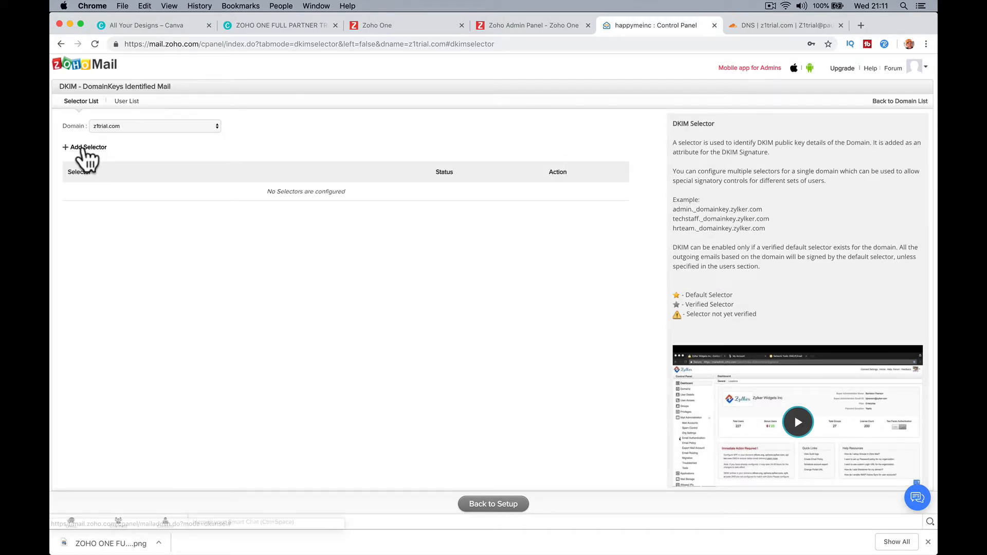
pyautogui.click(84, 147)
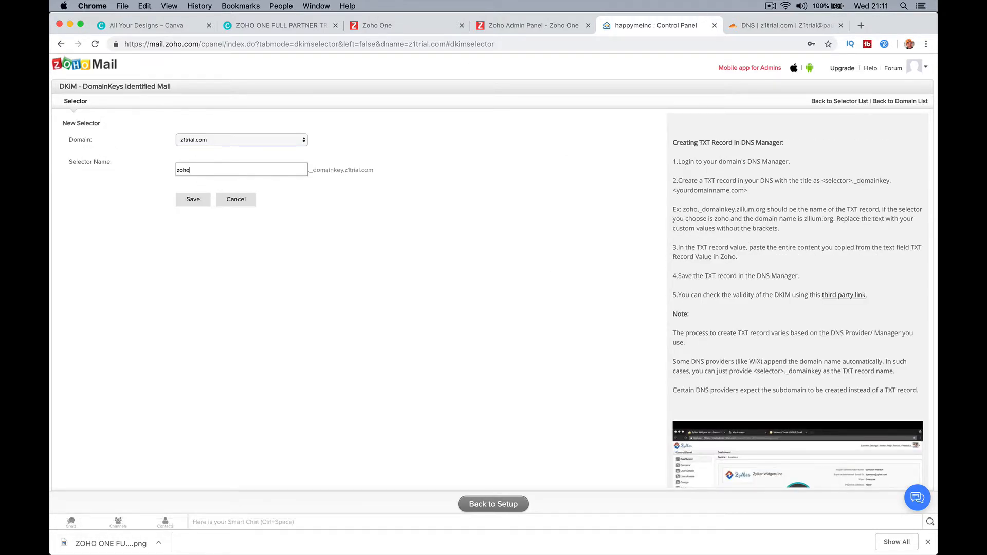
pyautogui.click(193, 200)
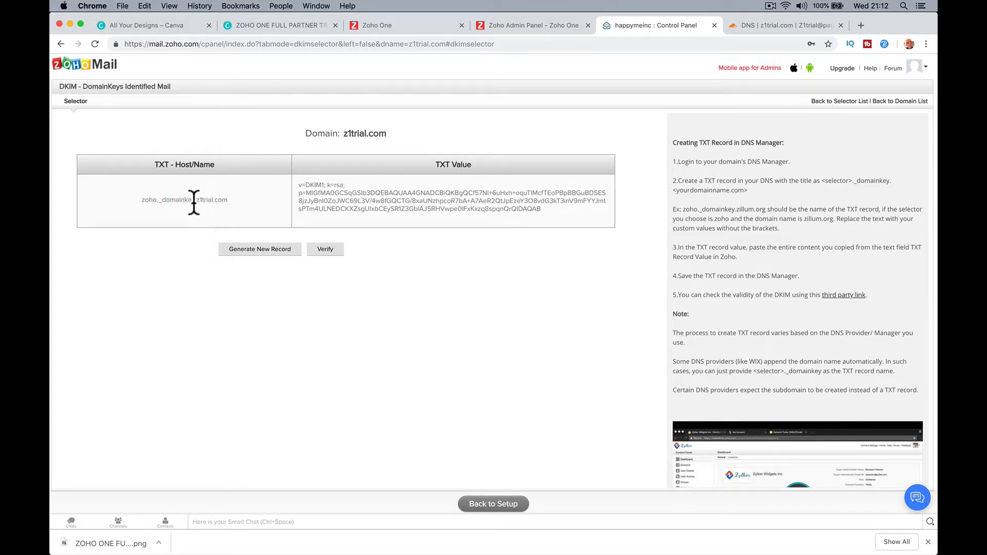
pyautogui.doubleClick(183, 200)
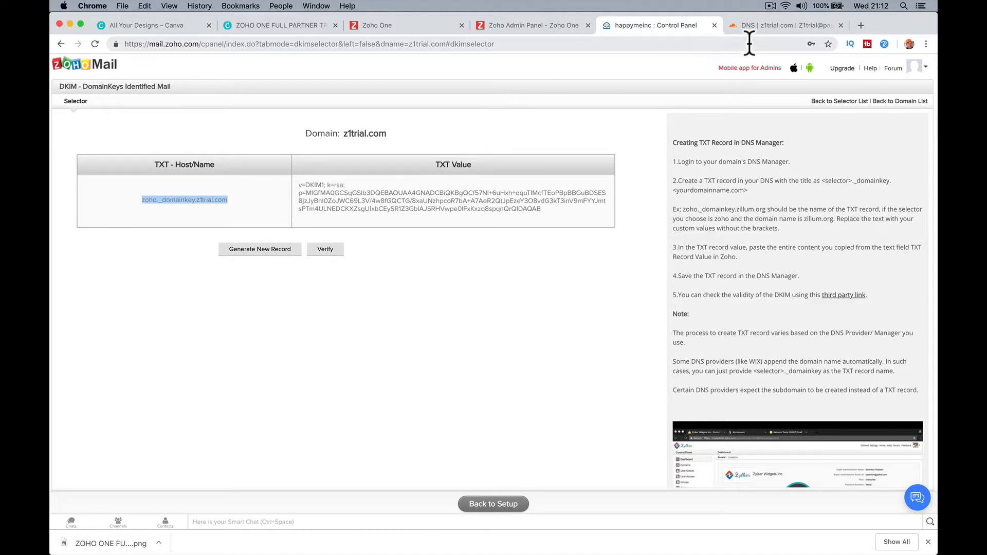
pyautogui.click(784, 25)
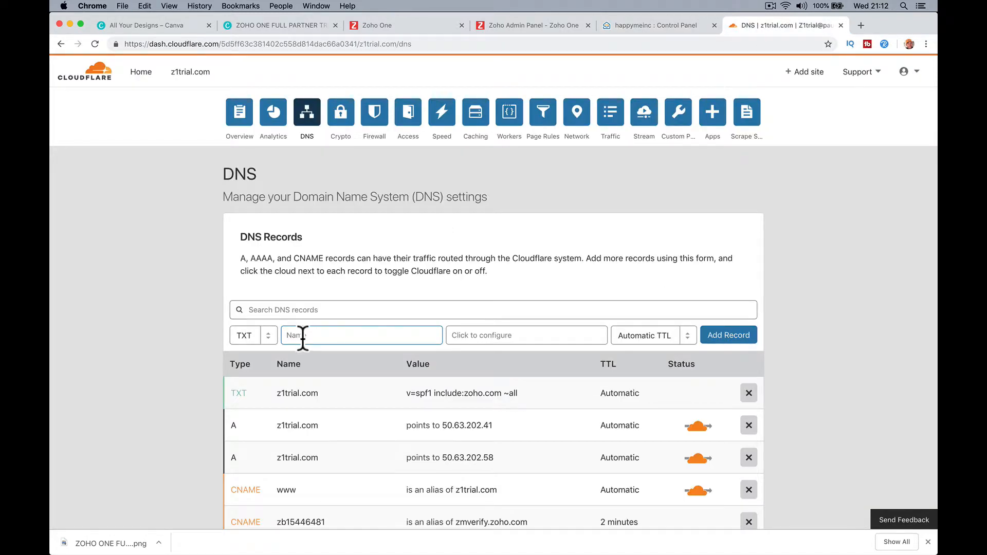
# - Add Cloudflare TXT record zoho._domainkey with Zoho's DKIM key (v=DKIM1; k=rsa; p=…) as content
pyautogui.write('zoho._domainkey.z1tria')
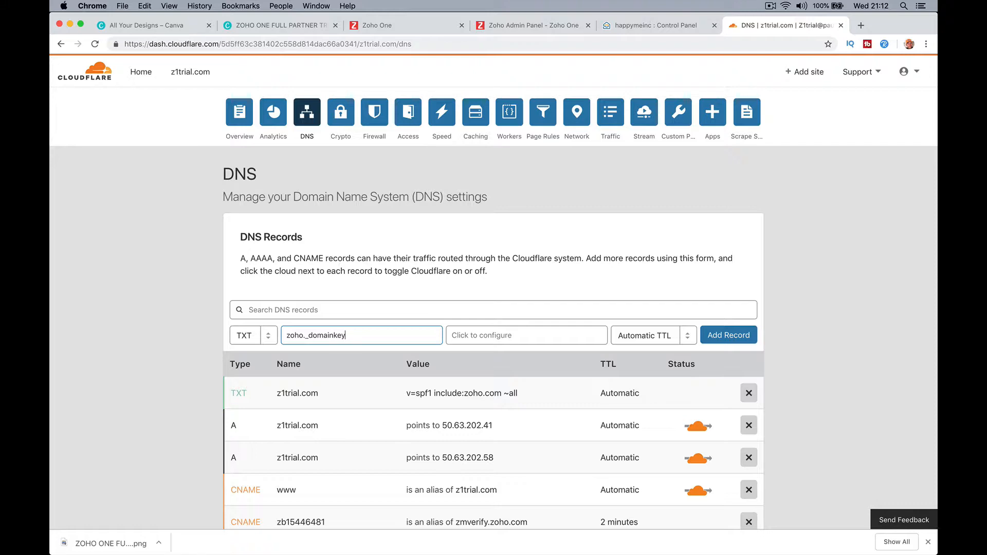
pyautogui.click(527, 335)
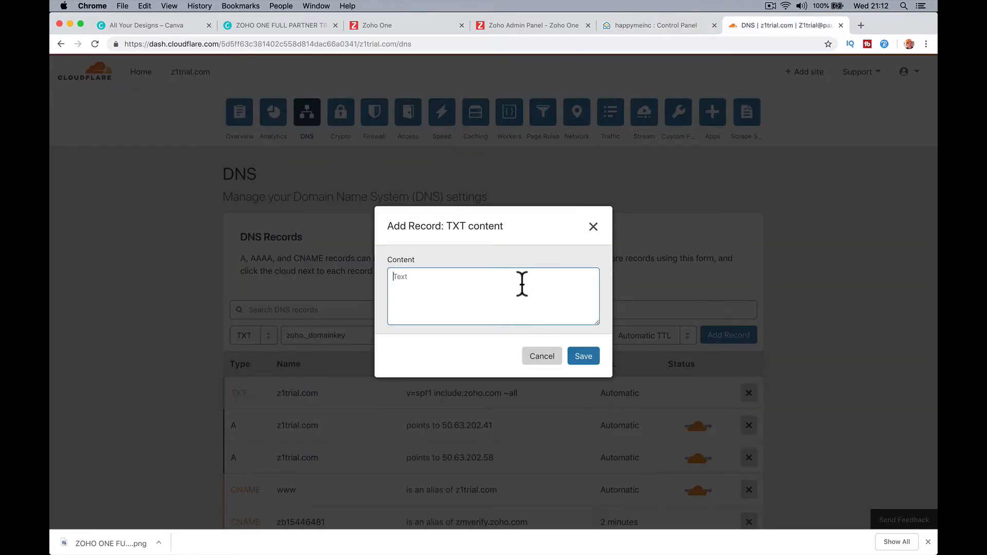
pyautogui.click(583, 356)
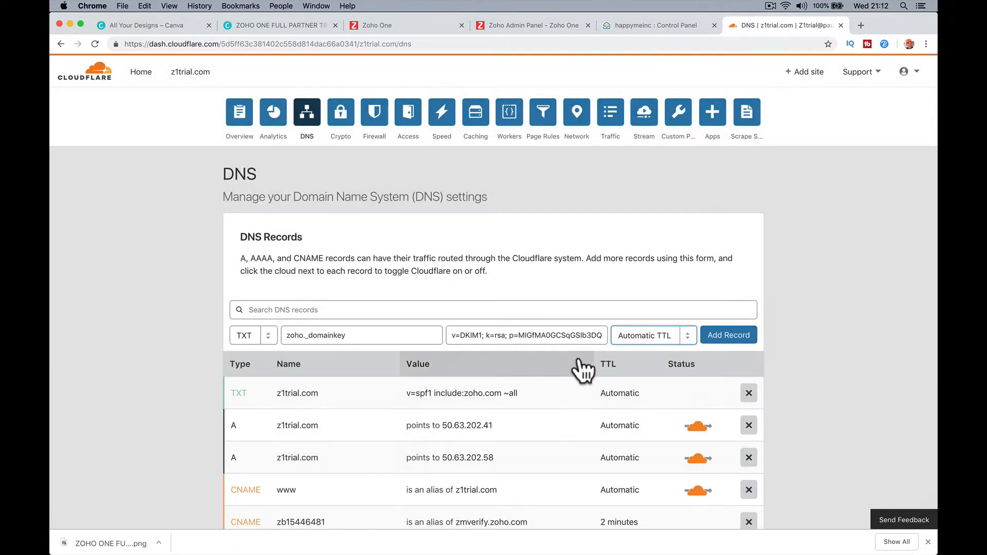
pyautogui.scroll(-3)
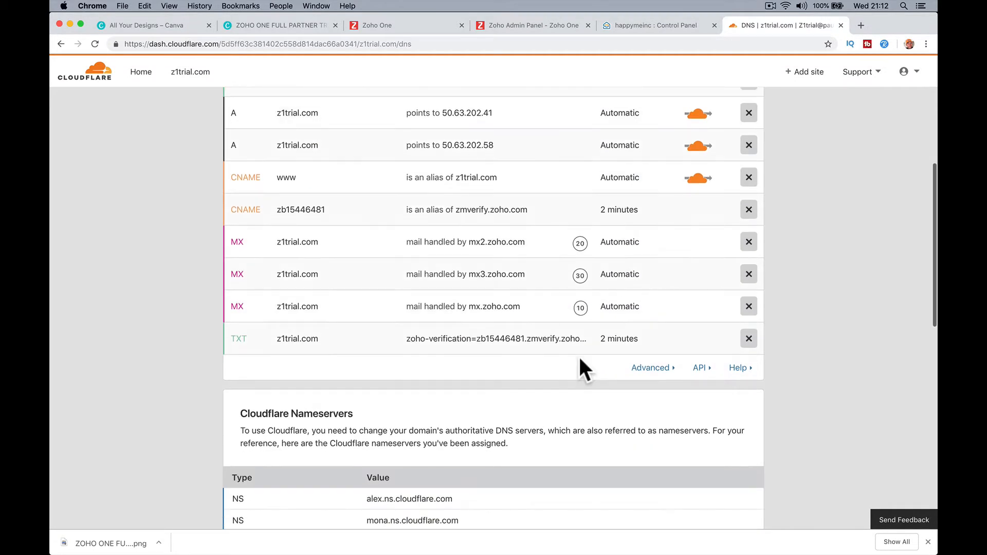
pyautogui.click(496, 338)
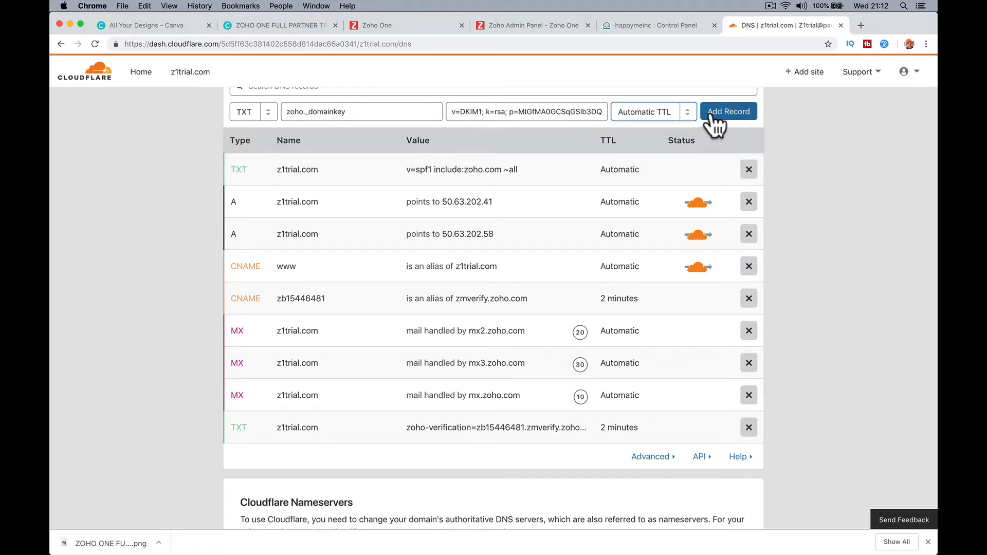
pyautogui.click(729, 111)
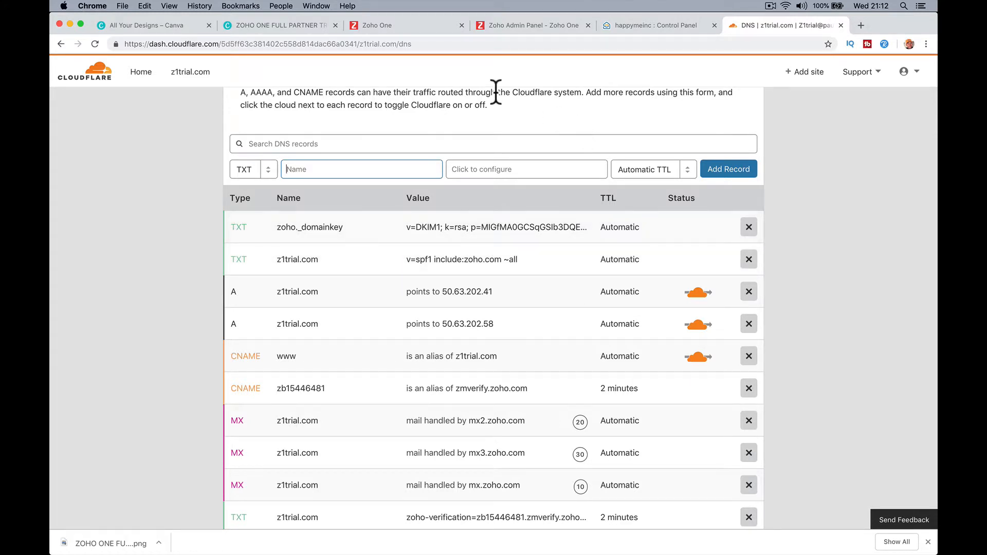
# - Check the zoho DKIM selector in Zoho Mail and return to the domain setup wizard
pyautogui.click(655, 25)
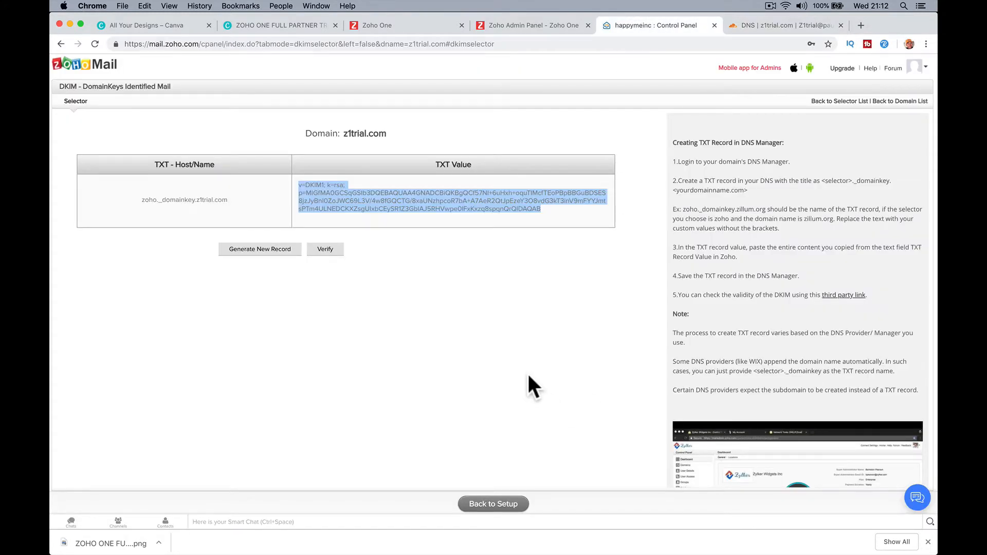
pyautogui.click(325, 249)
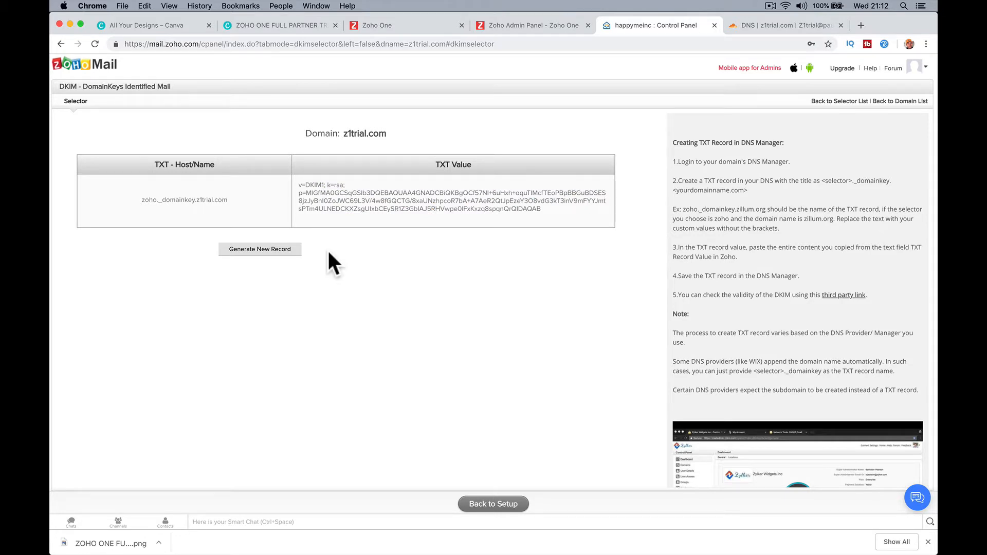
pyautogui.moveTo(321, 237)
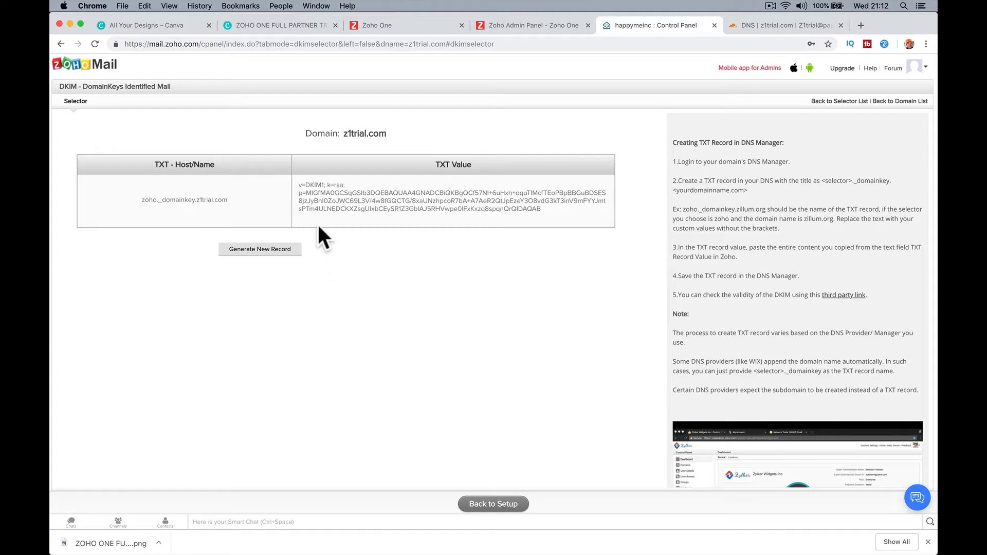
pyautogui.moveTo(530, 385)
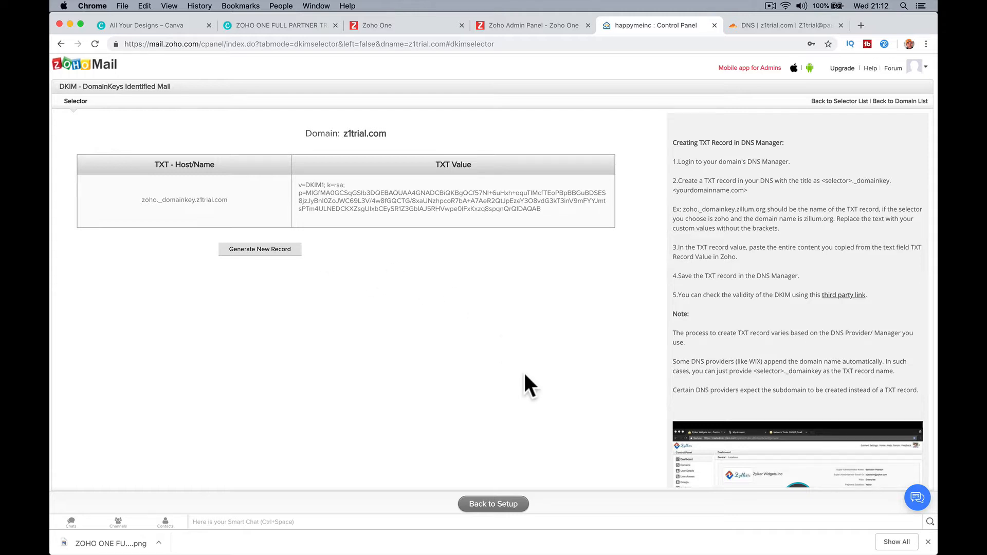
pyautogui.click(494, 504)
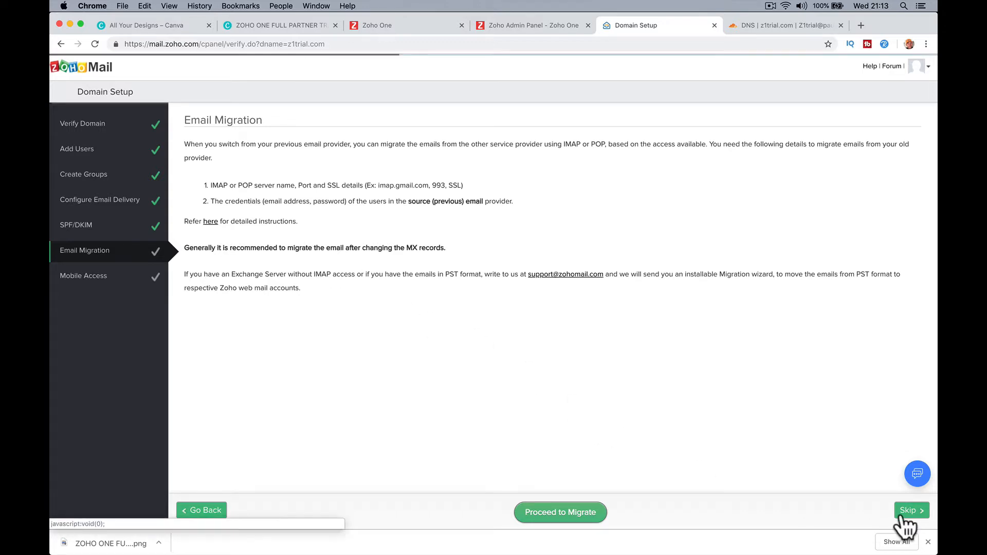
# - Skip the Email Migration and Mobile Access steps of the z1trial.com setup
pyautogui.click(911, 511)
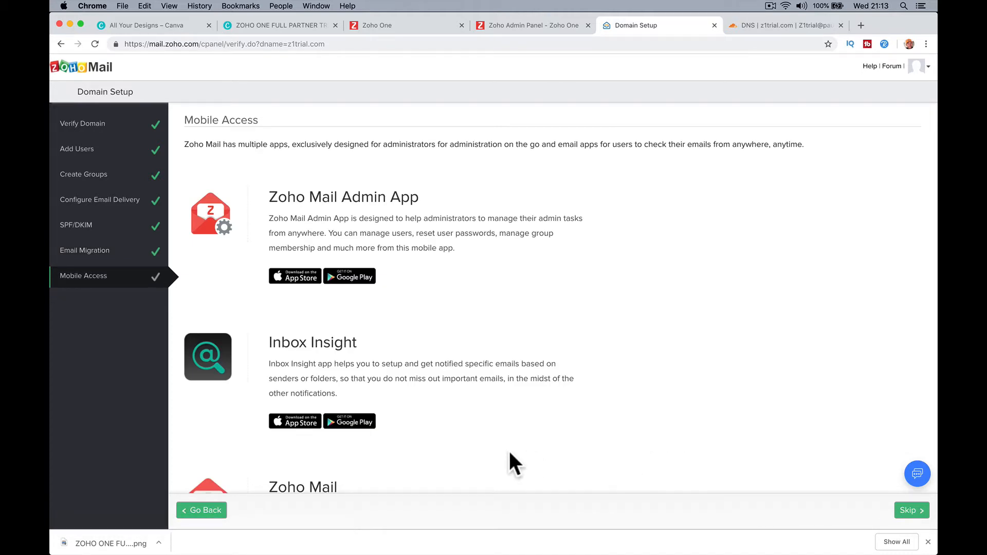
pyautogui.scroll(-3)
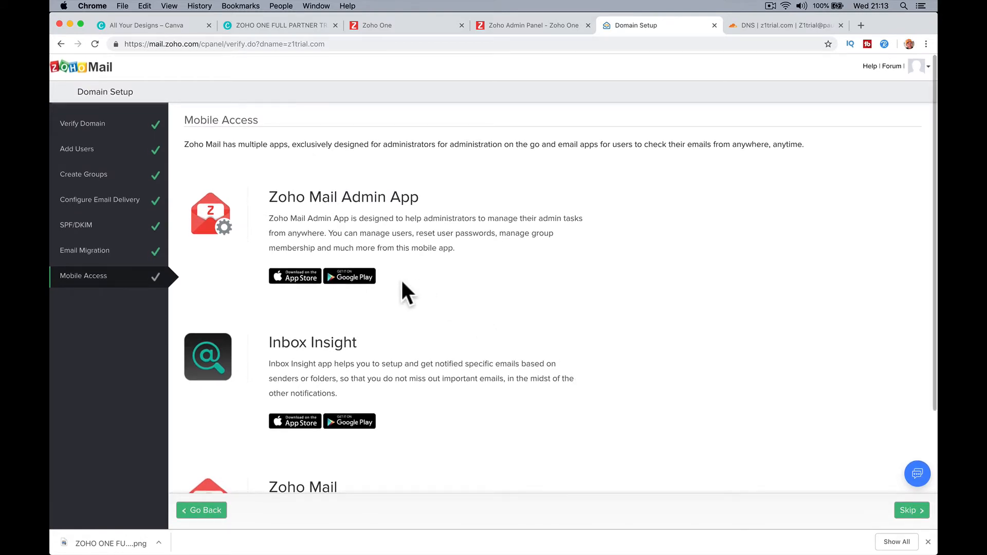
pyautogui.scroll(-3)
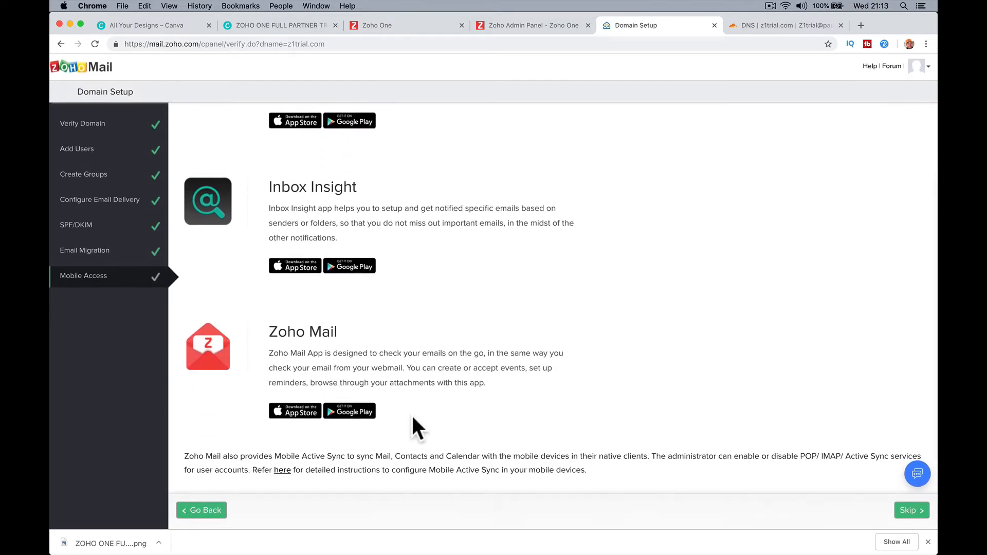
pyautogui.moveTo(661, 482)
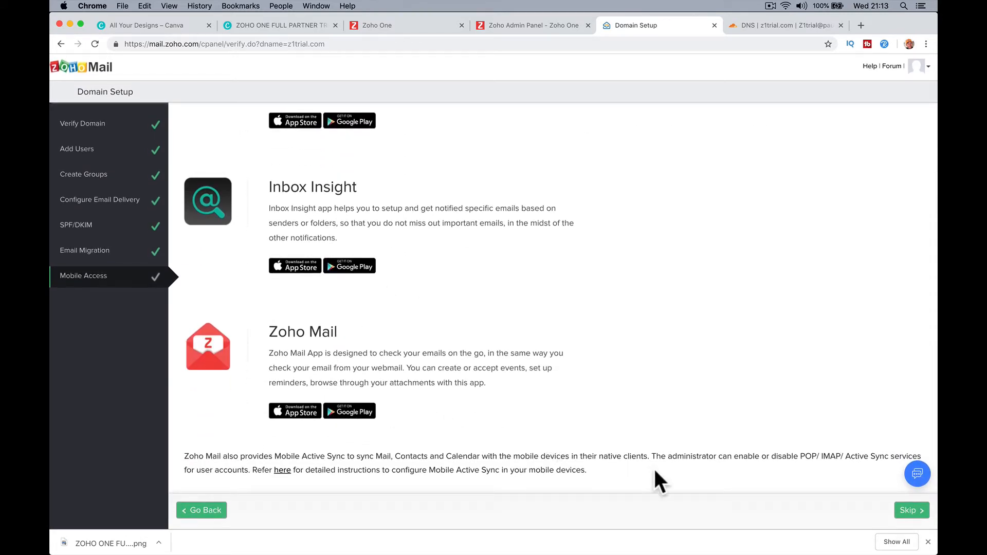
pyautogui.click(911, 510)
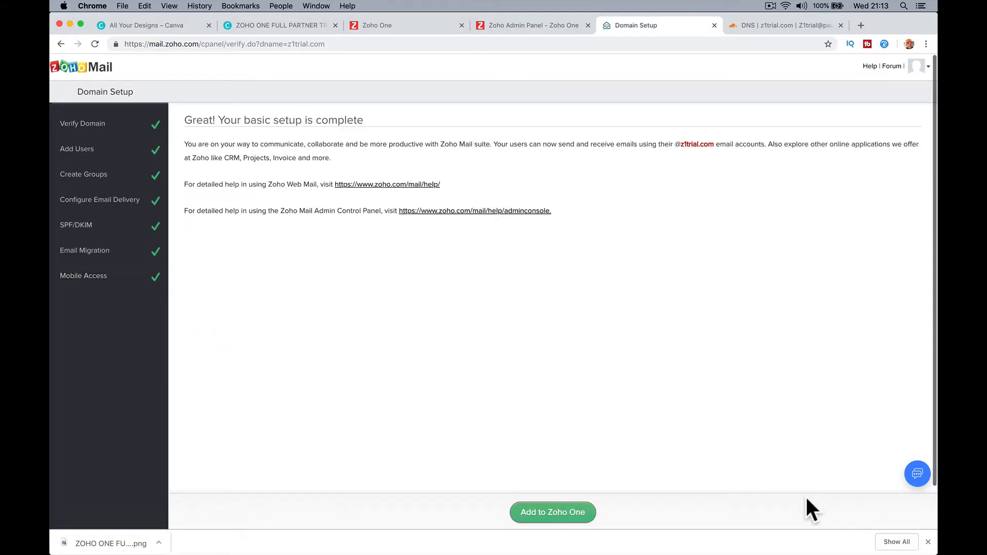
pyautogui.moveTo(698, 515)
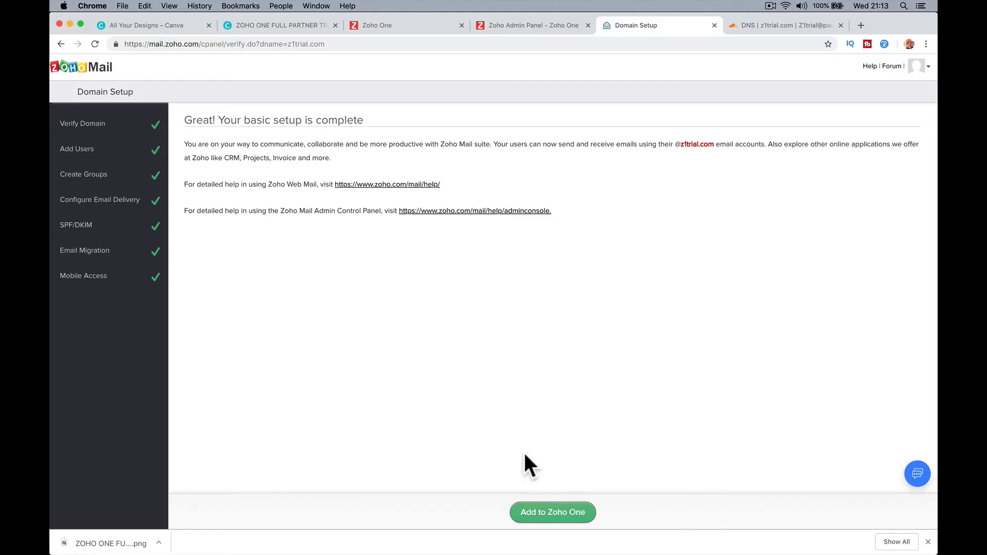
# - View the organisation's applications and return to Zoho One My Apps with CRM and Projects
pyautogui.click(552, 512)
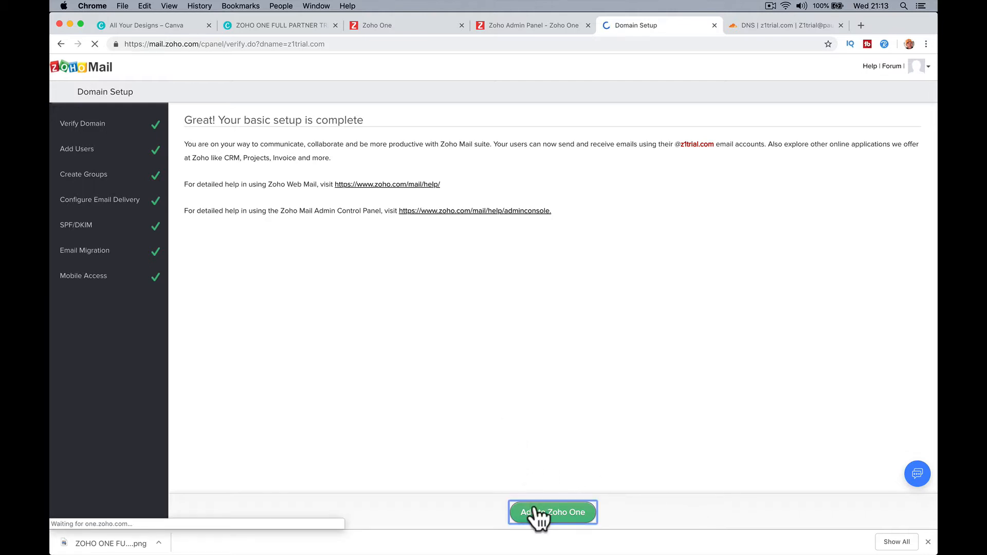
pyautogui.click(553, 512)
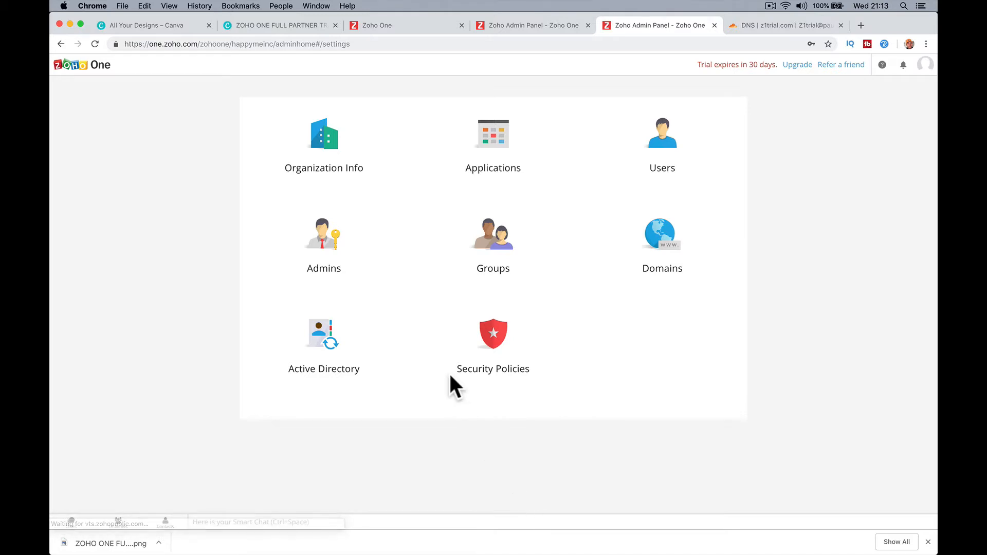
pyautogui.moveTo(496, 145)
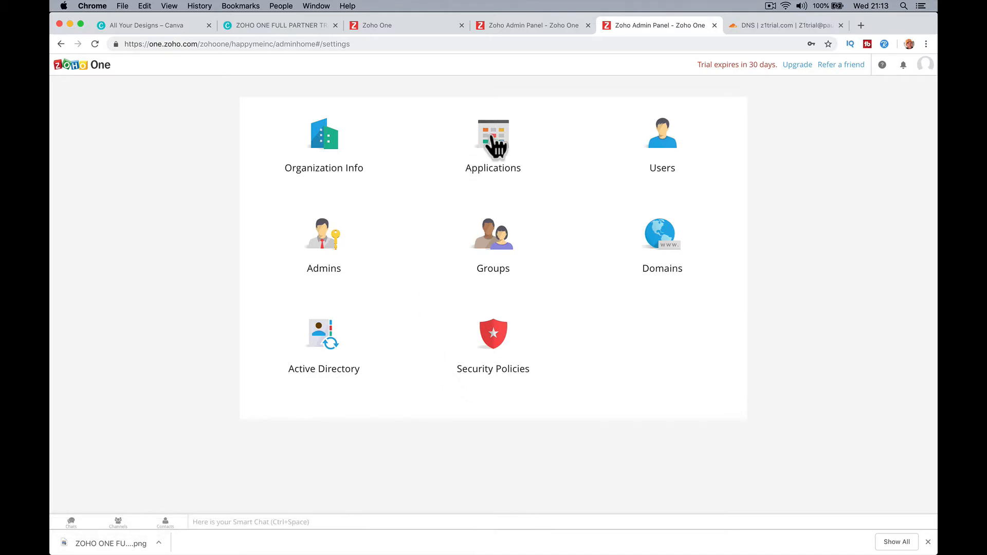
pyautogui.click(493, 135)
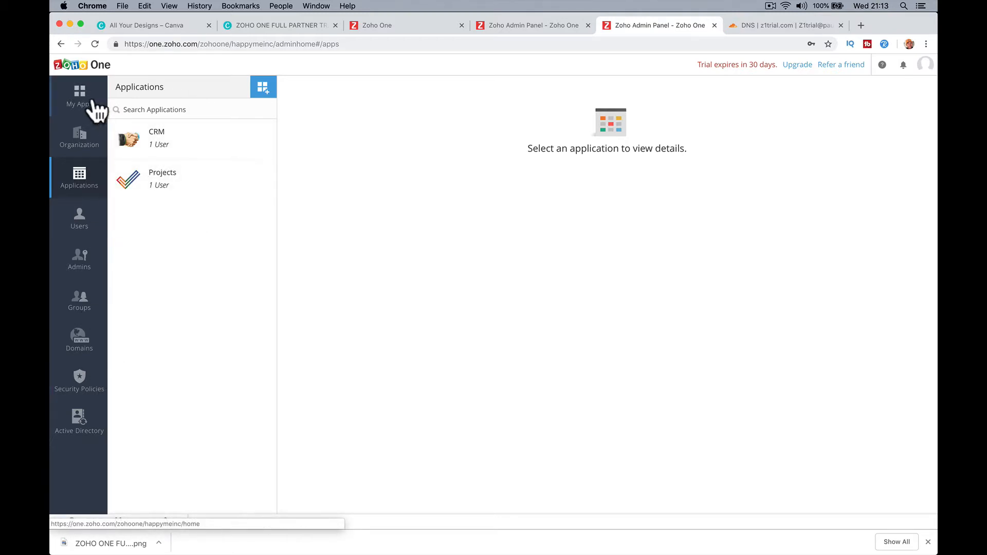
pyautogui.click(79, 96)
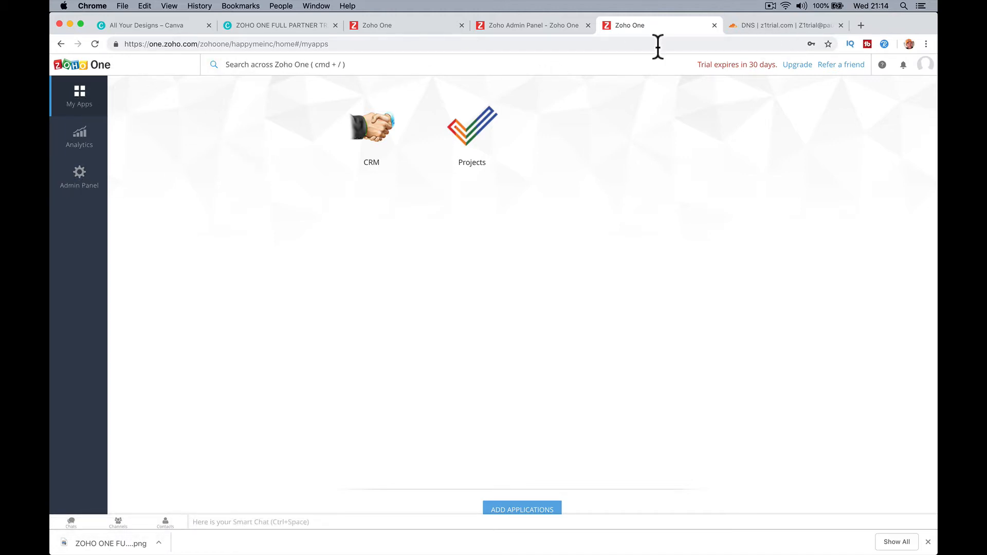
# - Load zoho.mail in the Cloudflare tab, reload the Domains page, and return to My Apps
pyautogui.click(780, 25)
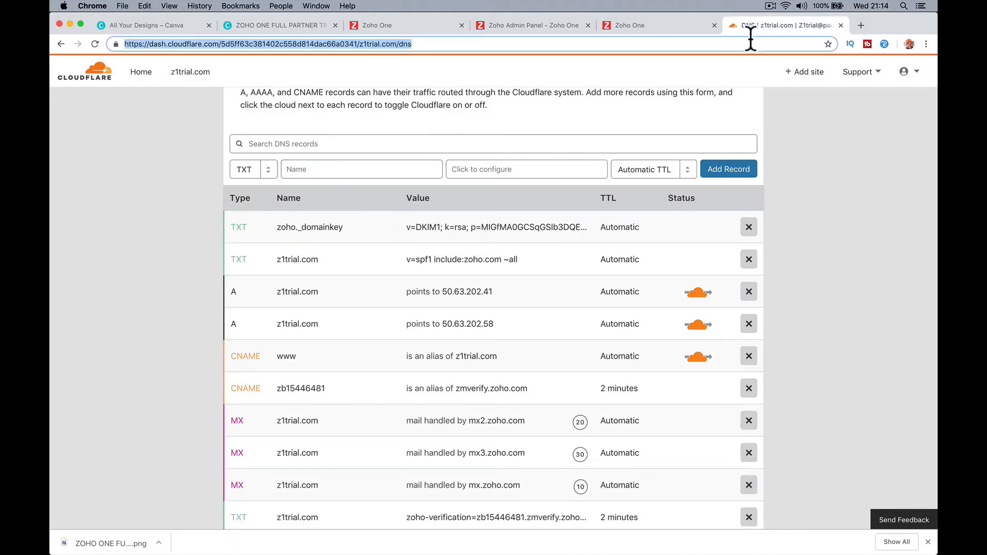
pyautogui.write('zoho.mail.com')
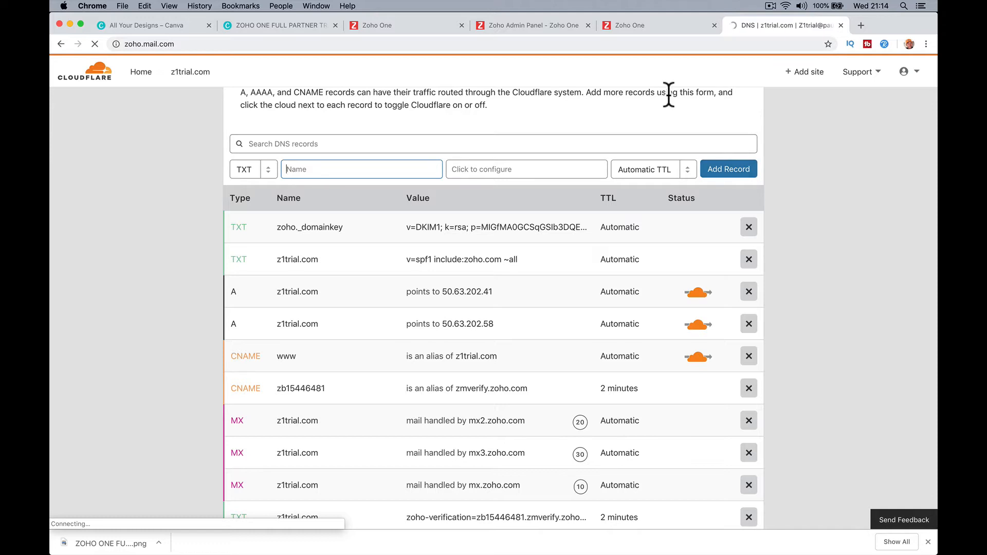
pyautogui.moveTo(662, 44)
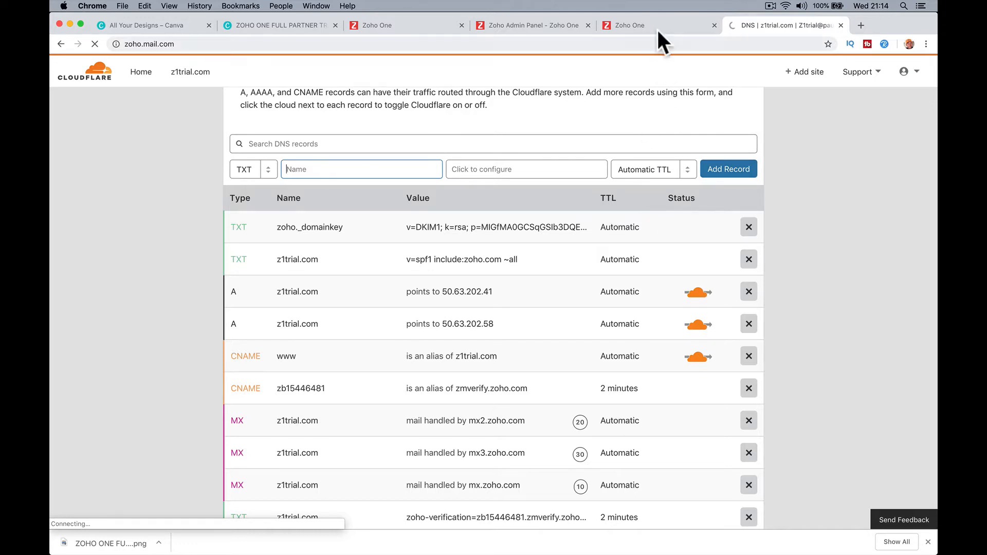
pyautogui.click(532, 25)
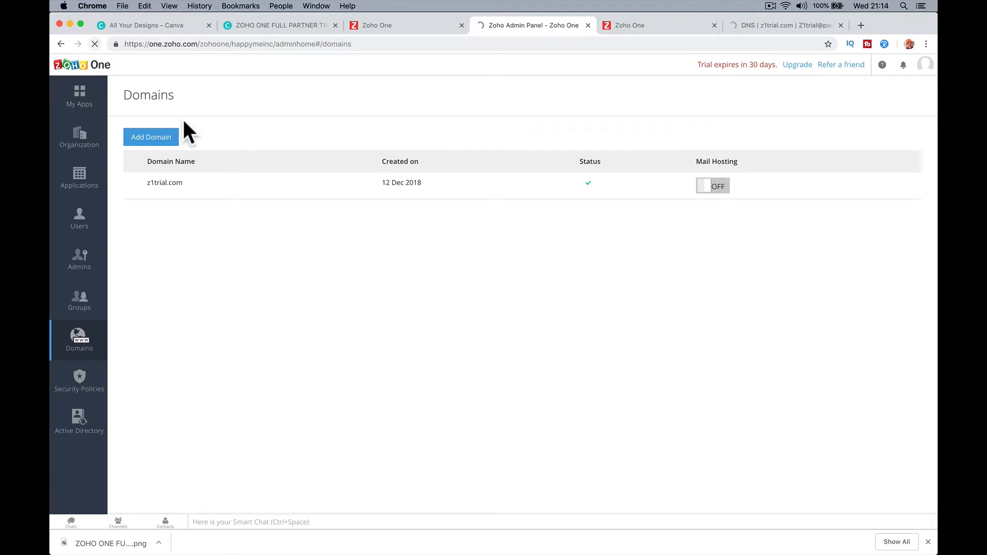
pyautogui.click(95, 44)
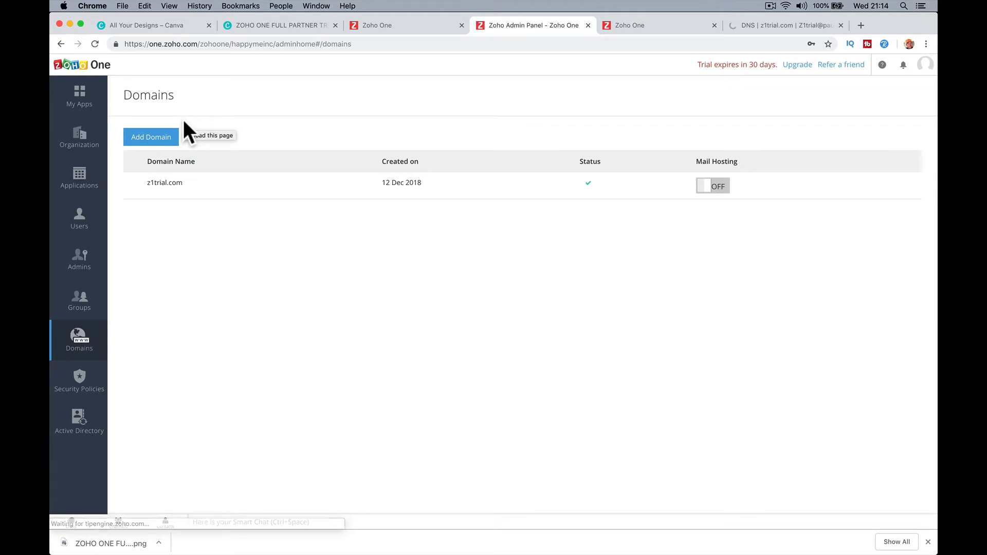
pyautogui.moveTo(693, 239)
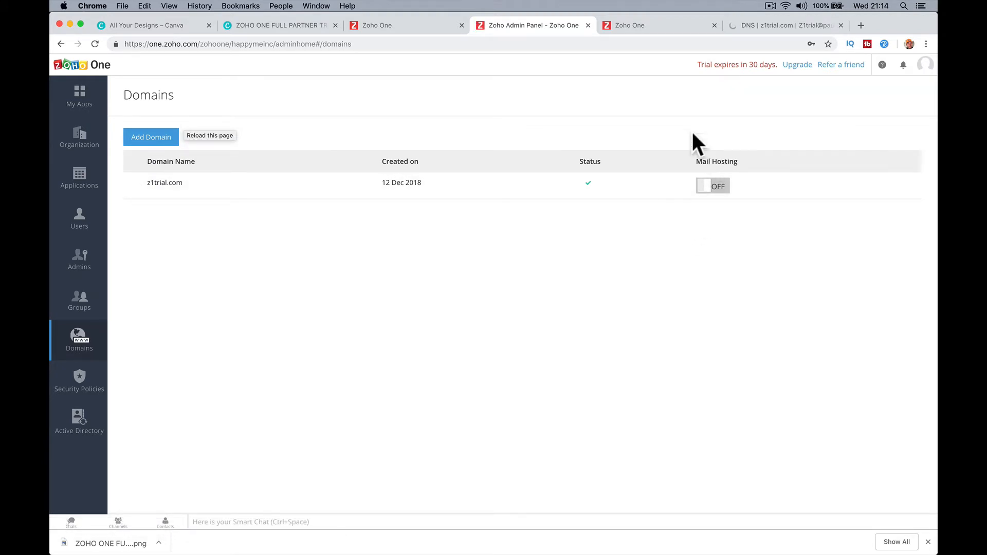
pyautogui.click(659, 25)
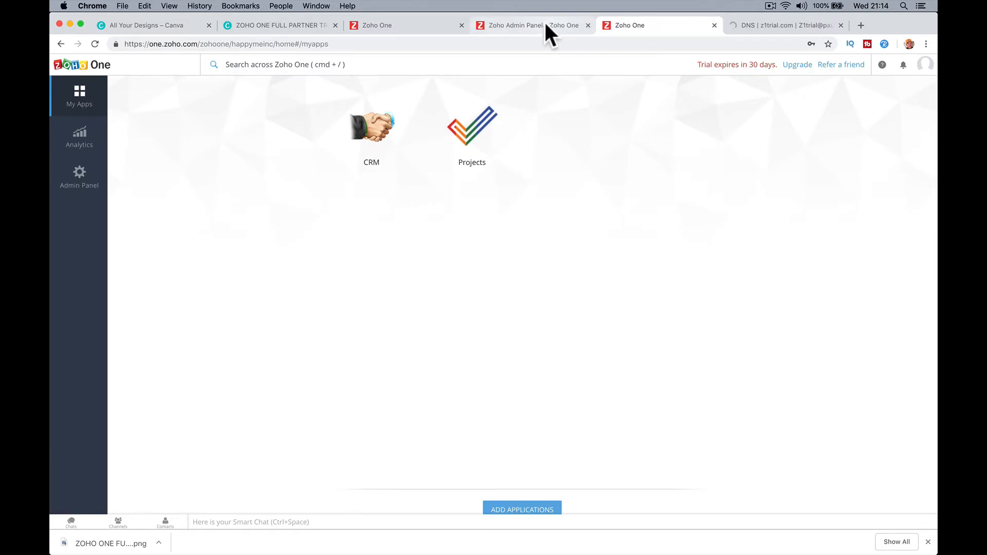
pyautogui.click(513, 25)
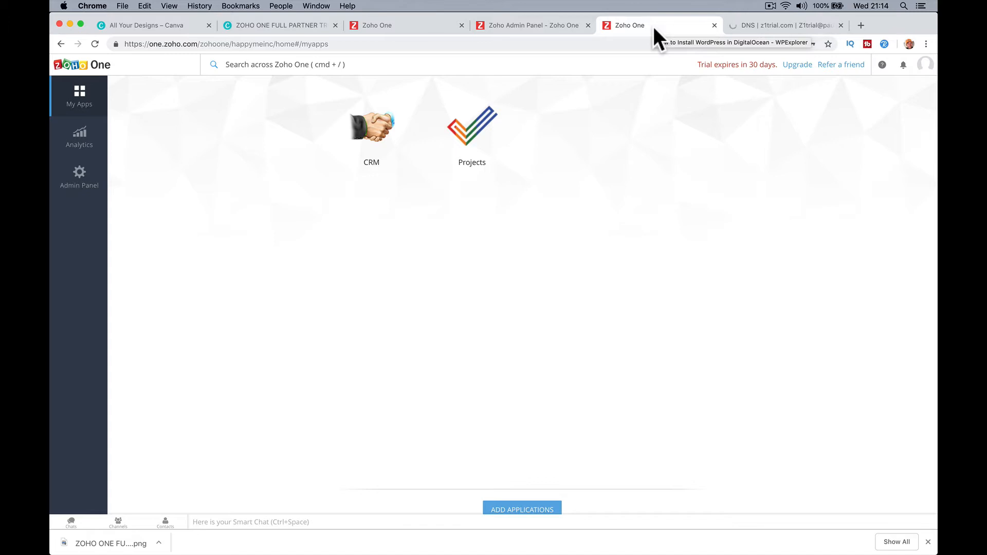
pyautogui.moveTo(472, 202)
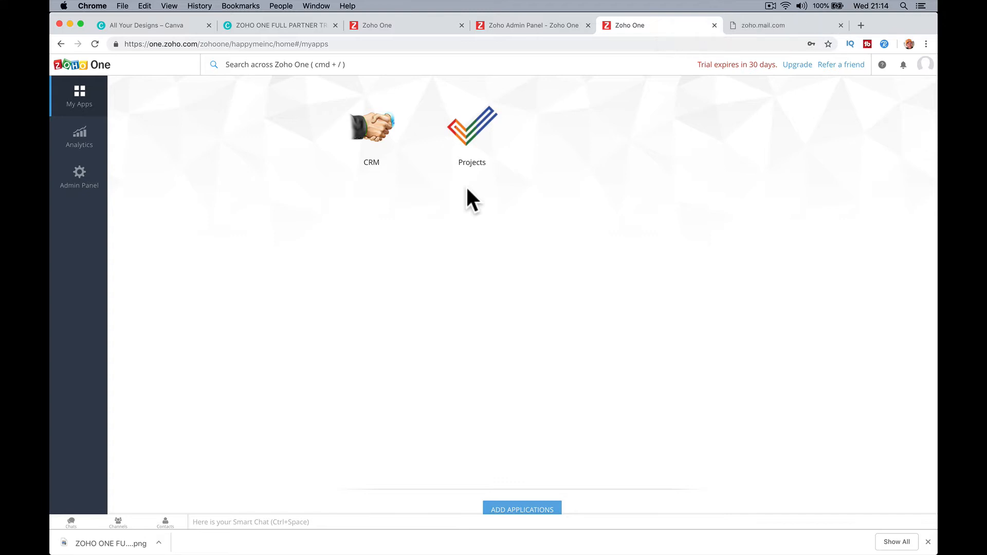
pyautogui.moveTo(327, 170)
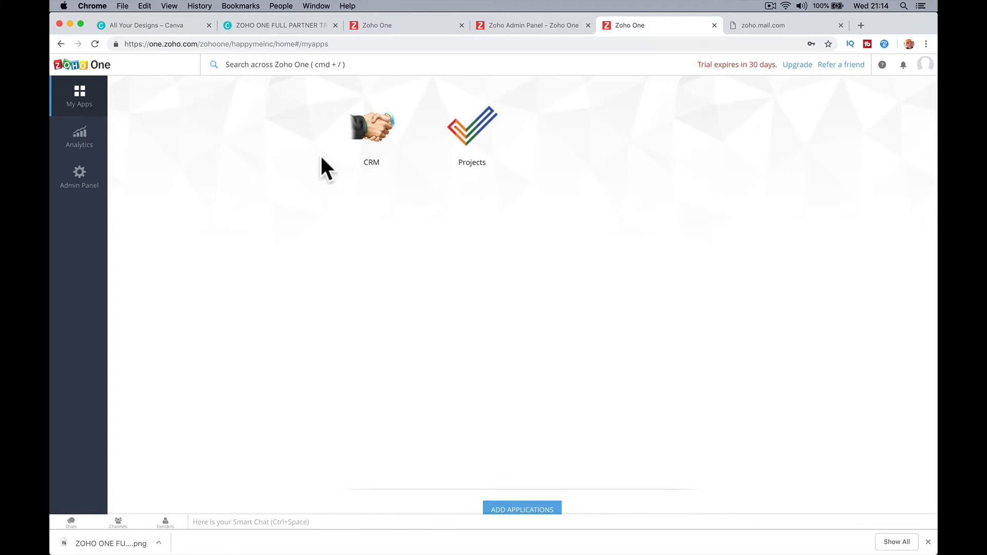
pyautogui.moveTo(420, 176)
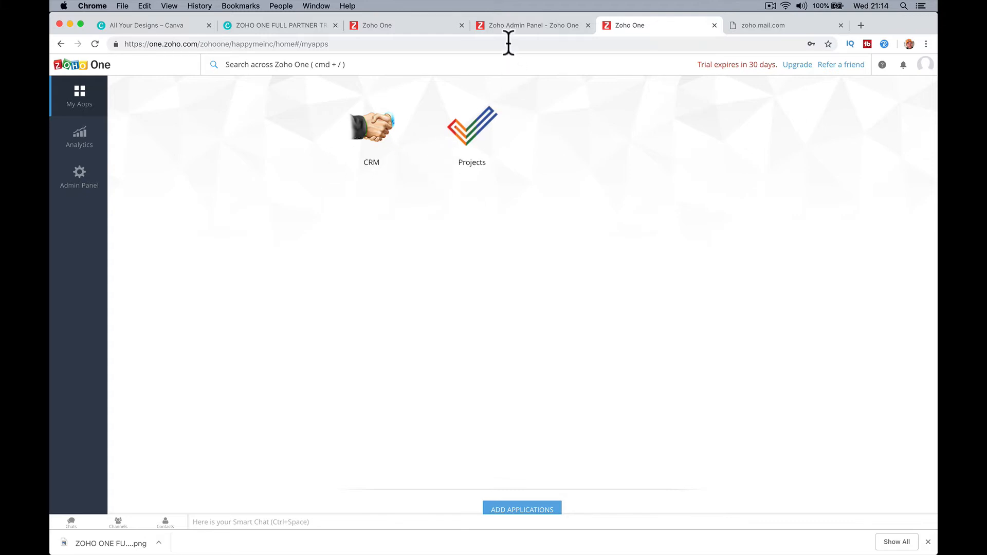
# - Review Domains and Admins in the Admin Panel, then open the Applications catalogue listing Mail
pyautogui.click(79, 177)
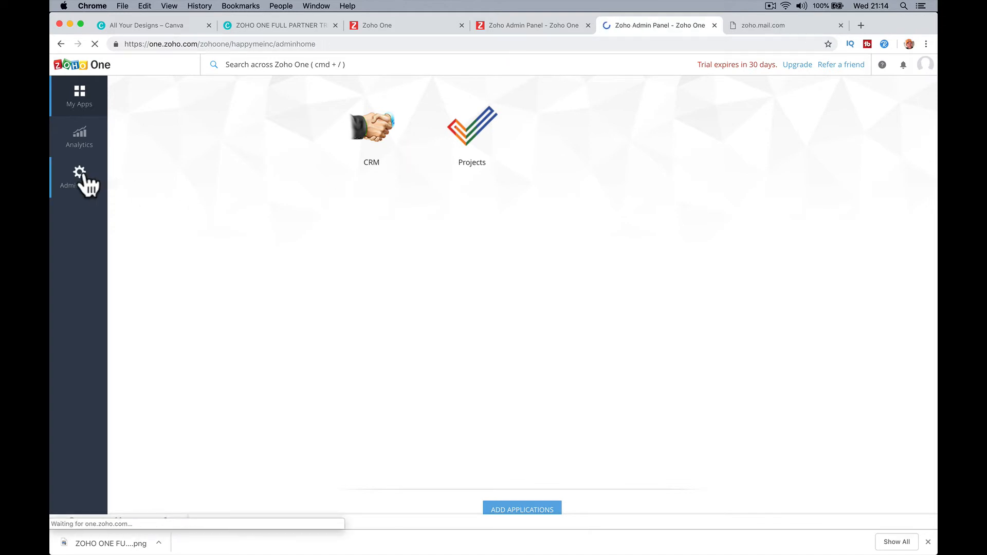
pyautogui.click(79, 176)
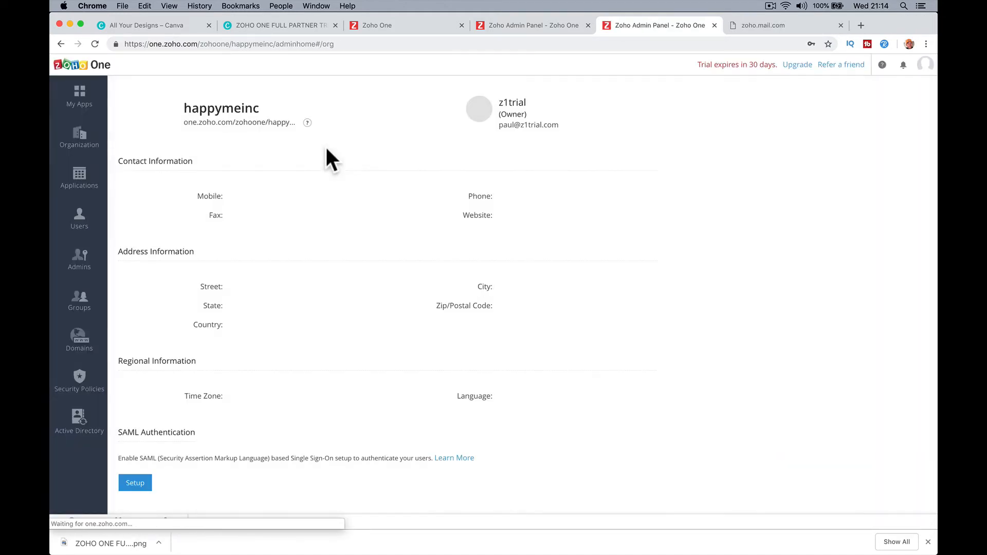
pyautogui.click(78, 340)
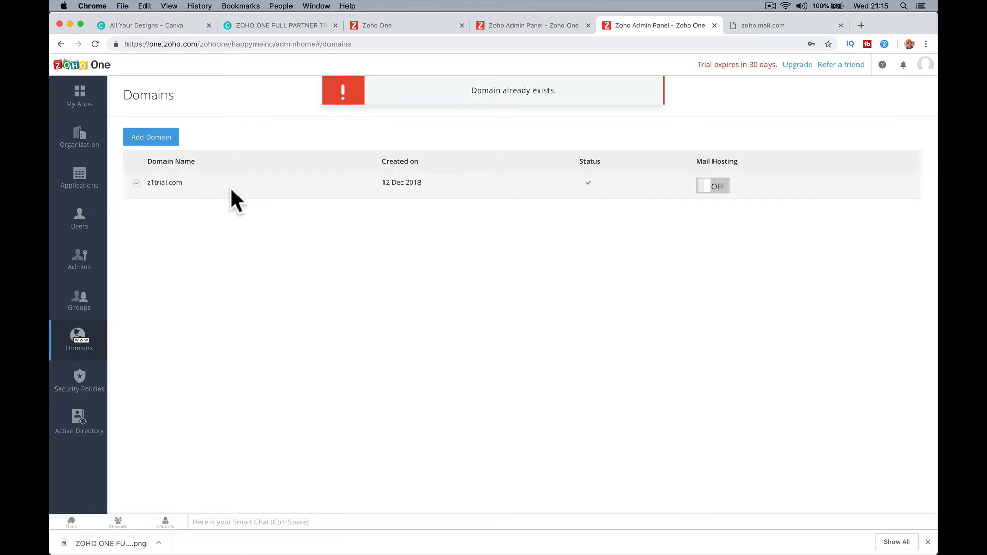
pyautogui.click(78, 259)
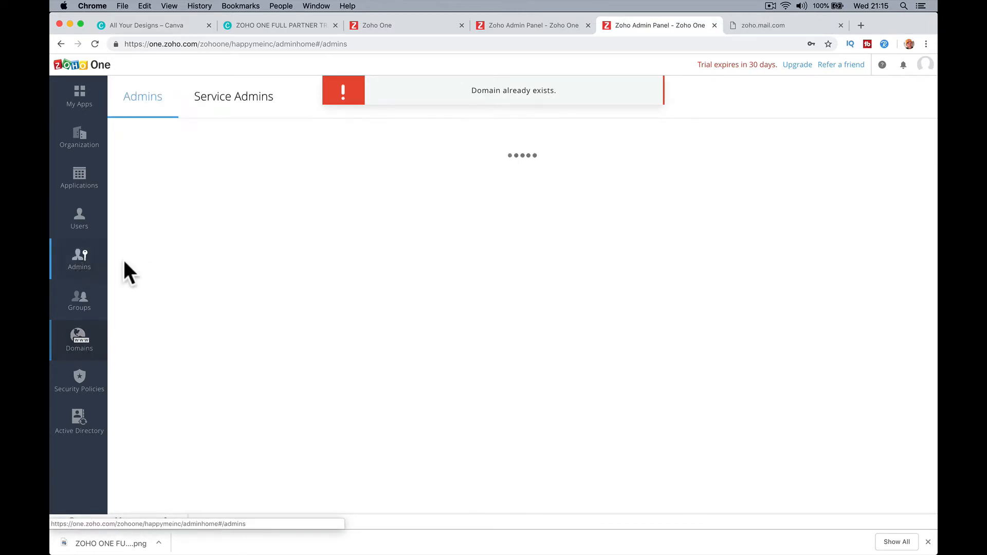
pyautogui.click(79, 179)
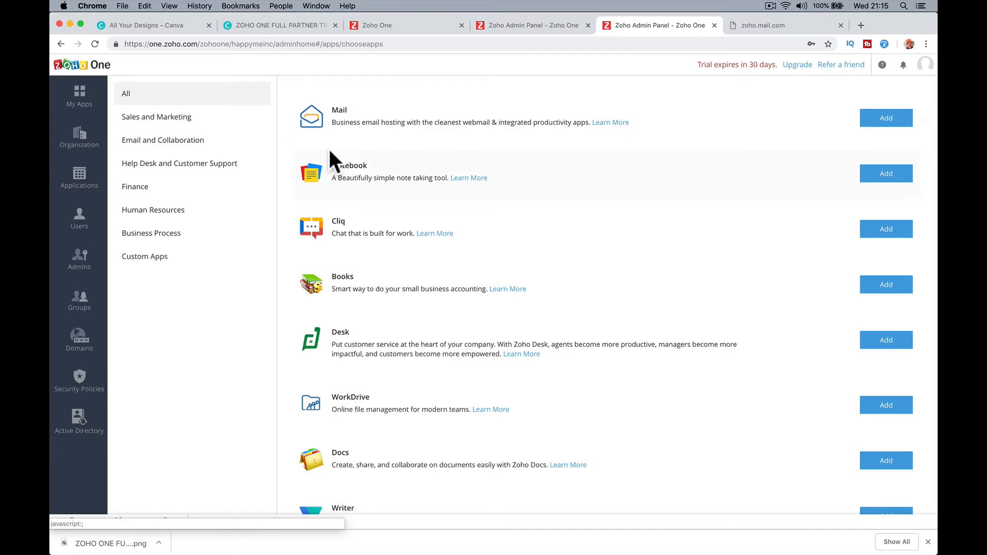
# - Add Mail by associating the existing z1trial mail account with Zoho One
pyautogui.click(886, 118)
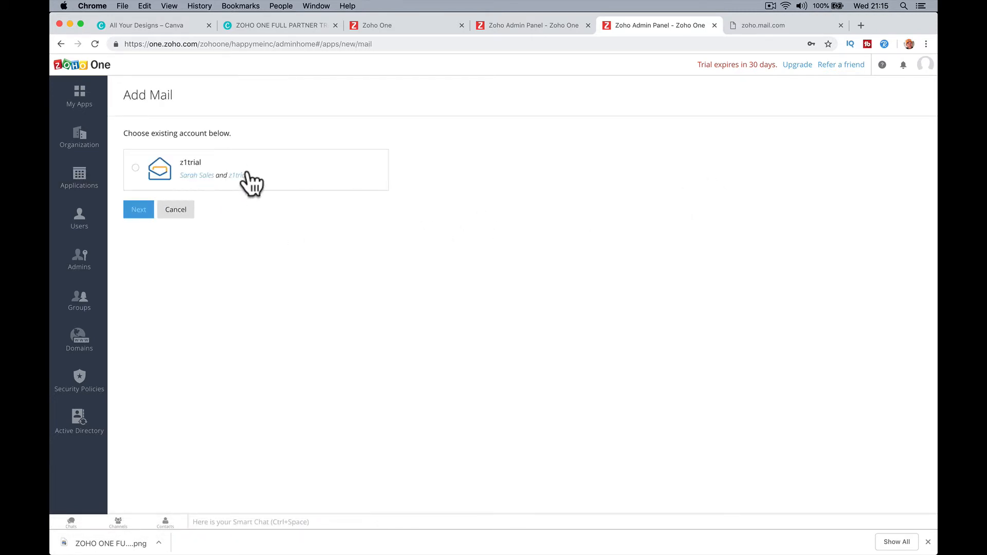
pyautogui.click(135, 168)
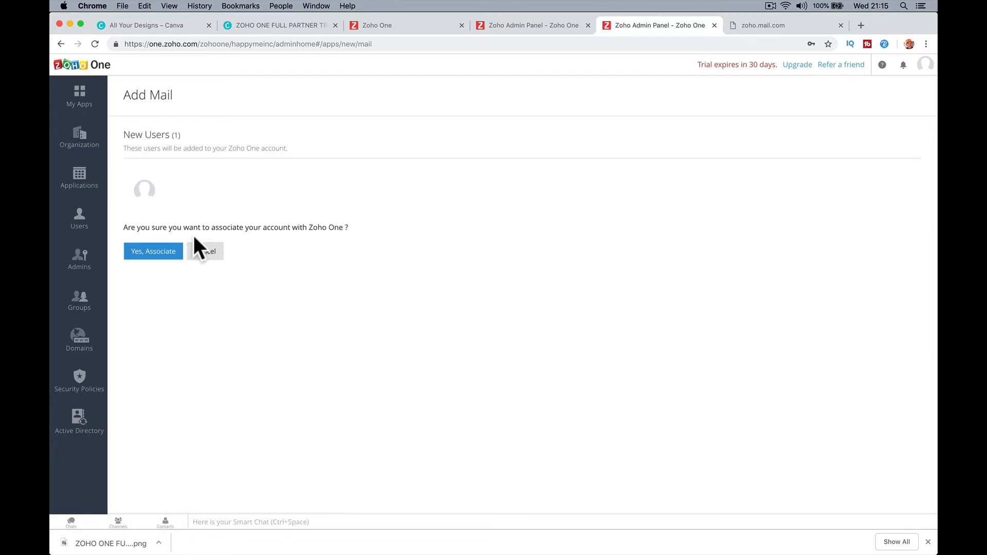
pyautogui.click(152, 252)
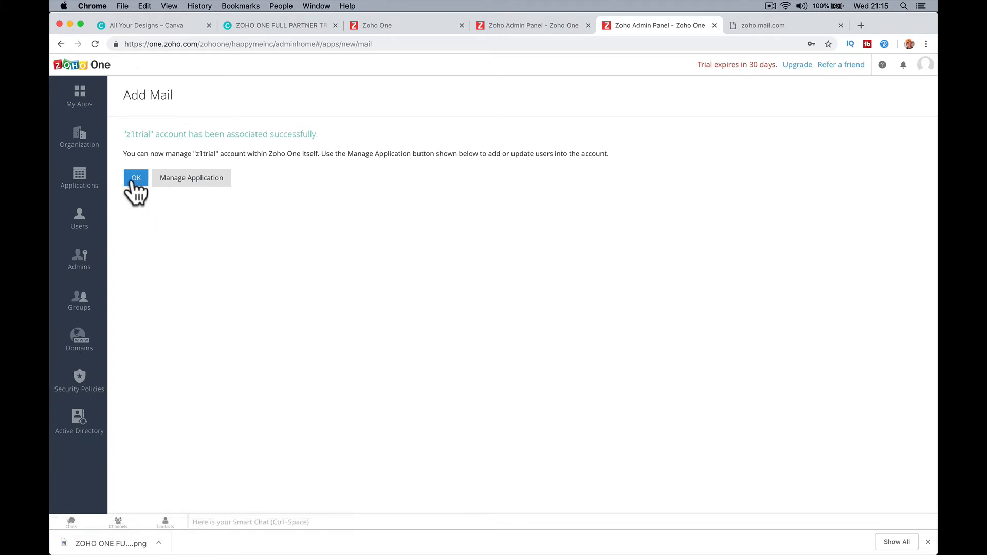
pyautogui.click(135, 178)
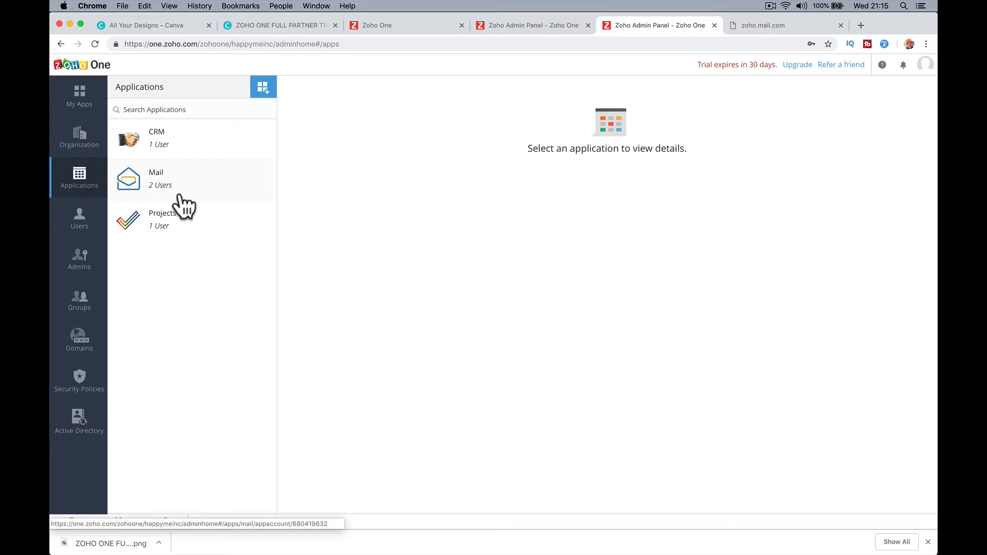
pyautogui.moveTo(191, 201)
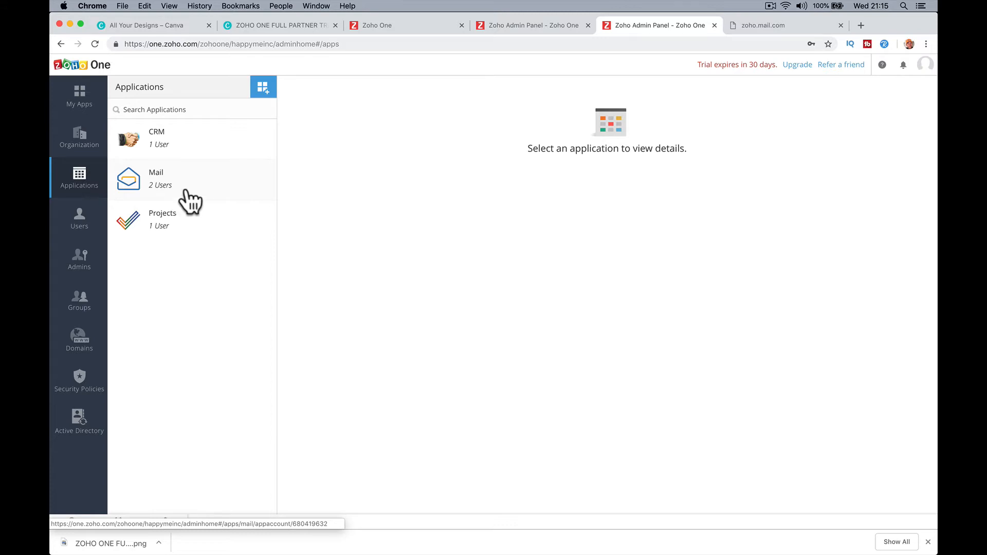
# - Check the Mail application's two users and launch Zoho Mail
pyautogui.click(156, 178)
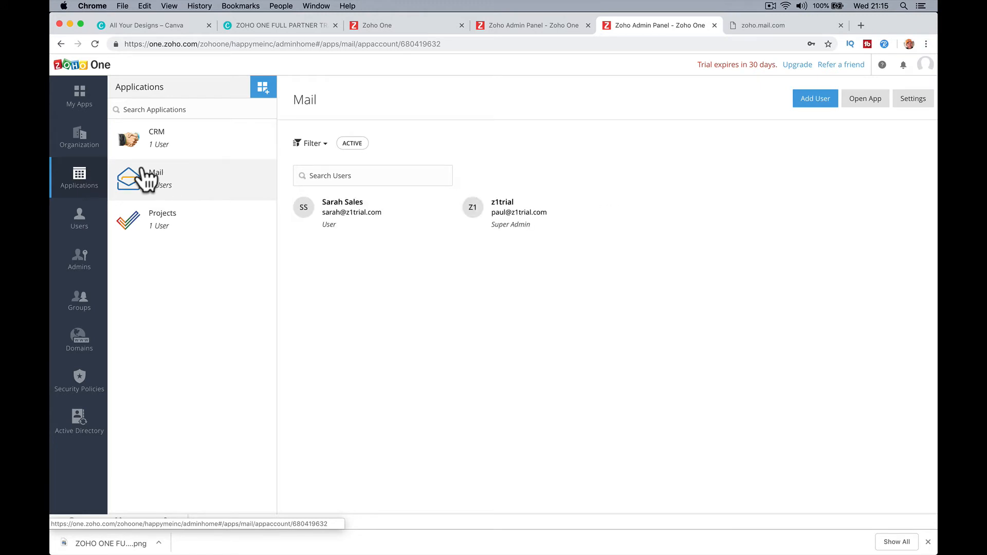
pyautogui.click(79, 177)
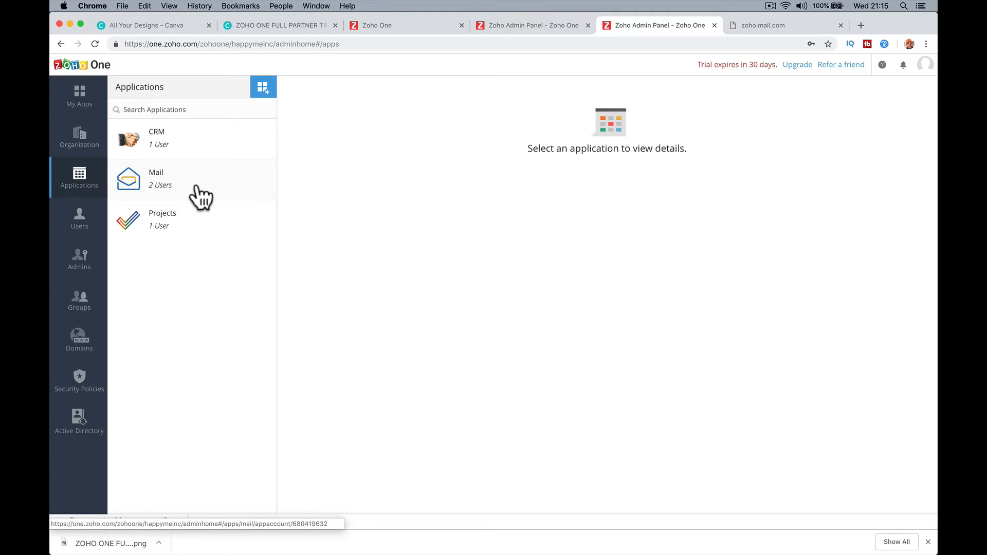
pyautogui.moveTo(202, 195)
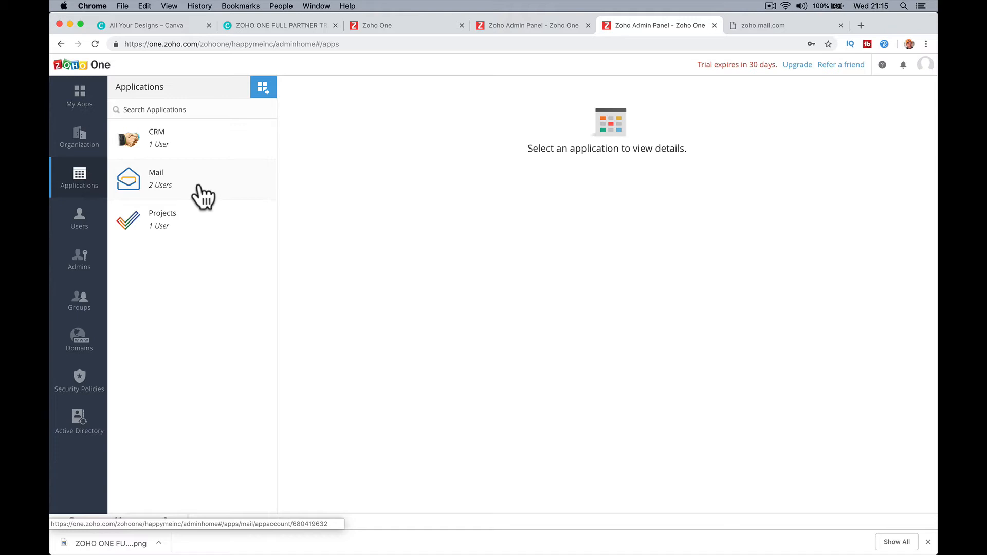
pyautogui.click(156, 178)
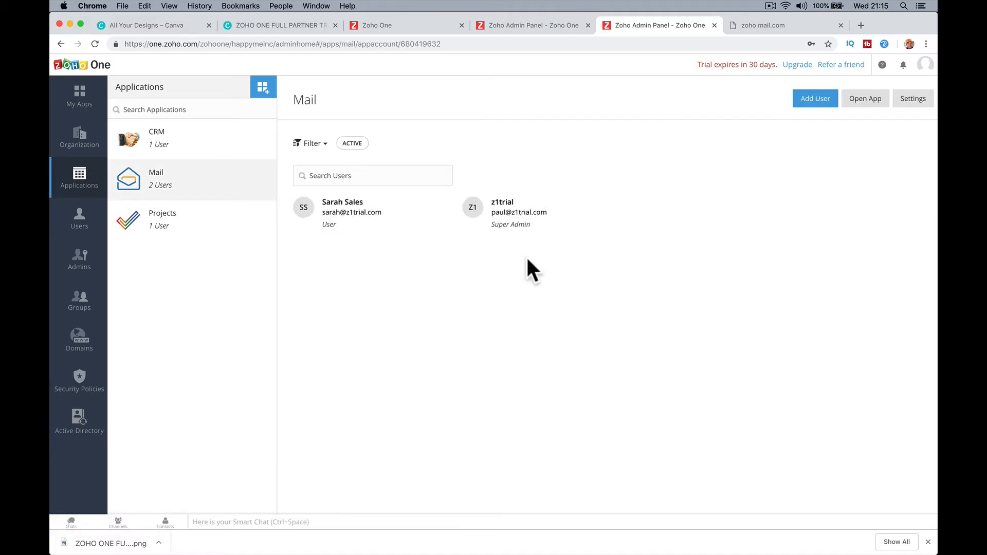
pyautogui.moveTo(521, 256)
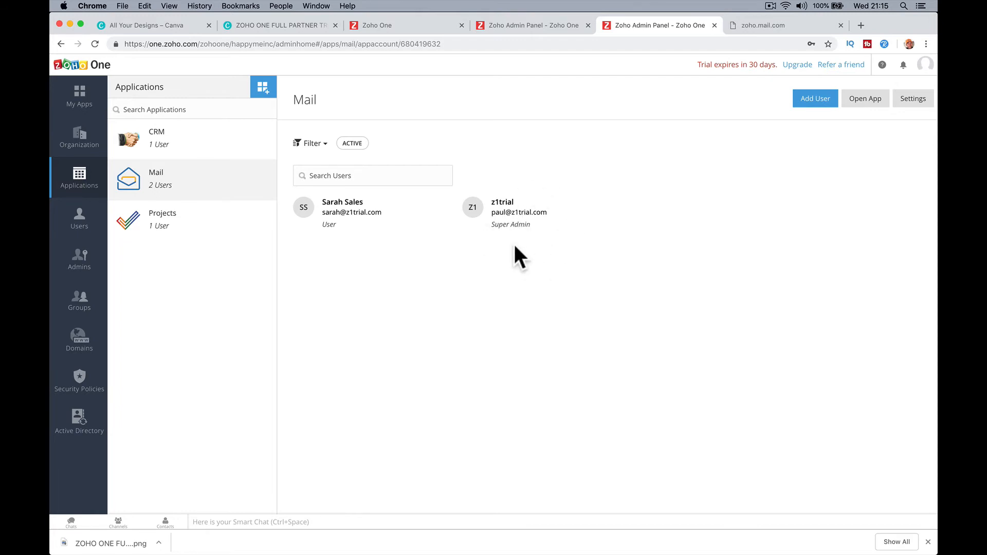
pyautogui.moveTo(865, 98)
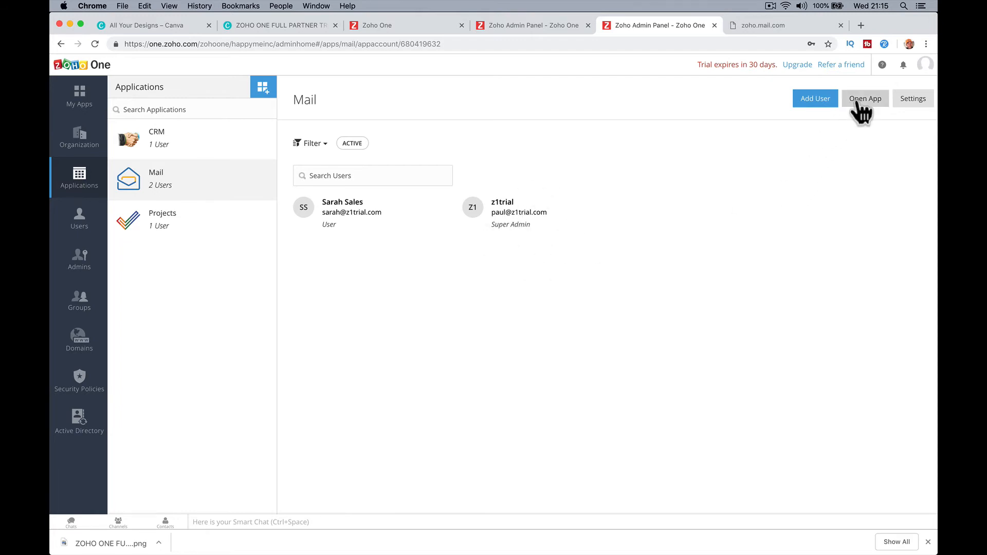
pyautogui.click(865, 98)
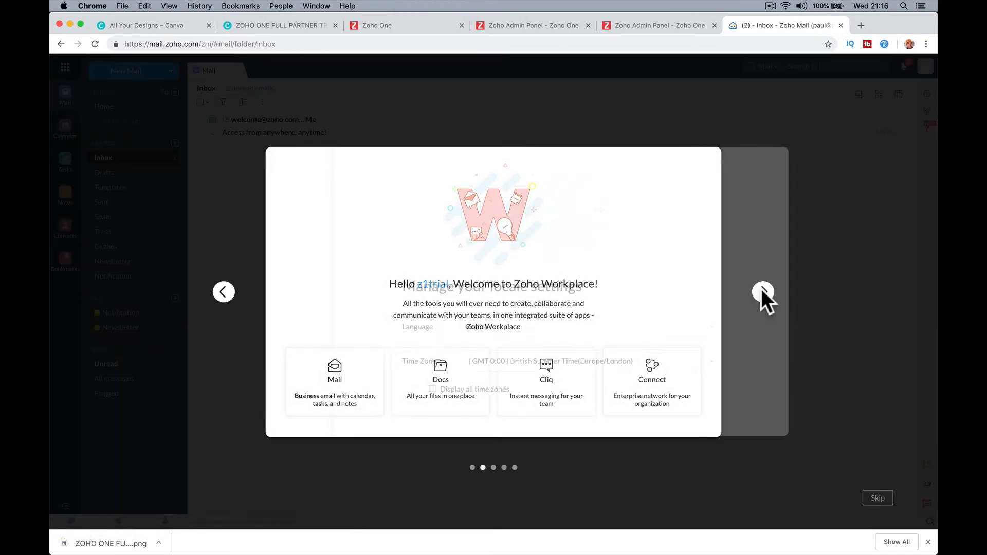
# - Close the Configure MX dialog and review z1trial.com's flagged MX and SPF record statuses
pyautogui.click(763, 291)
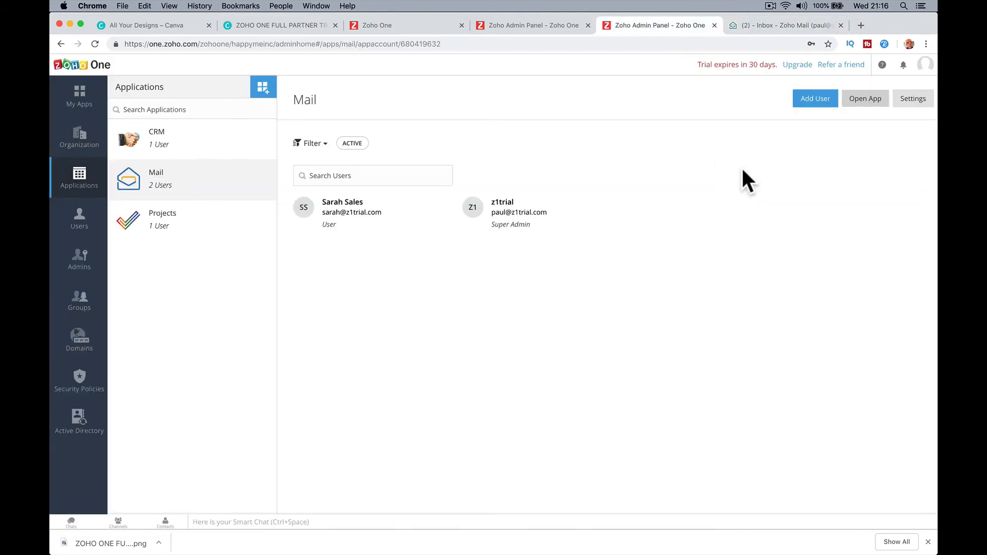
pyautogui.click(864, 99)
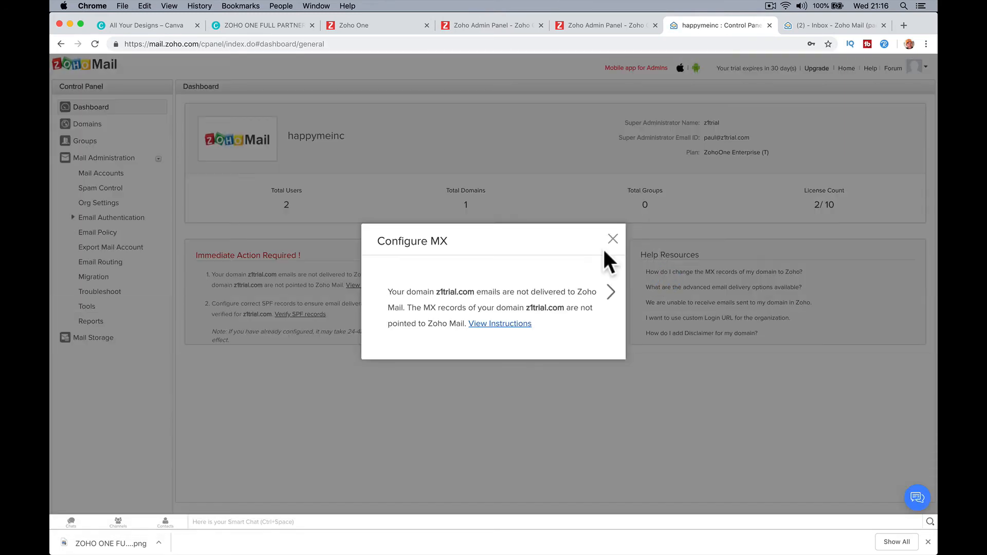
pyautogui.moveTo(606, 305)
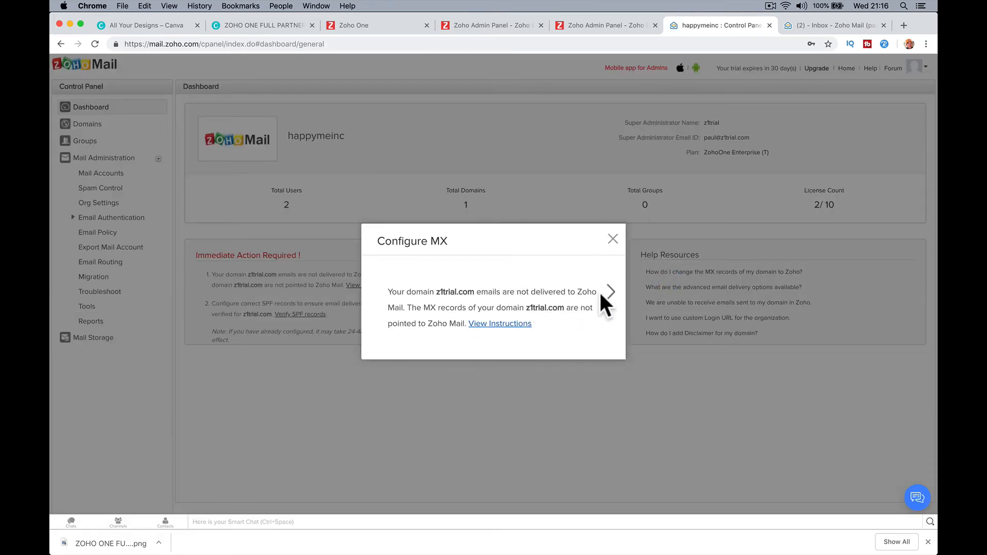
pyautogui.click(613, 239)
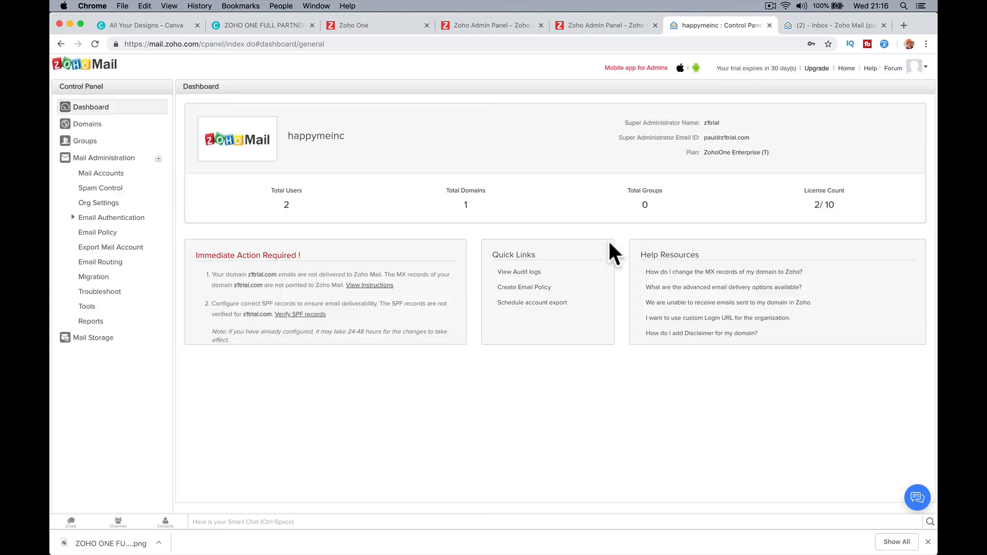
pyautogui.click(87, 124)
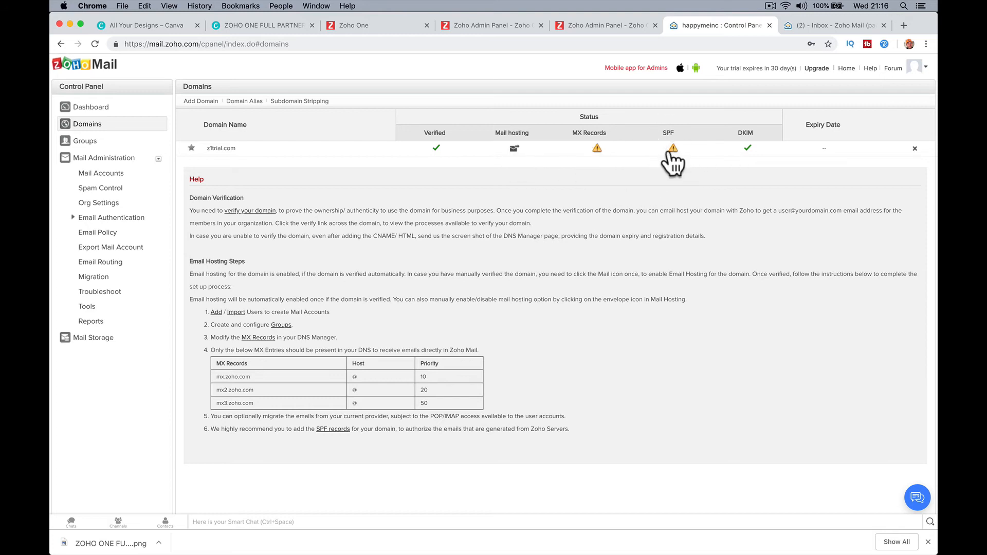
pyautogui.moveTo(603, 163)
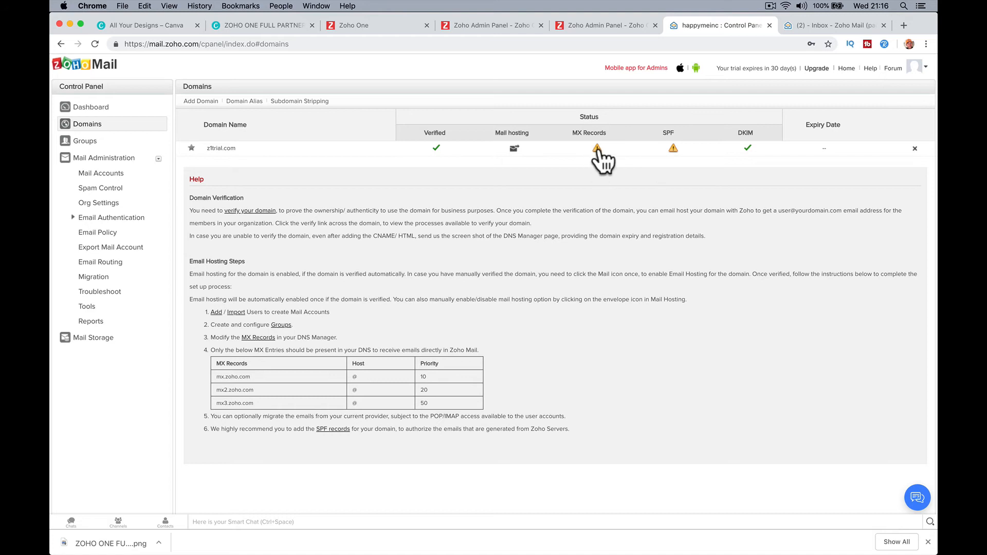
pyautogui.moveTo(597, 148)
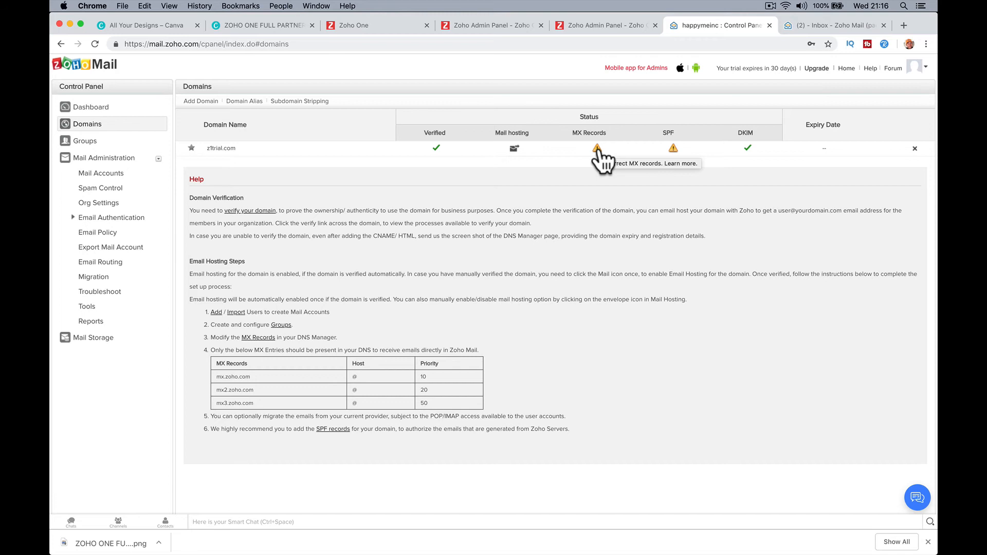
pyautogui.click(683, 164)
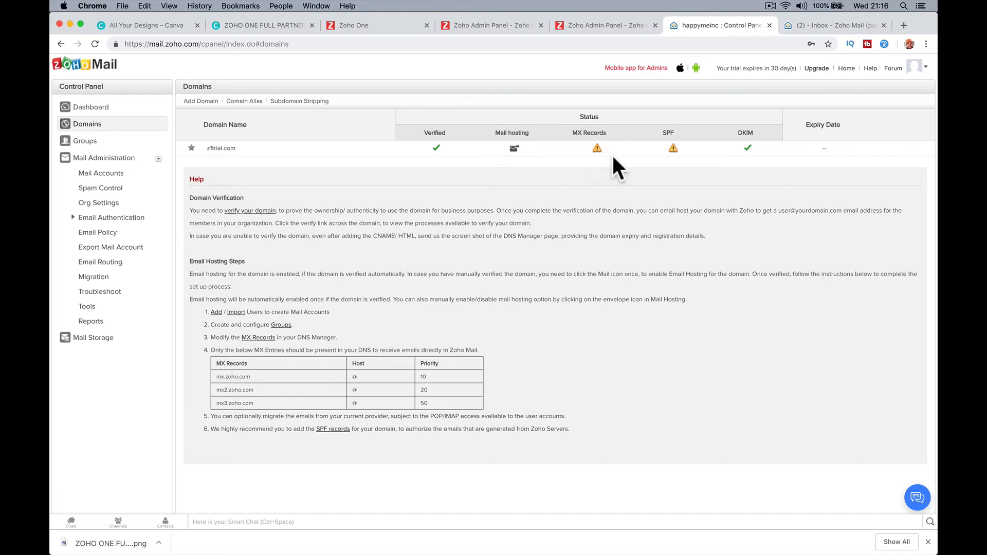
pyautogui.moveTo(662, 169)
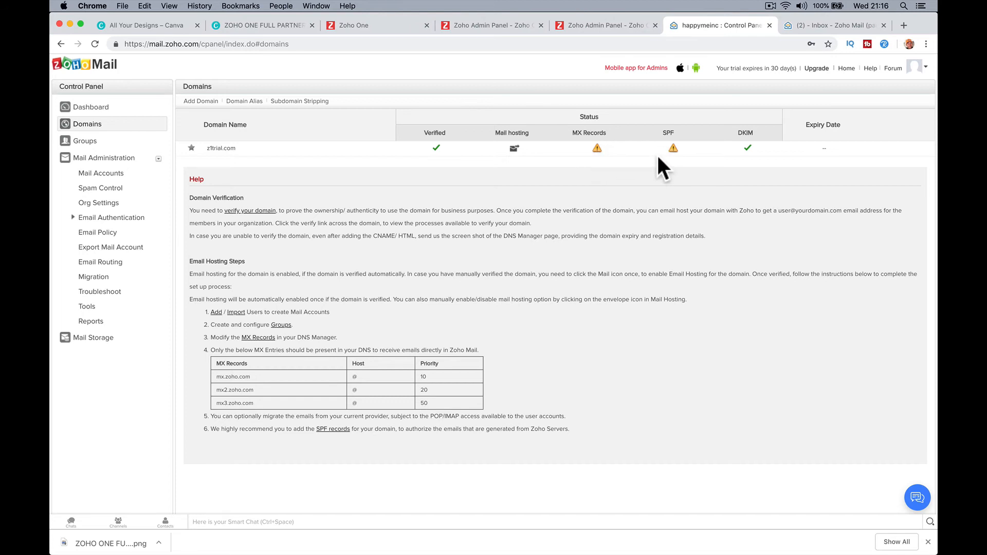
pyautogui.moveTo(762, 171)
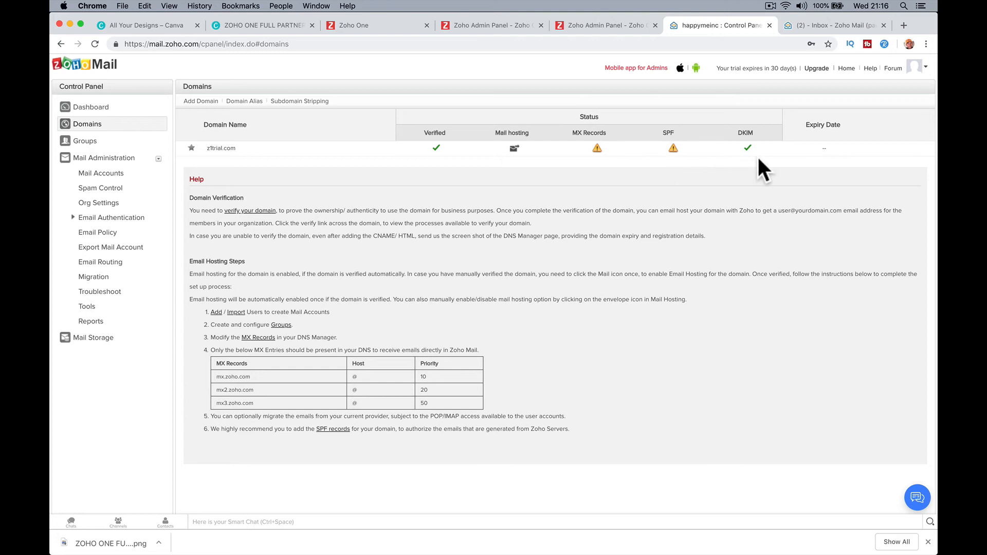
pyautogui.moveTo(826, 104)
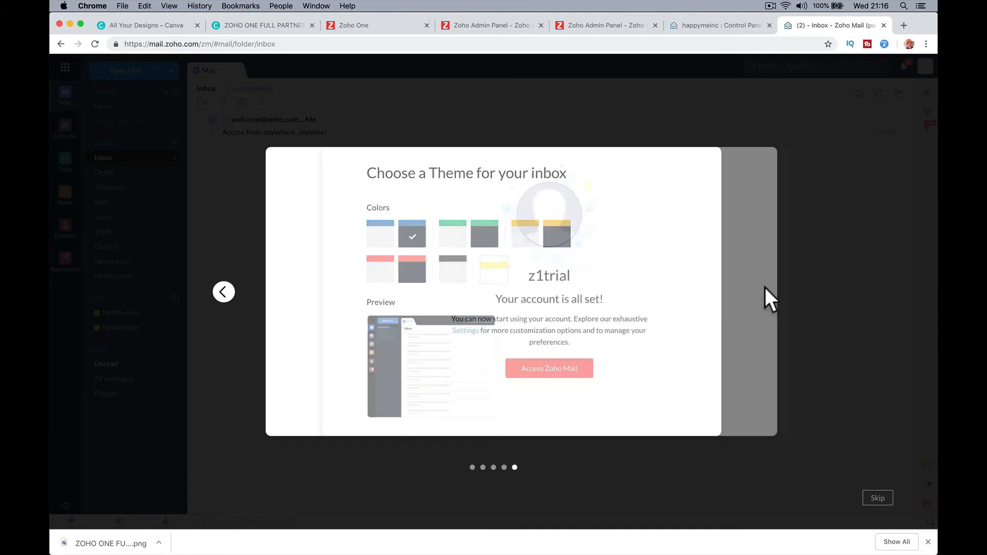
pyautogui.click(549, 368)
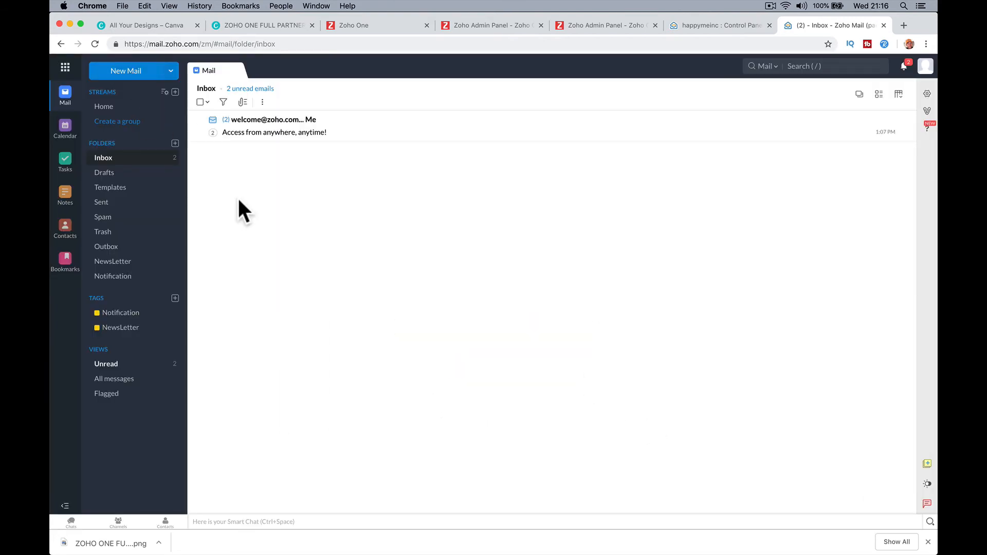
pyautogui.click(126, 71)
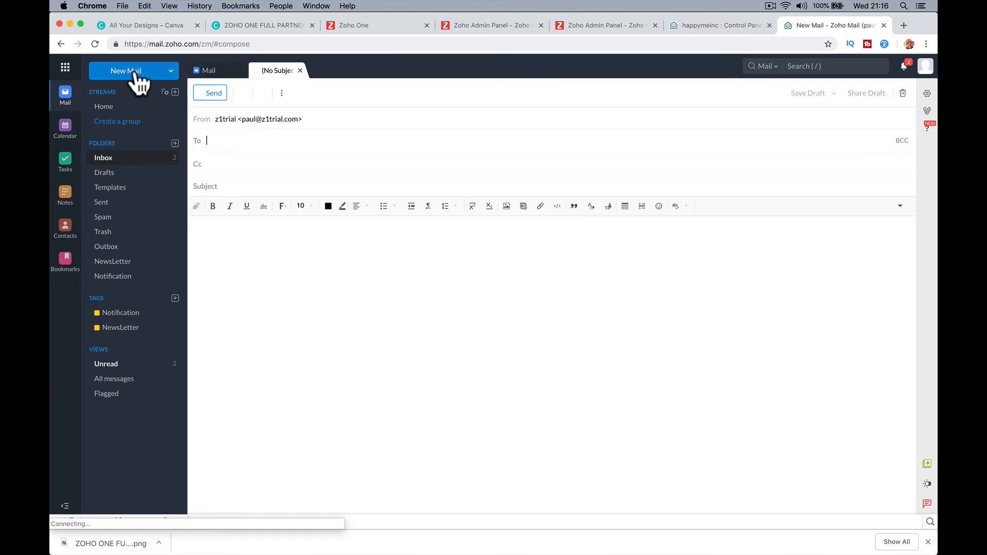
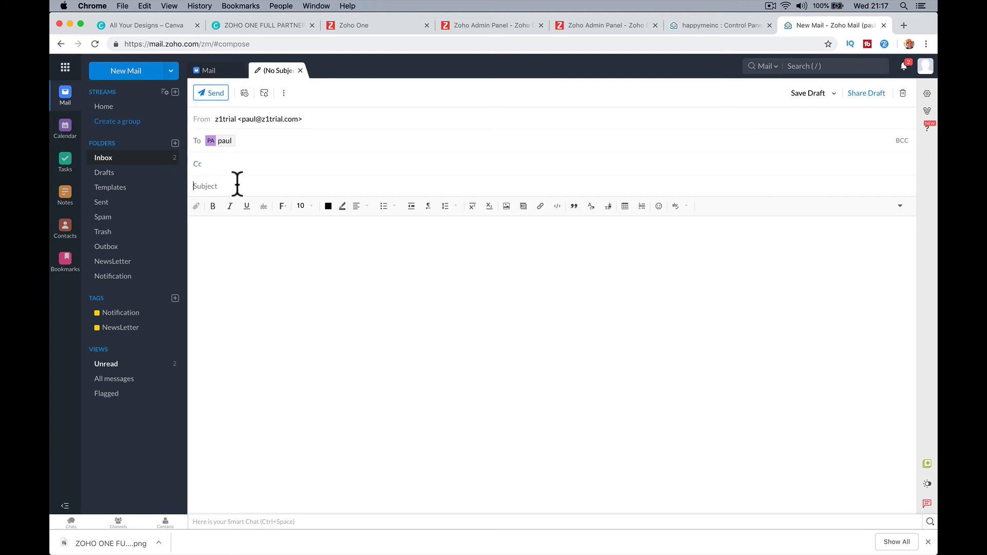
# - Enter subject 'Test Hello 21:17' and body 'Test 21:17', then send it
pyautogui.write('Test Hello')
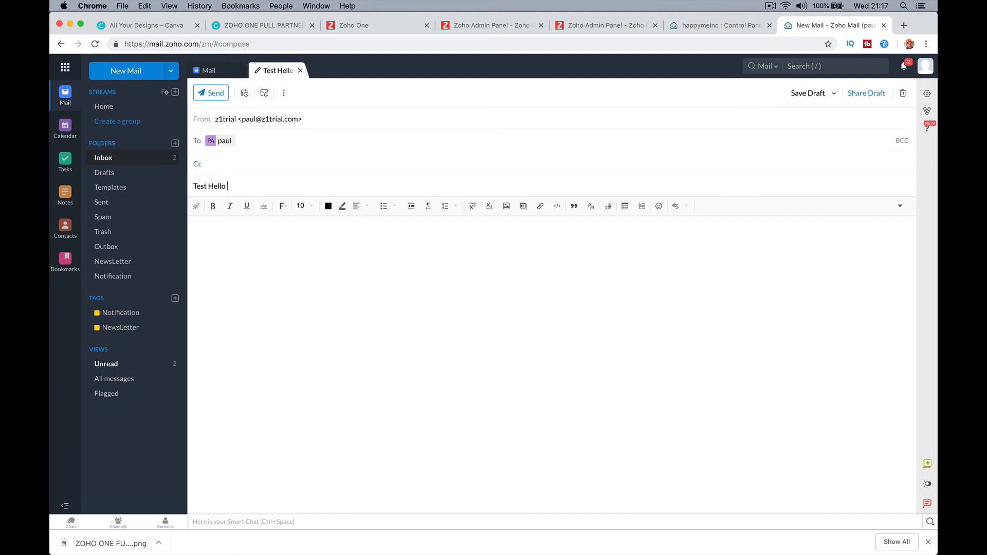
pyautogui.write('21:17')
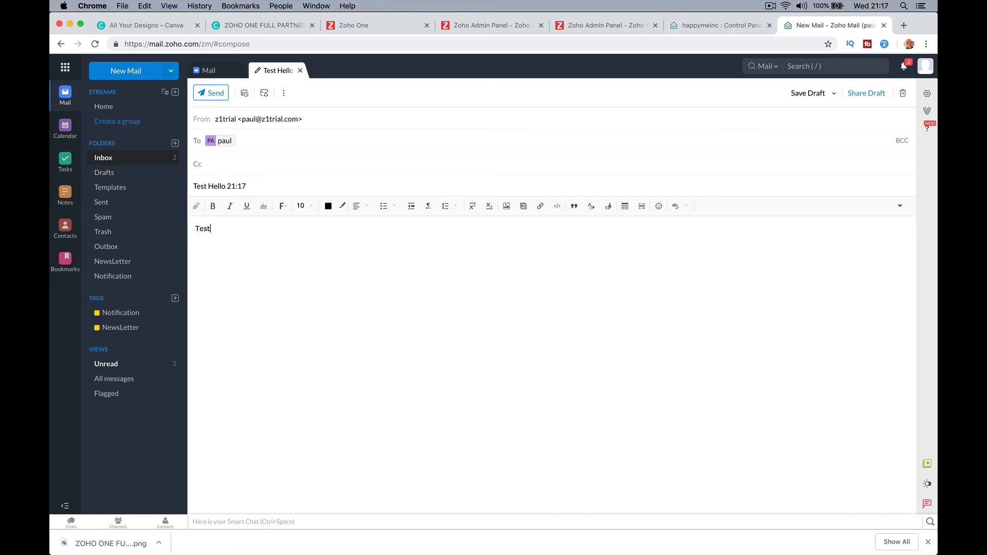
pyautogui.write('21:17')
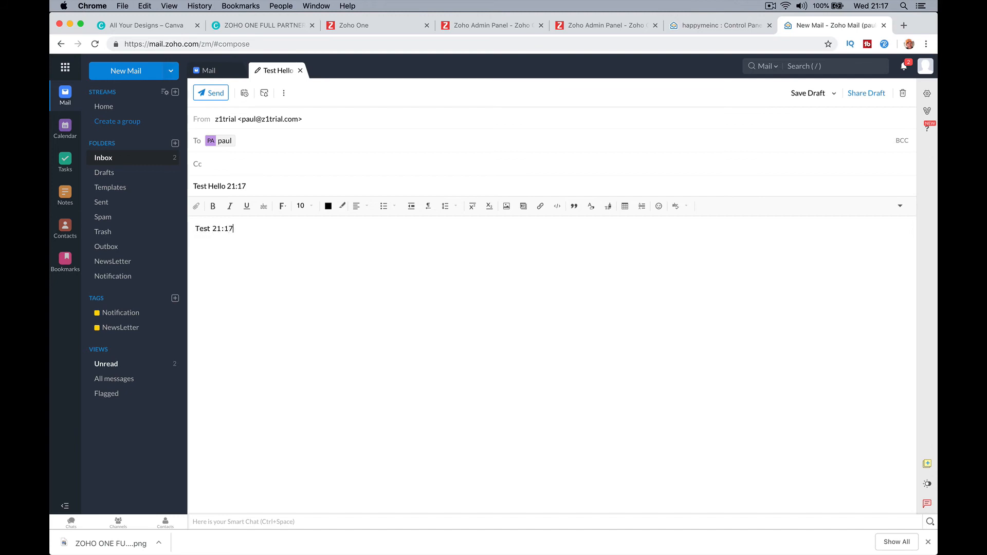
pyautogui.click(211, 92)
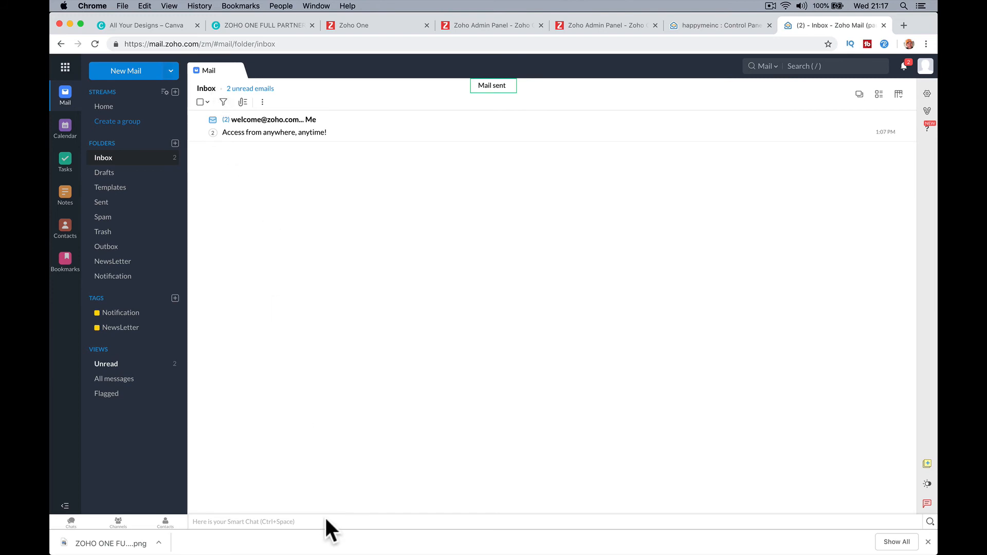
pyautogui.moveTo(425, 400)
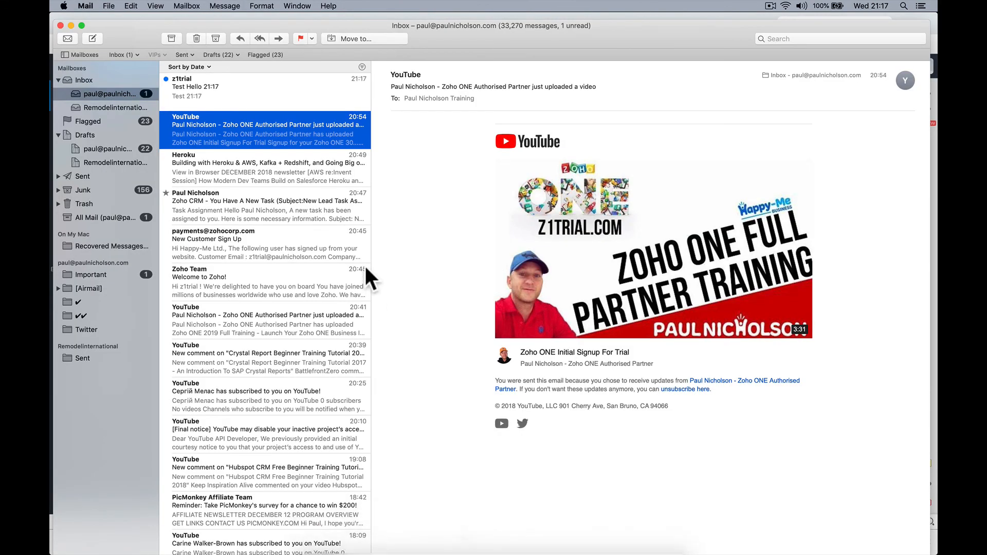
# - Reply 'Hello All good.' to the Test Hello 21:17 message in Apple Mail
pyautogui.click(264, 87)
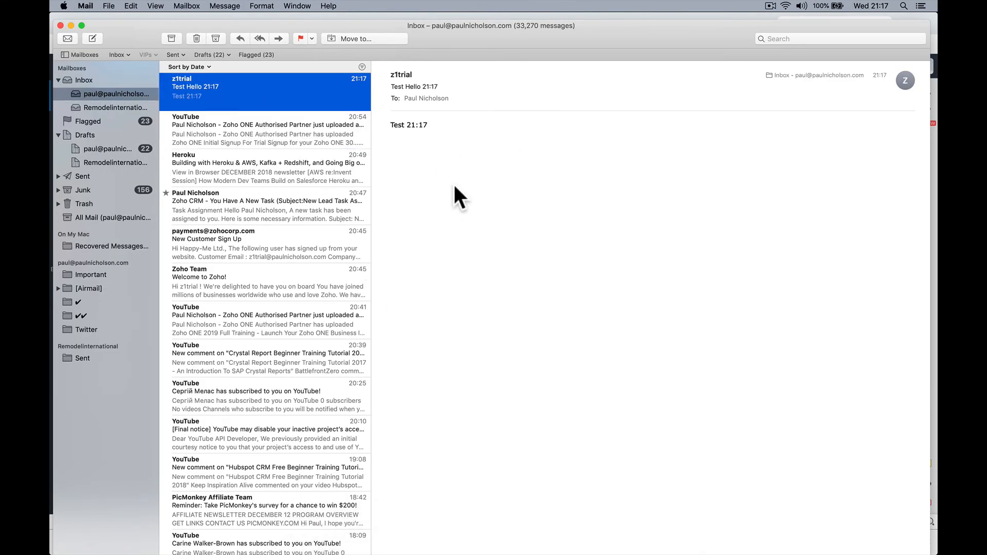
pyautogui.click(402, 74)
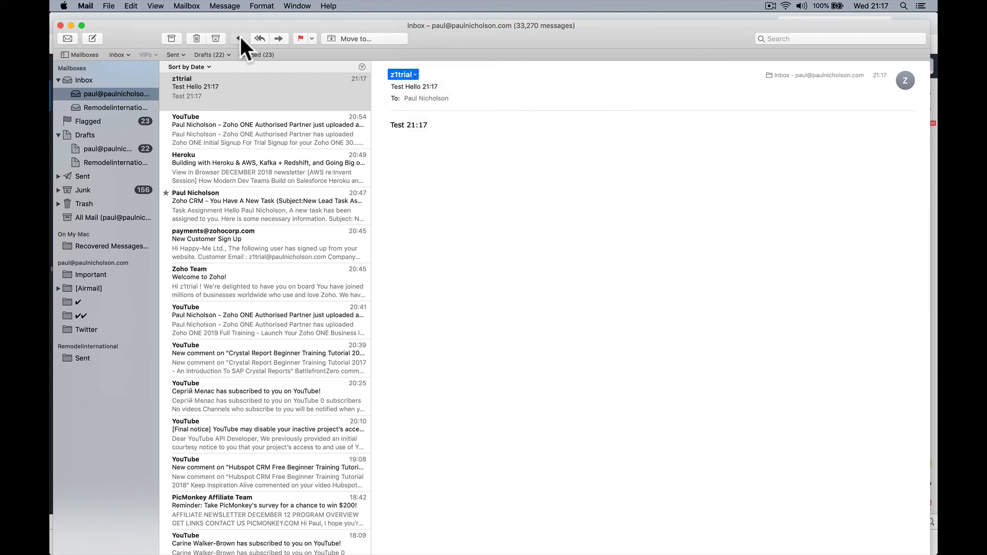
pyautogui.click(258, 39)
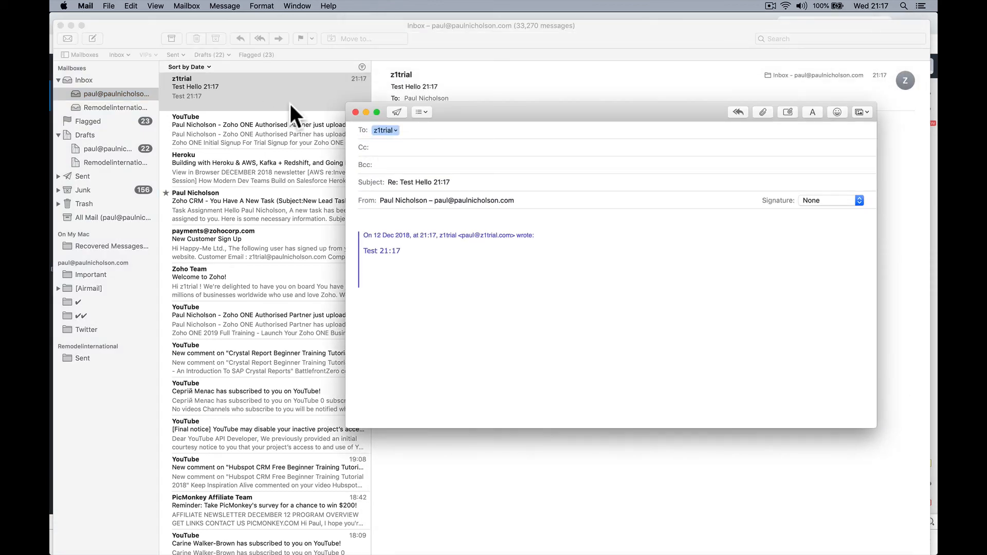
pyautogui.write('Hello All good.')
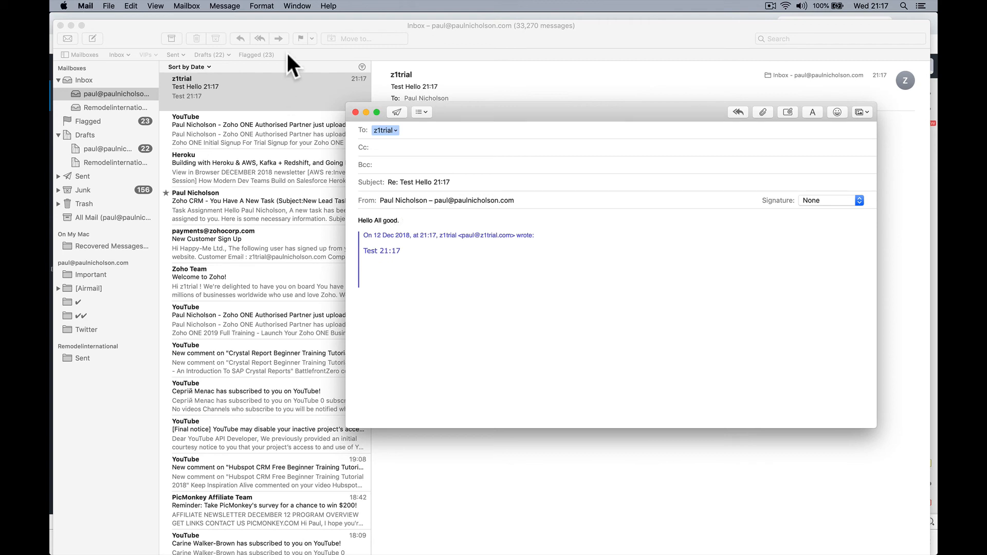
pyautogui.click(397, 112)
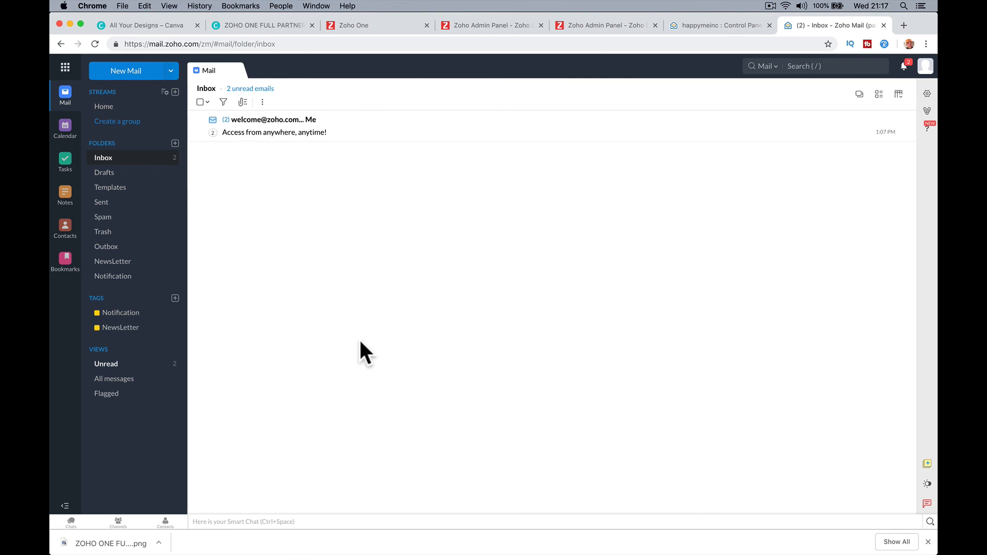
pyautogui.moveTo(349, 287)
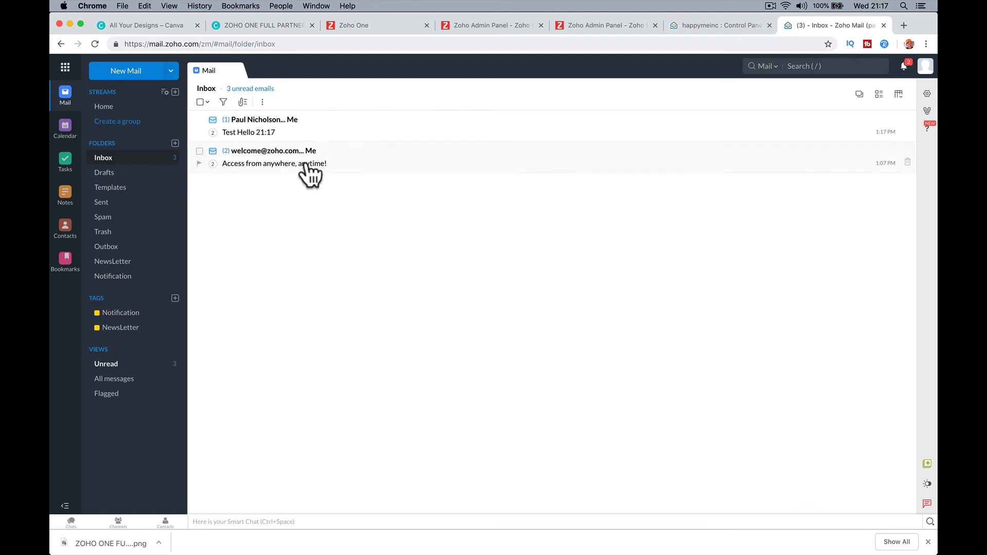
# - Open the 'Hello All good.' reply threaded with 'Test 21:17' in the inbox
pyautogui.click(264, 126)
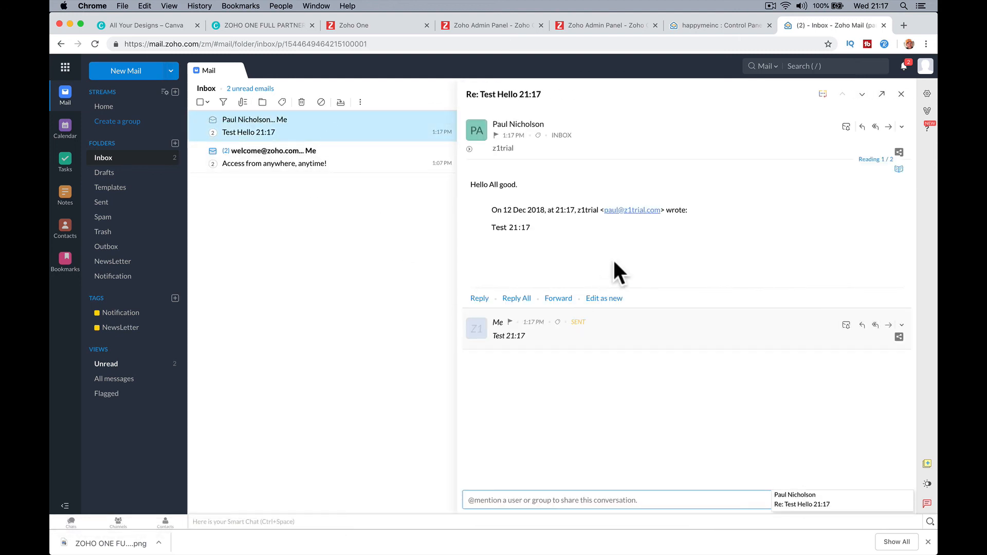